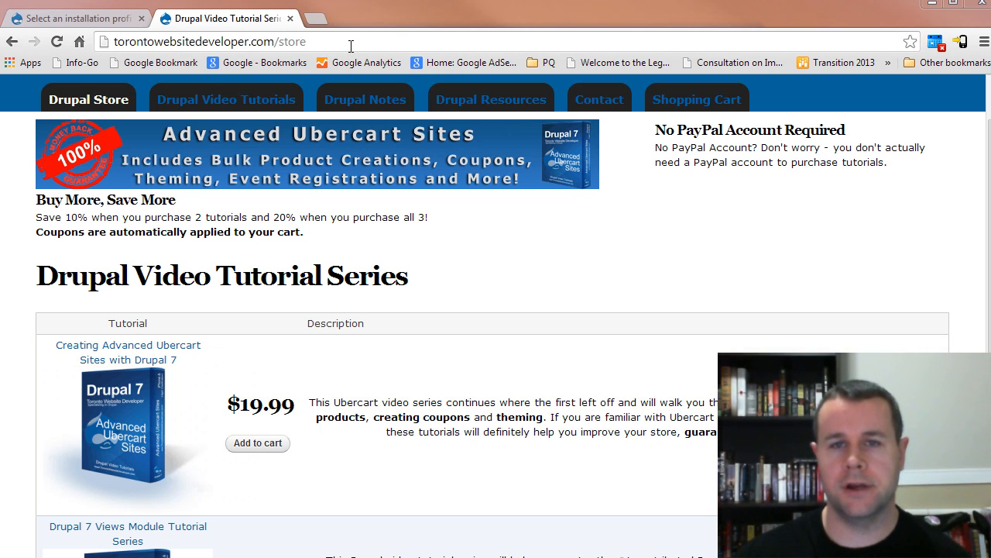
pyautogui.moveTo(579, 395)
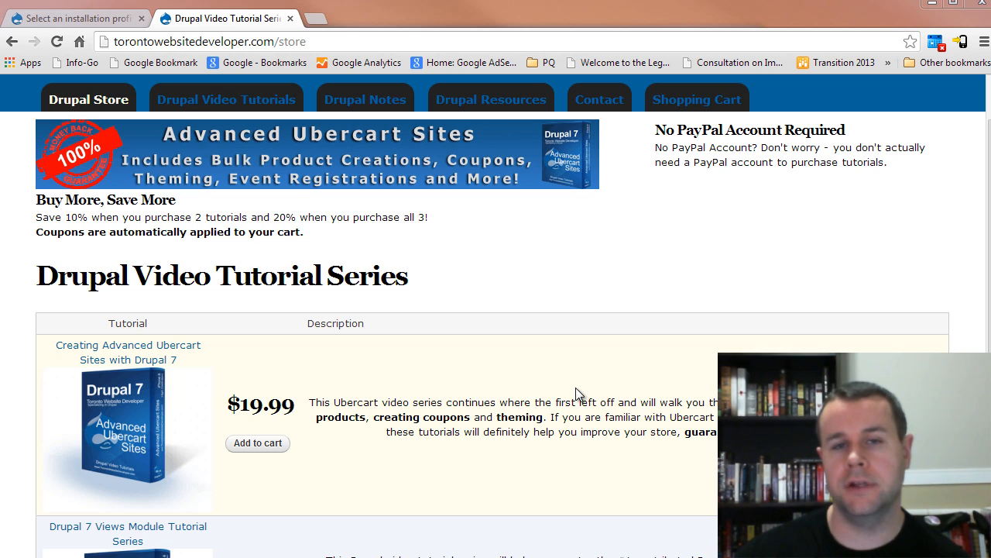
pyautogui.moveTo(479, 384)
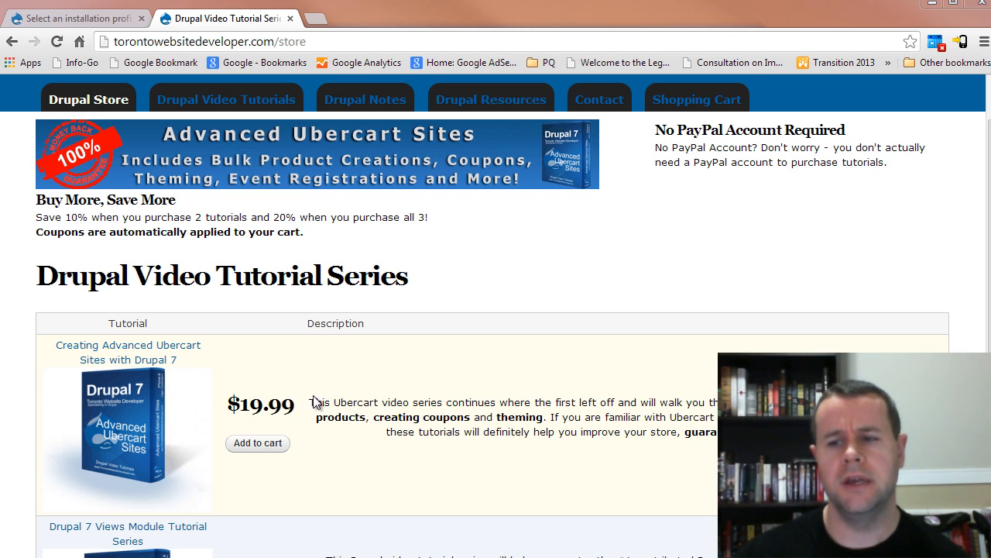
pyautogui.moveTo(301, 409)
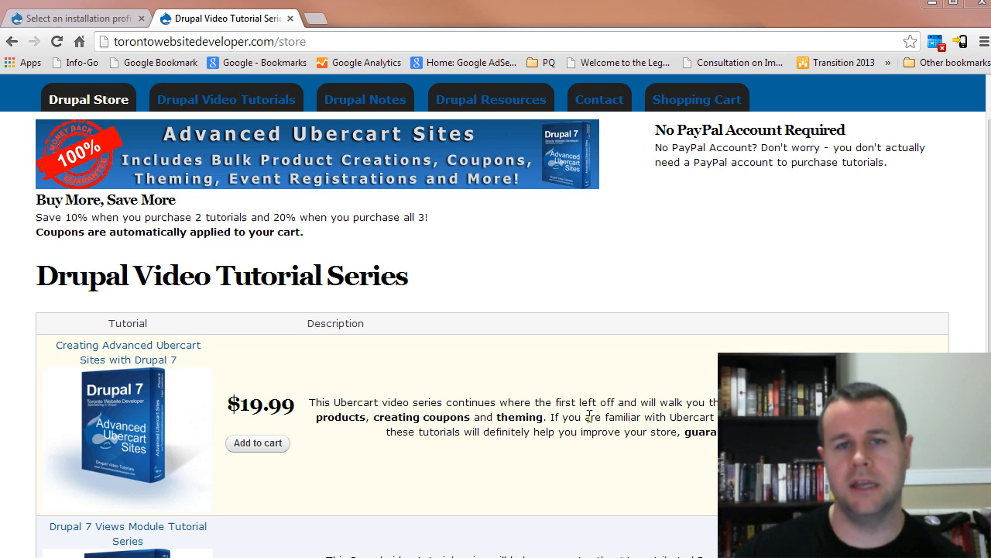
pyautogui.moveTo(608, 413)
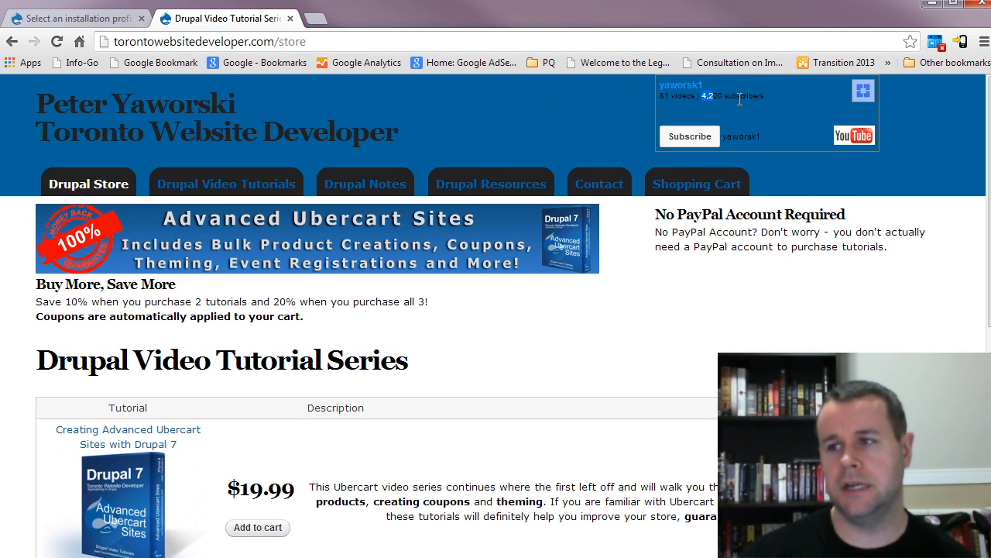
pyautogui.moveTo(778, 103)
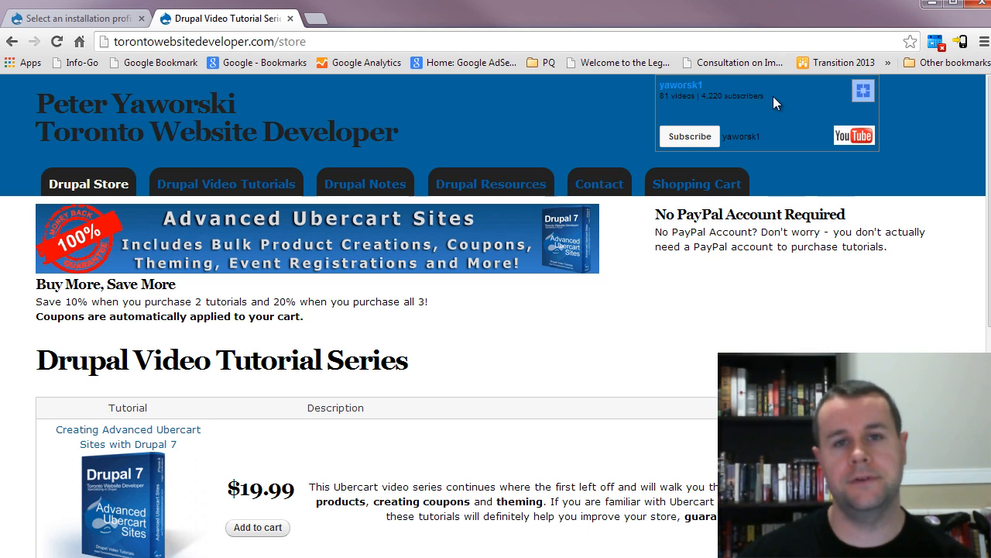
pyautogui.moveTo(752, 118)
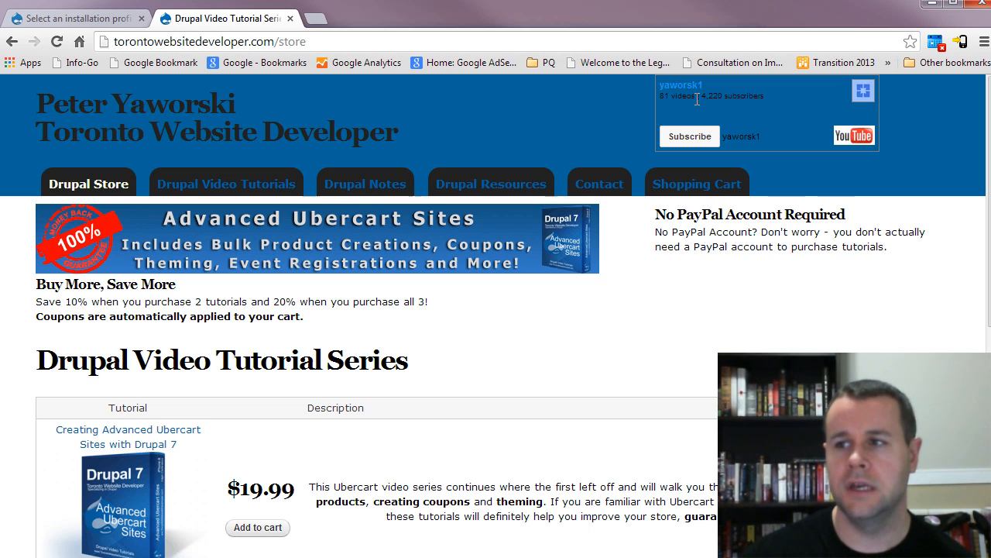
pyautogui.moveTo(337, 154)
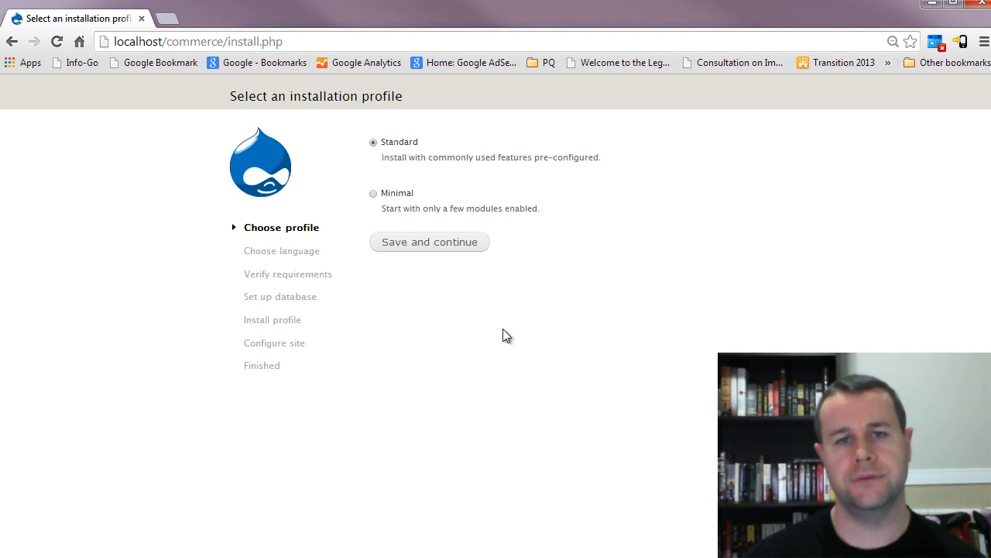
pyautogui.moveTo(449, 356)
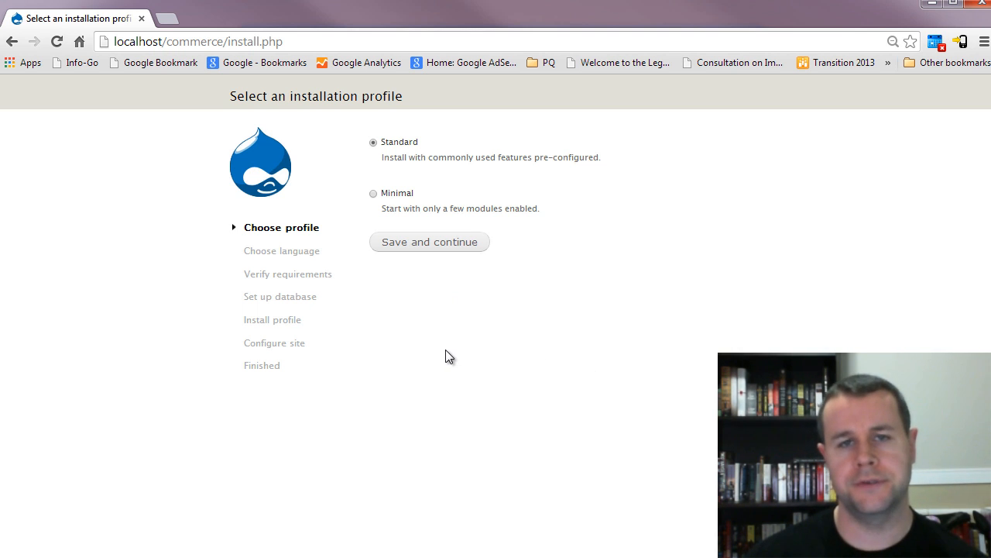
pyautogui.moveTo(426, 340)
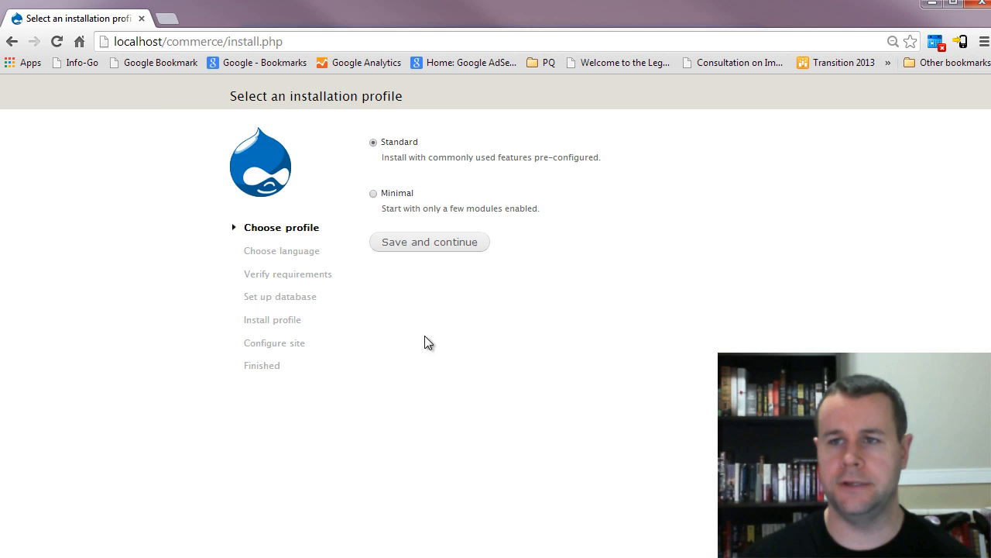
# Continue past the Standard profile and English language steps, then focus the database username field
pyautogui.click(201, 41)
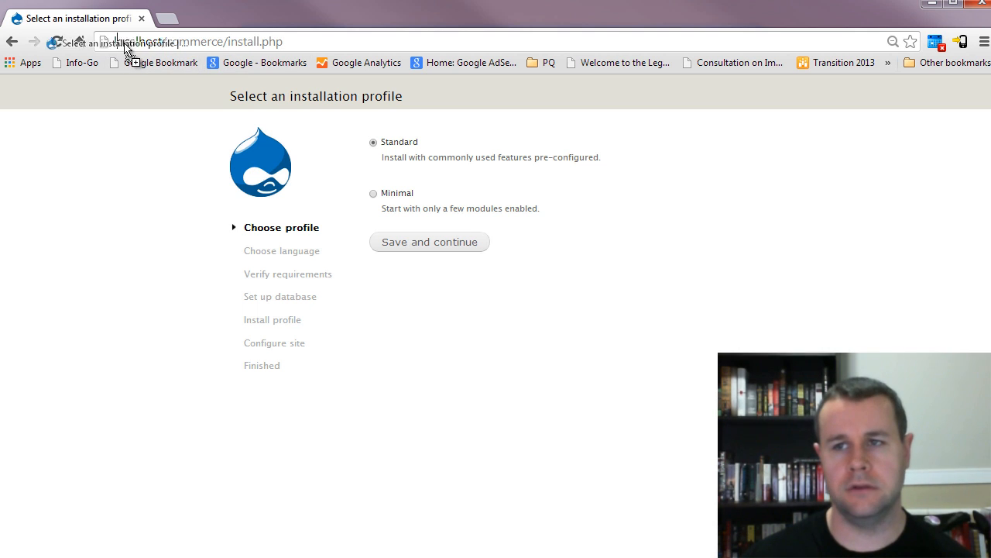
pyautogui.moveTo(363, 286)
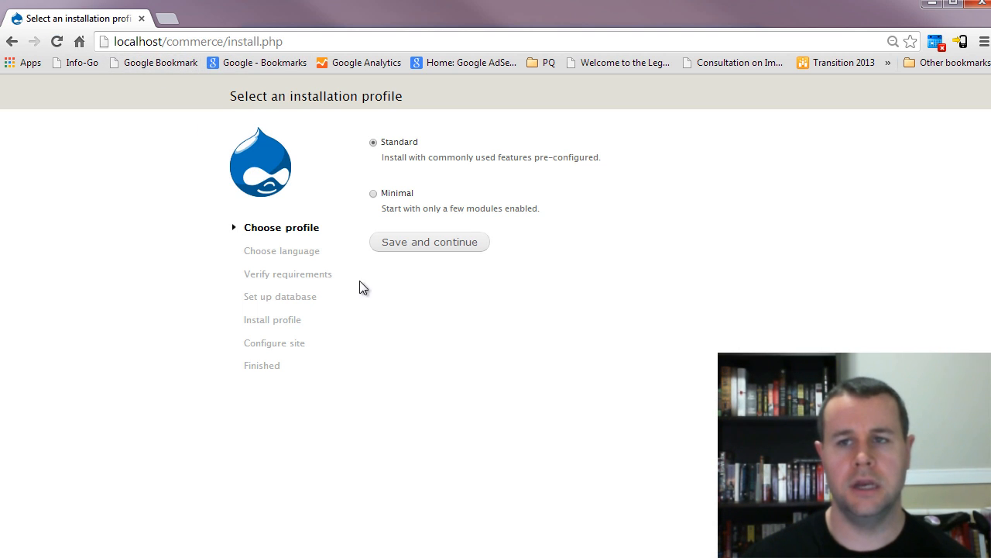
pyautogui.moveTo(172, 68)
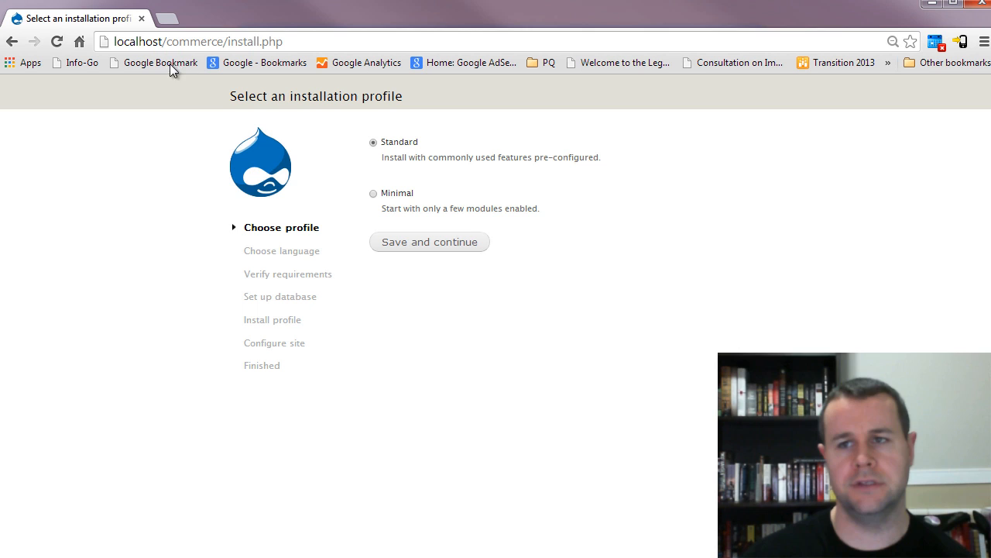
pyautogui.click(198, 41)
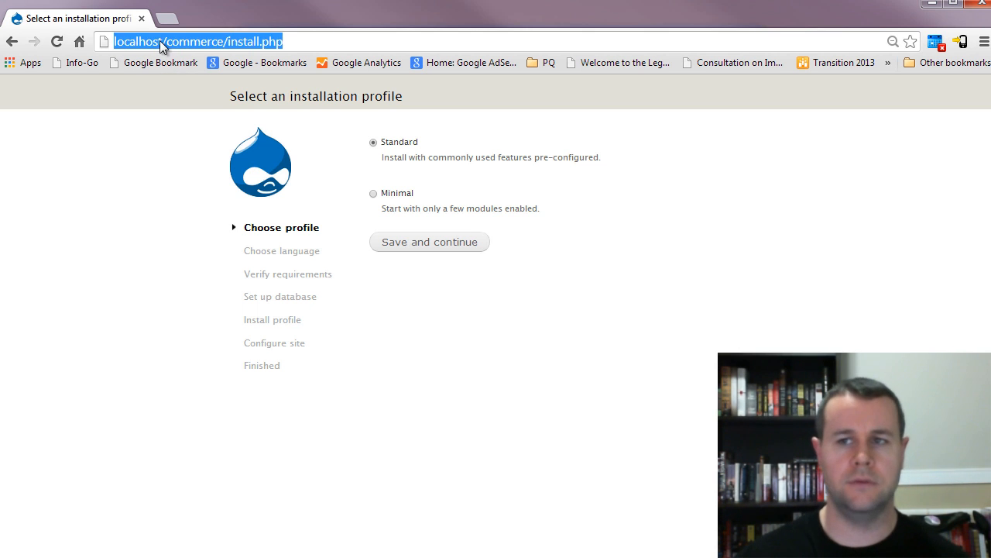
pyautogui.click(430, 242)
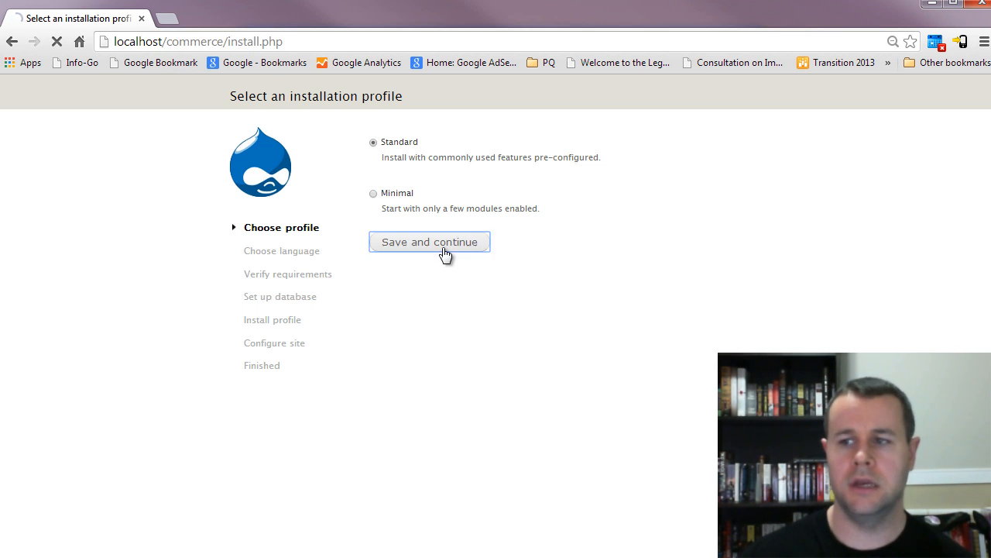
pyautogui.click(429, 242)
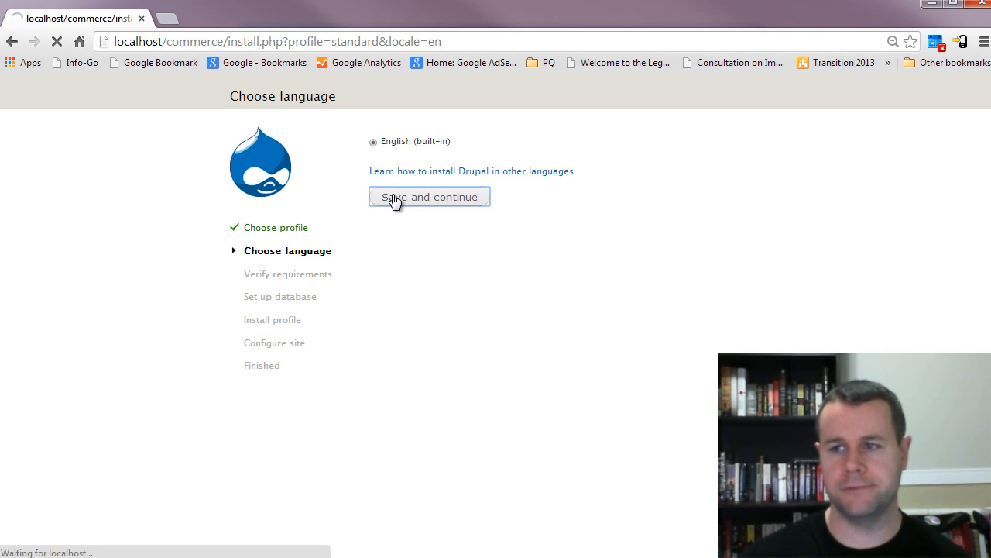
pyautogui.click(429, 196)
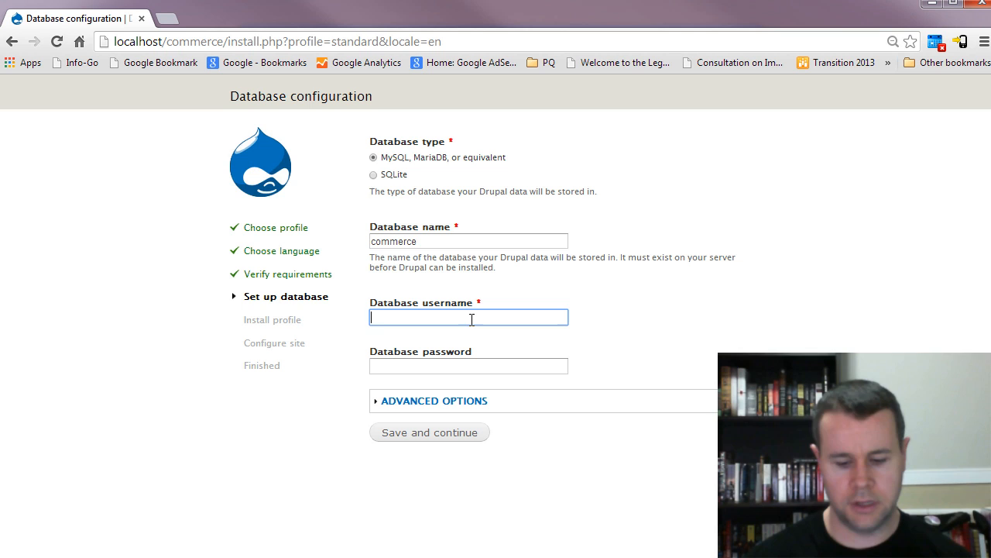
# Enter root as the database username with its password and submit the settings
pyautogui.write('root')
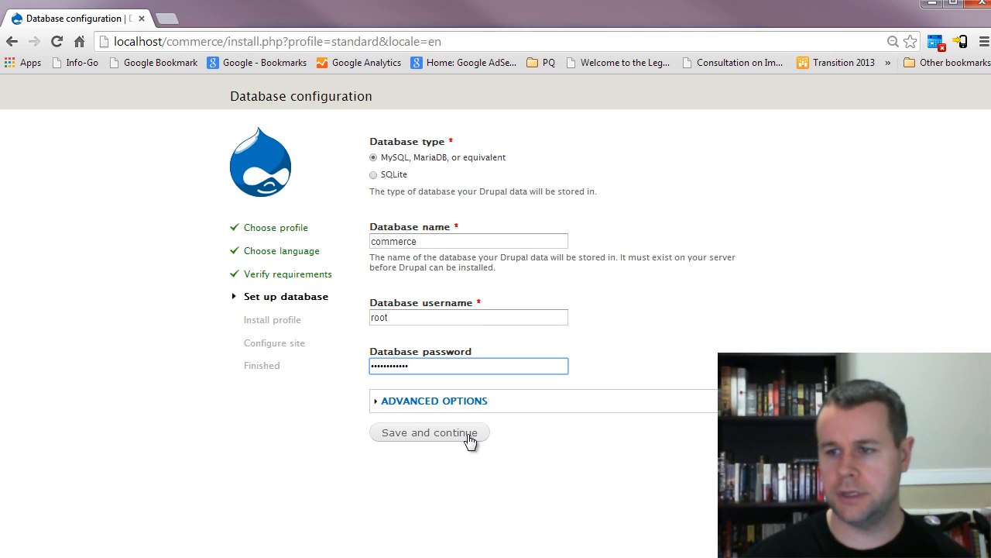
pyautogui.click(430, 432)
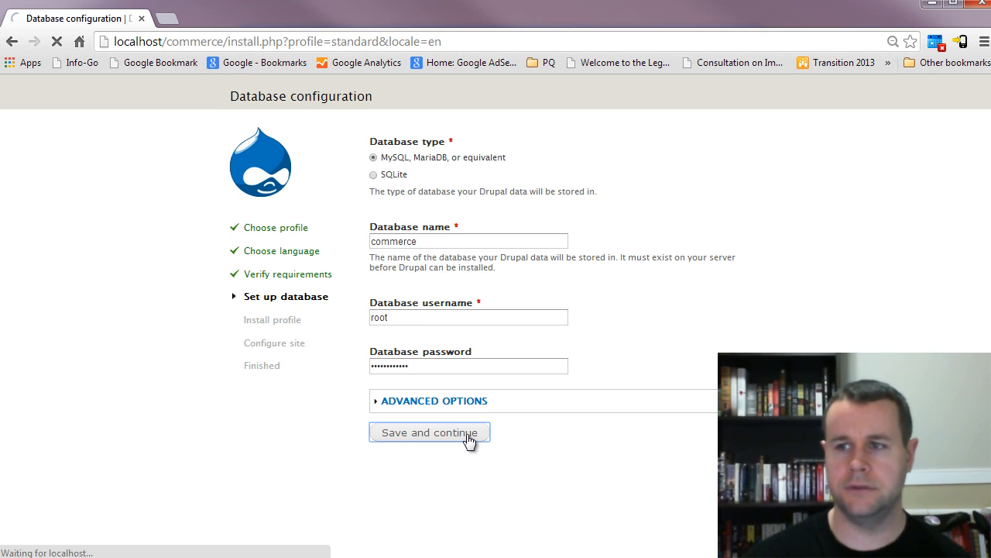
pyautogui.click(430, 432)
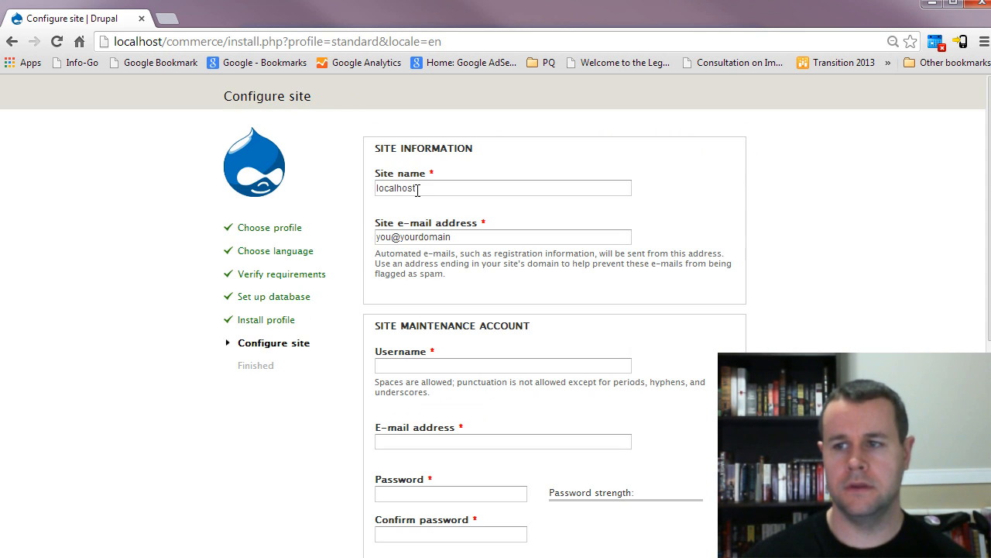
pyautogui.write('Commerce Tutorial Serie')
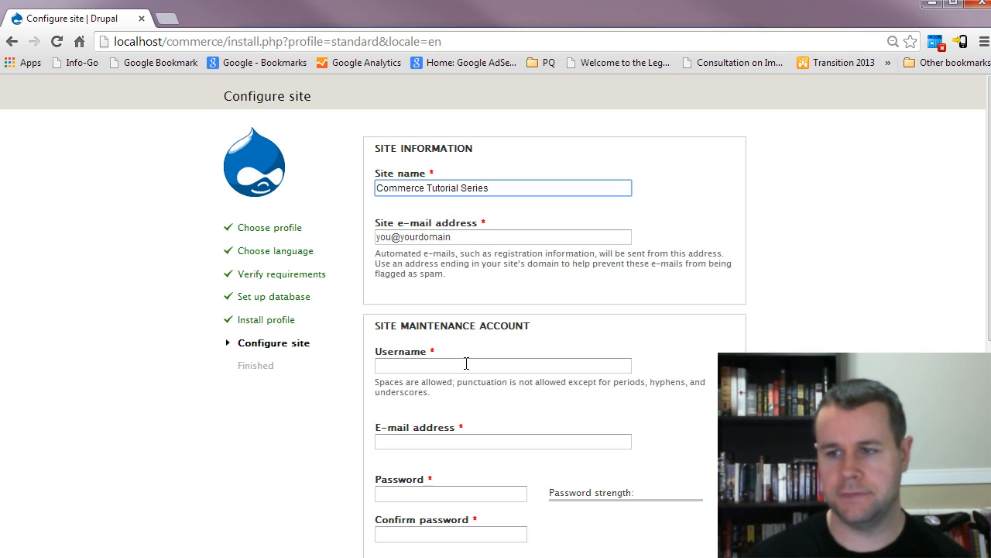
pyautogui.write('yaworsk')
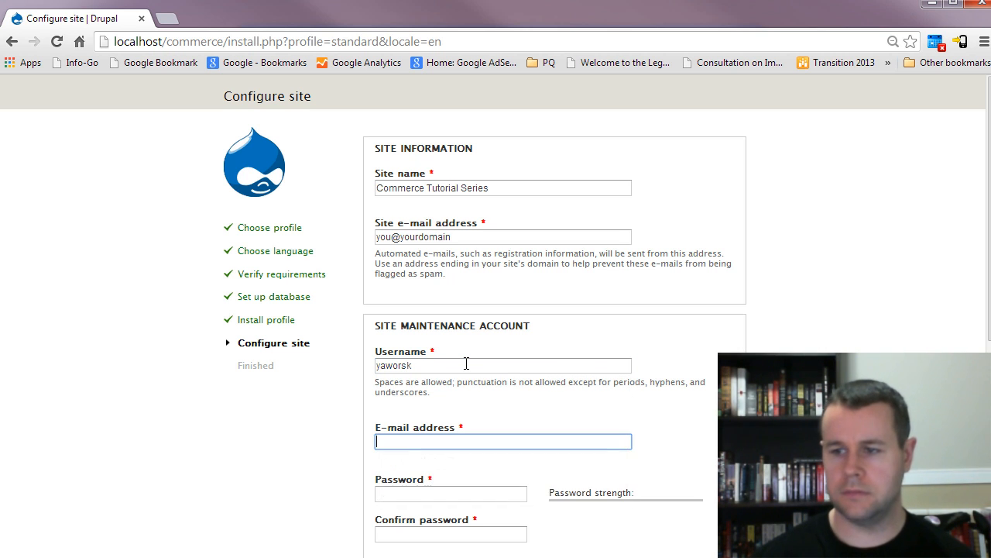
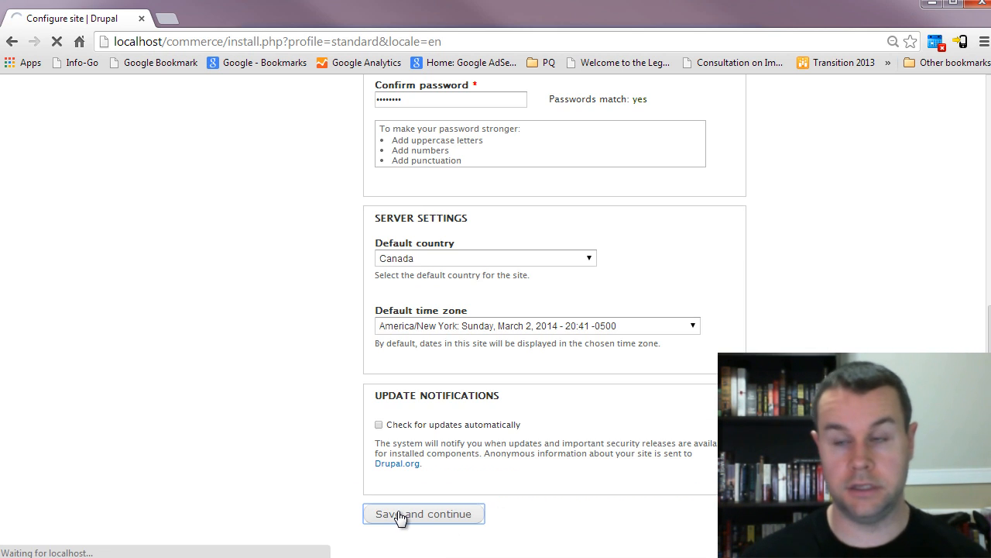
pyautogui.click(426, 513)
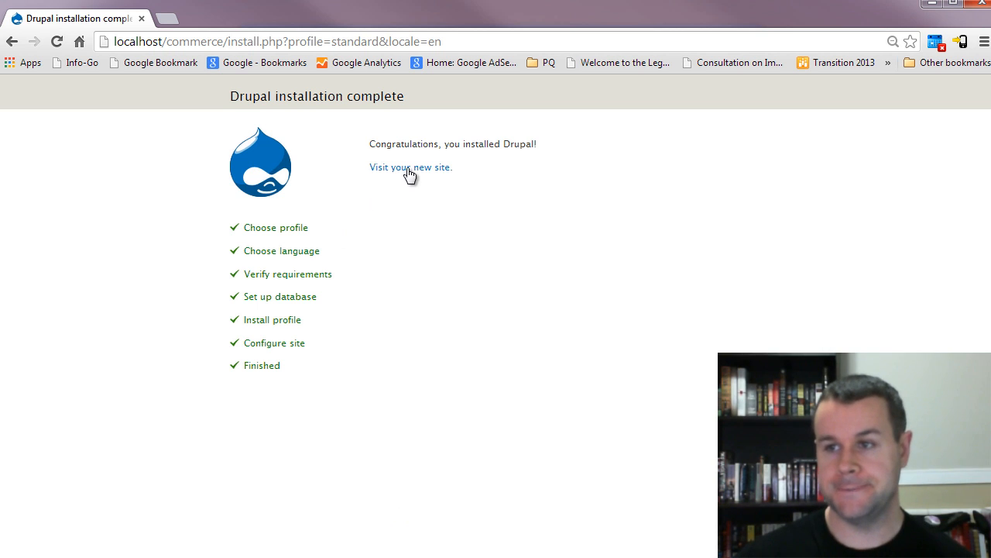
# Visit the newly installed Commerce Tutorial Series site
pyautogui.click(402, 167)
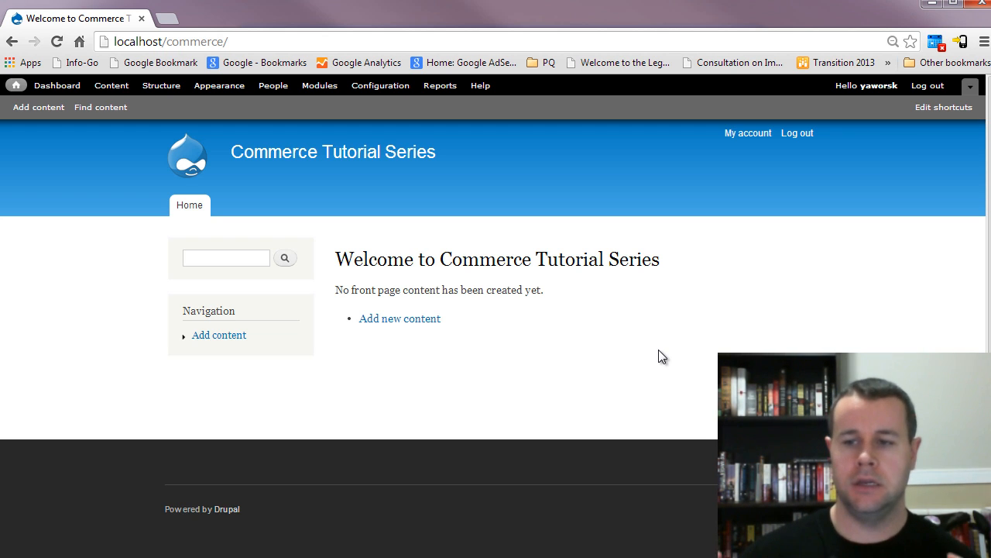
pyautogui.moveTo(319, 85)
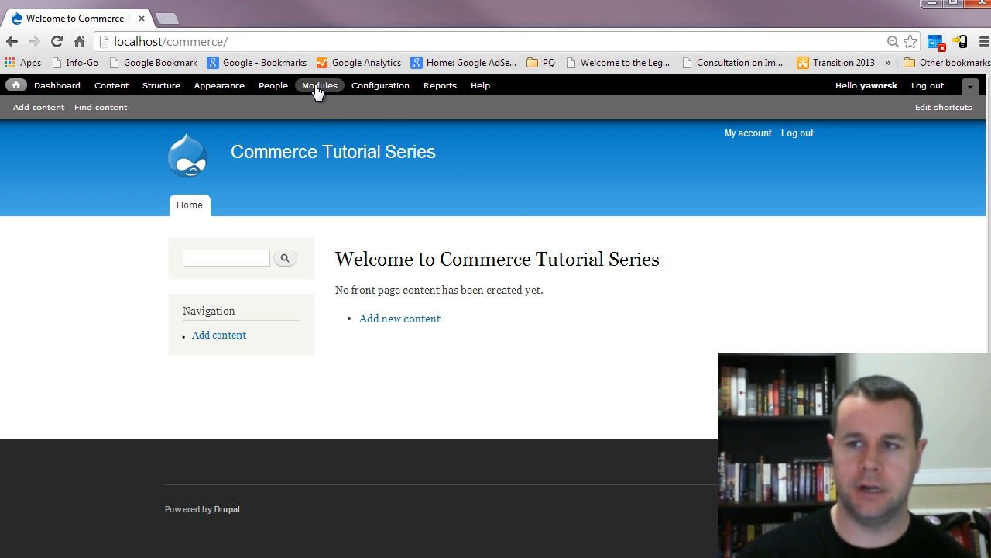
pyautogui.moveTo(320, 219)
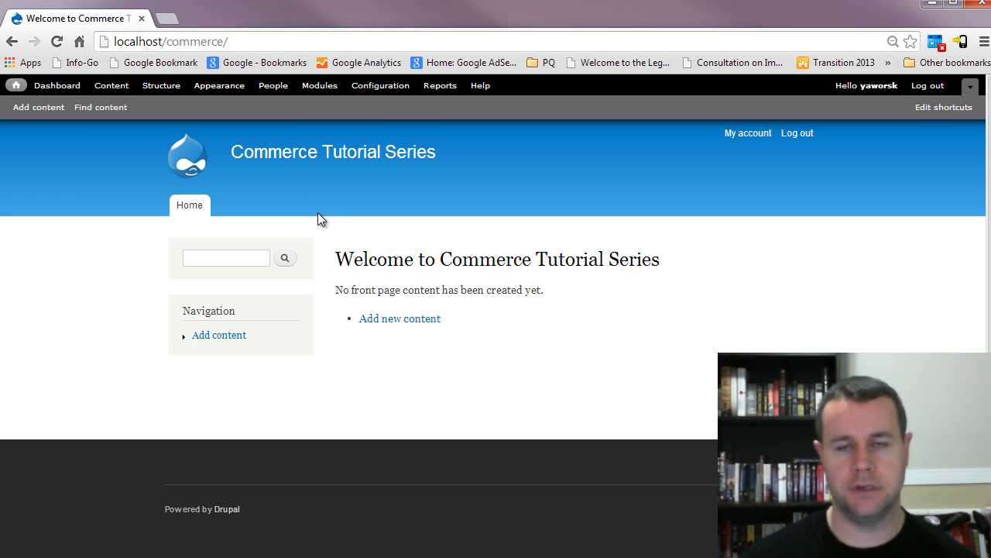
pyautogui.moveTo(147, 368)
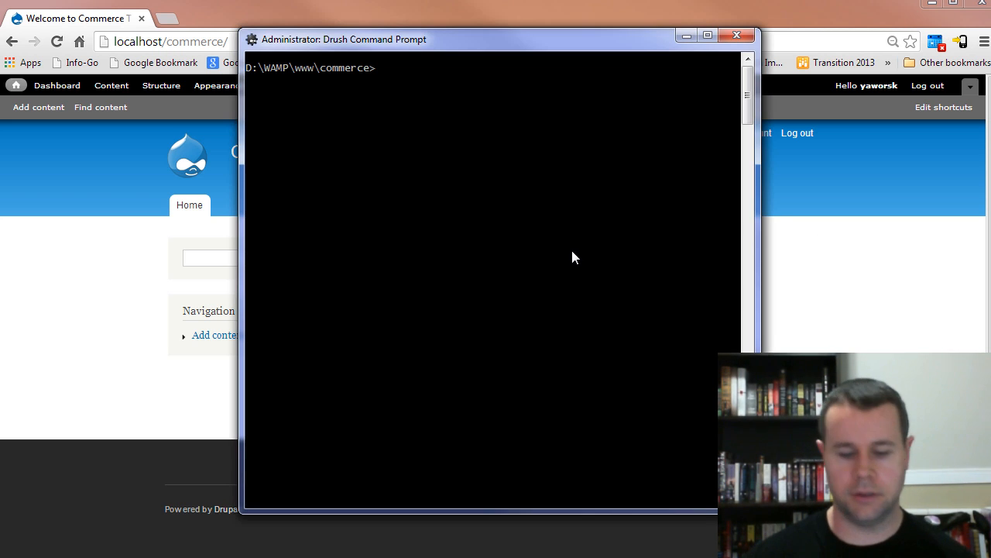
# Run 'drush en -y' for the ten contributed modules, then 'drush dis overlay toolbar'
pyautogui.write('dr')
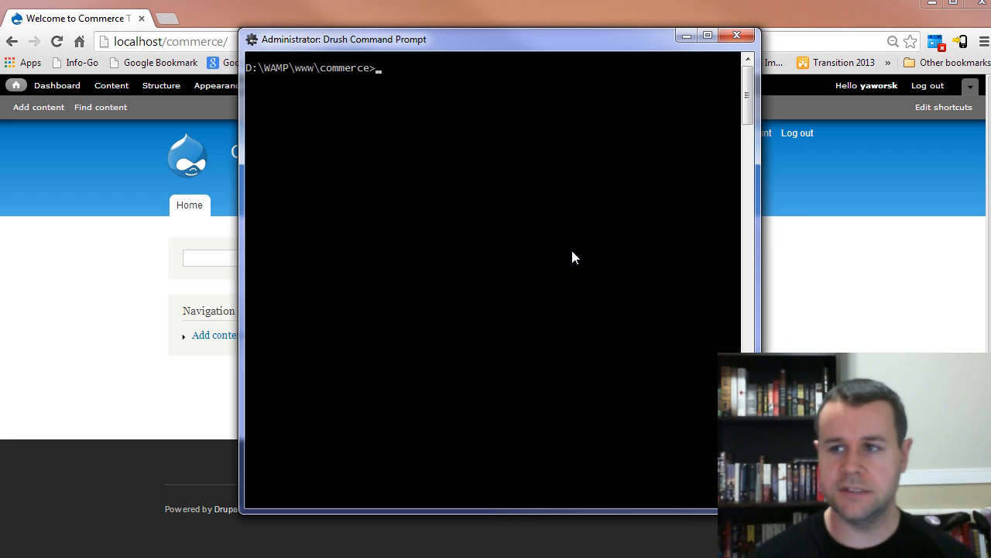
pyautogui.write('drush en -y')
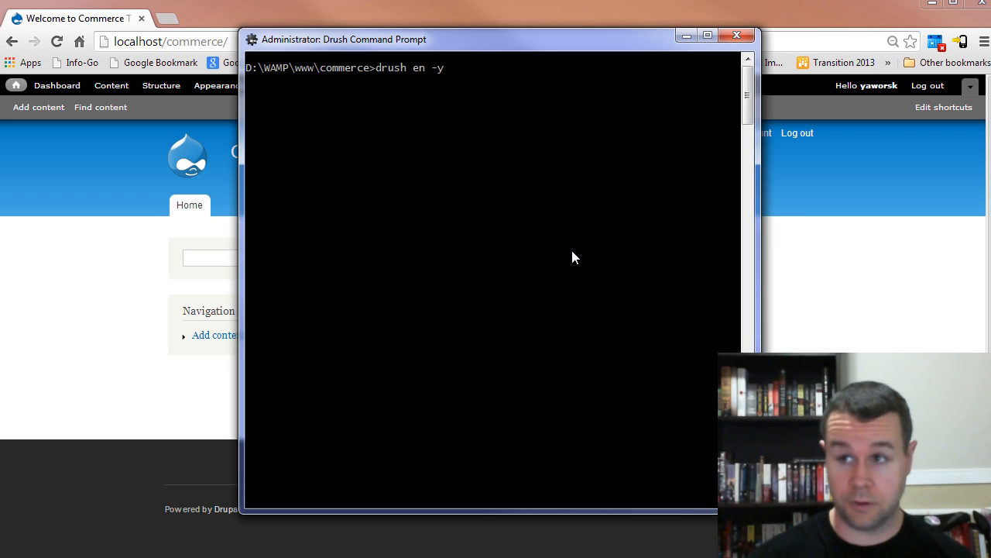
pyautogui.write('addre')
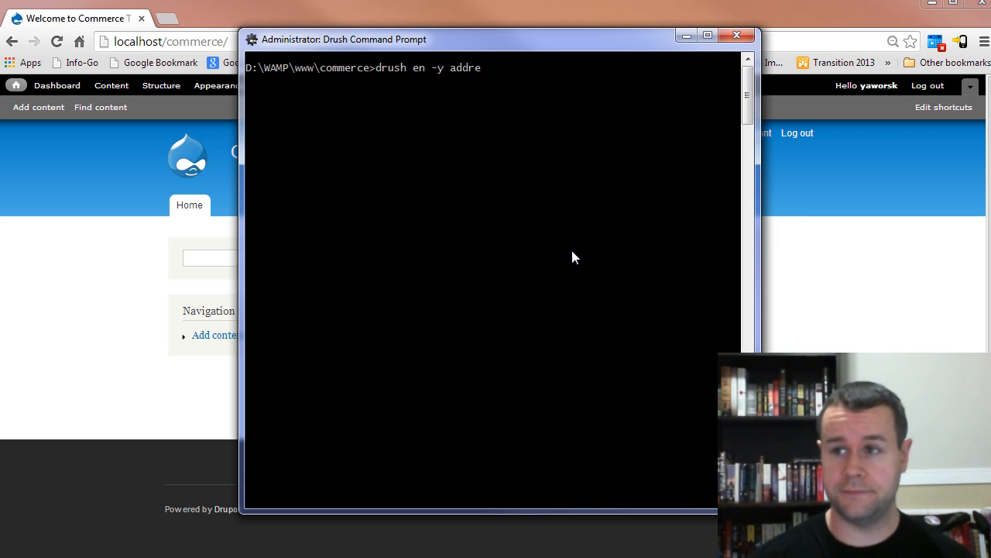
pyautogui.write('ssfield')
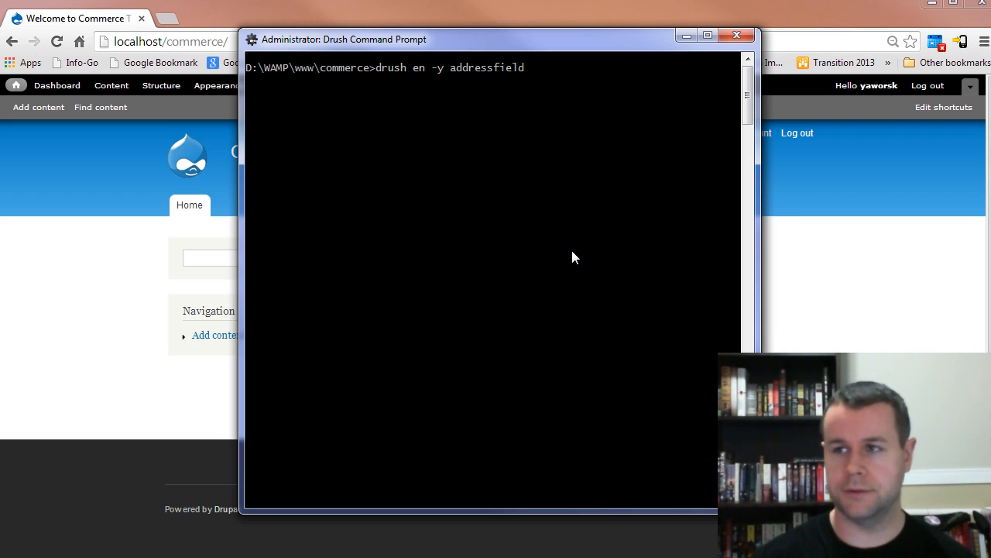
pyautogui.write('coto')
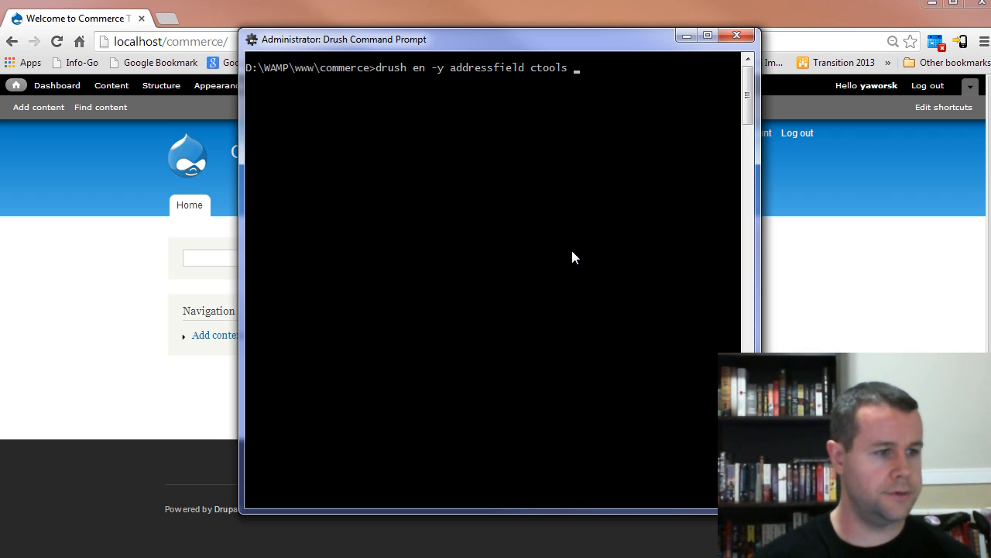
pyautogui.write('entity')
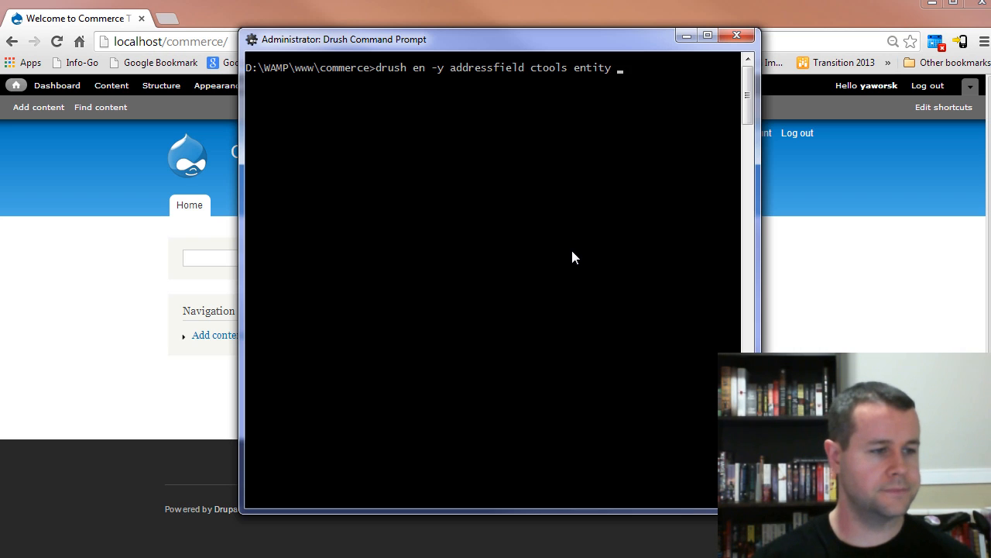
pyautogui.write('rules token views views_ui')
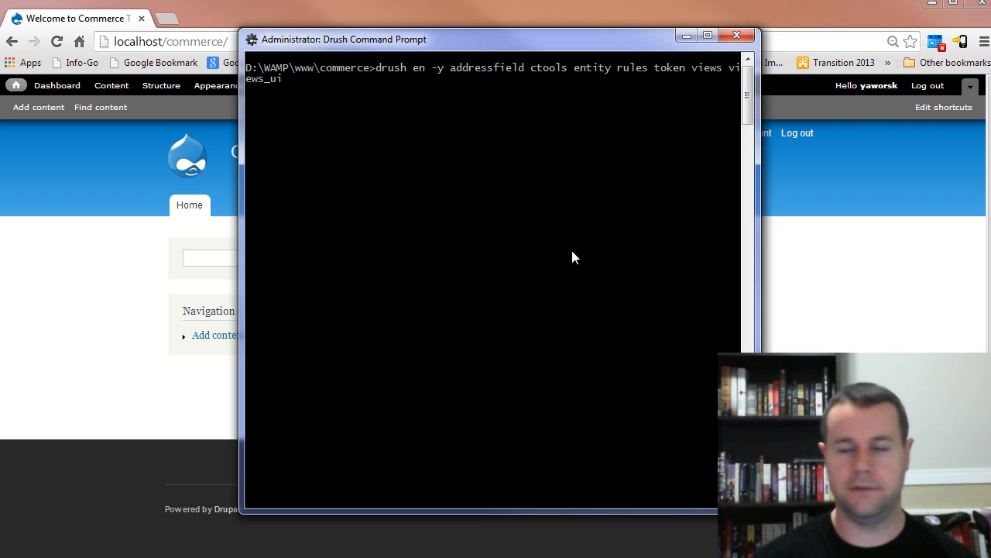
pyautogui.write('admin_menu')
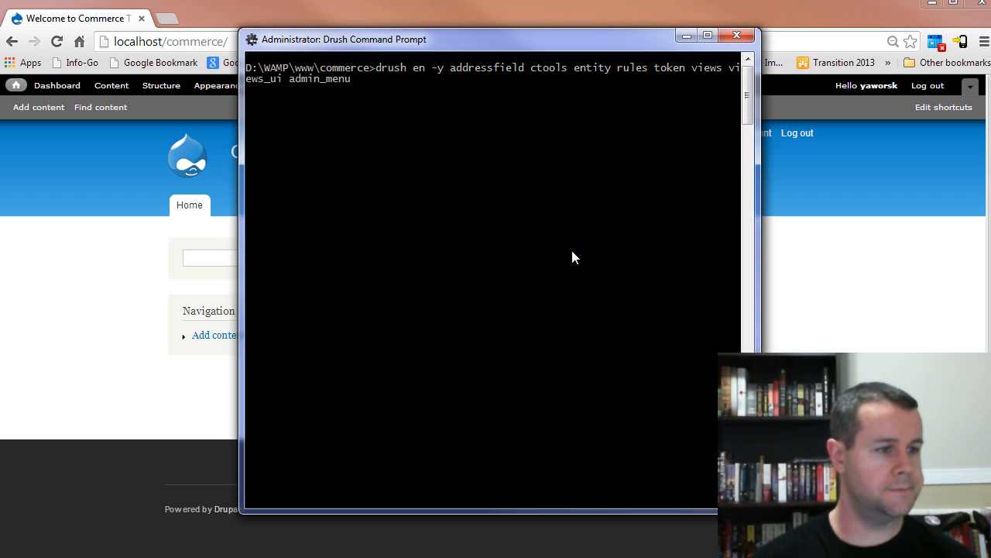
pyautogui.write('module_filter')
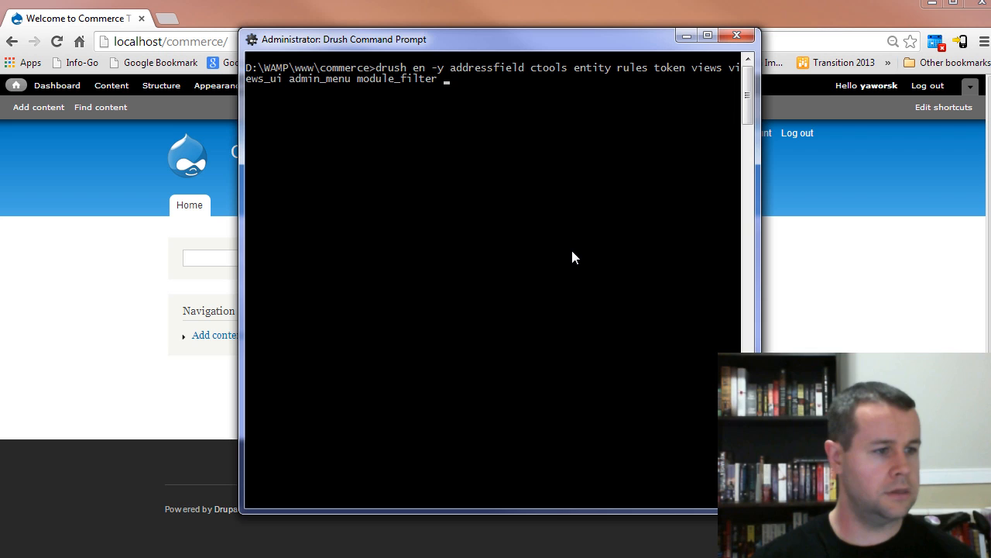
pyautogui.write('pathauto')
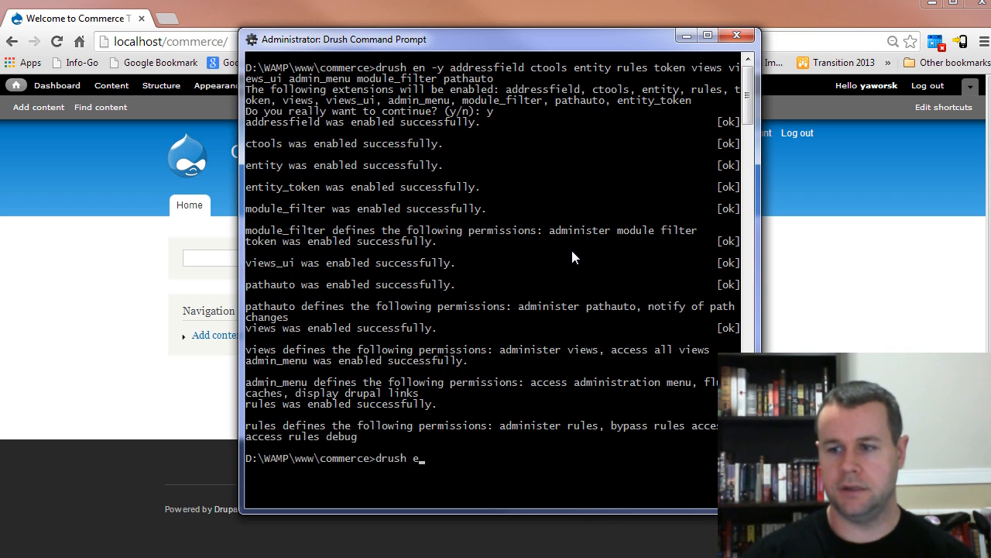
pyautogui.write('dis')
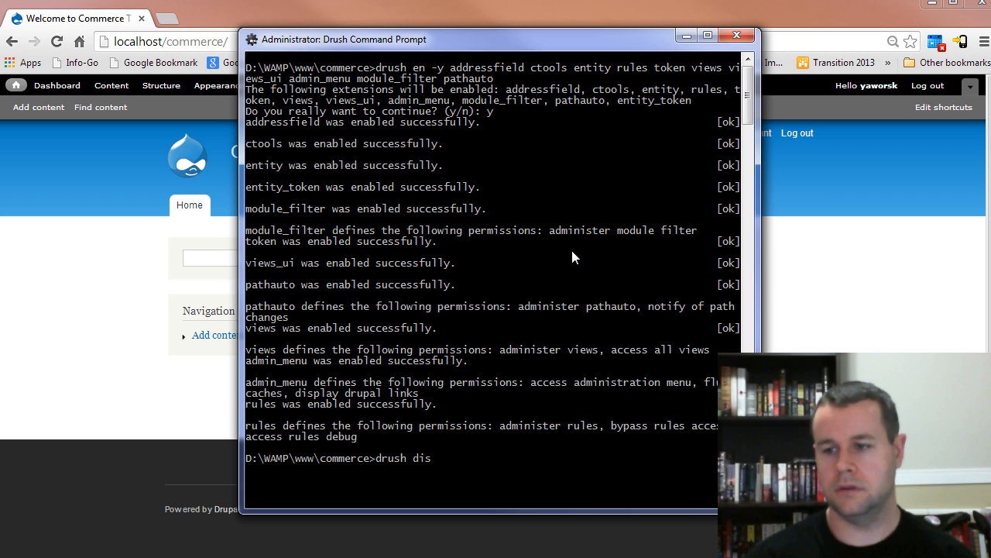
pyautogui.write('overlay toolbar')
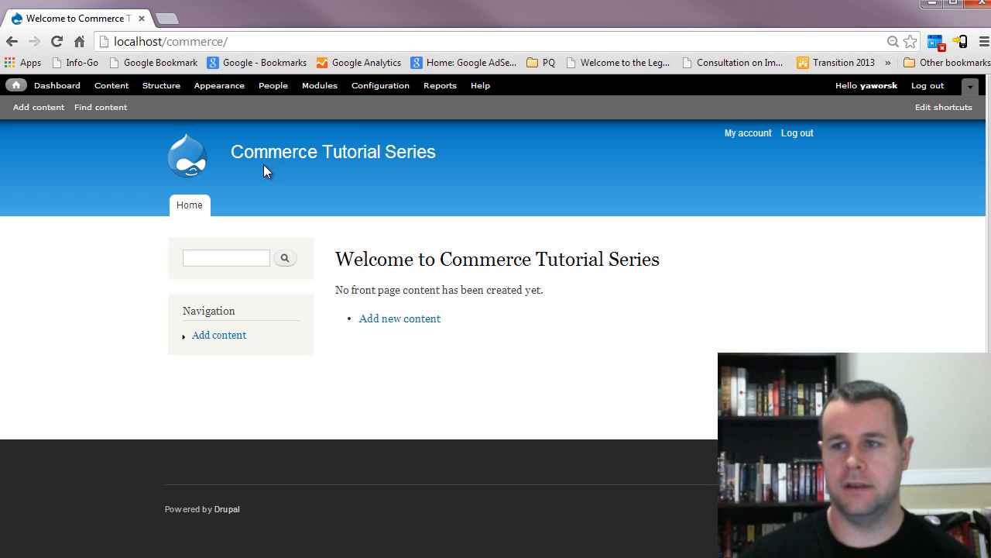
# Switch on Cart, Customer and the other Commerce modules, and accept enabling Rules UI
pyautogui.click(319, 85)
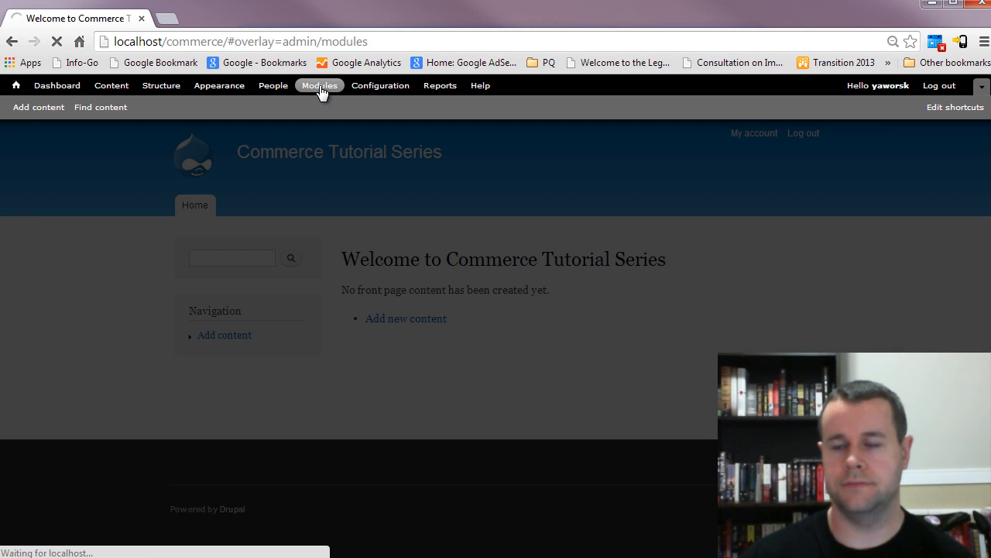
pyautogui.click(319, 85)
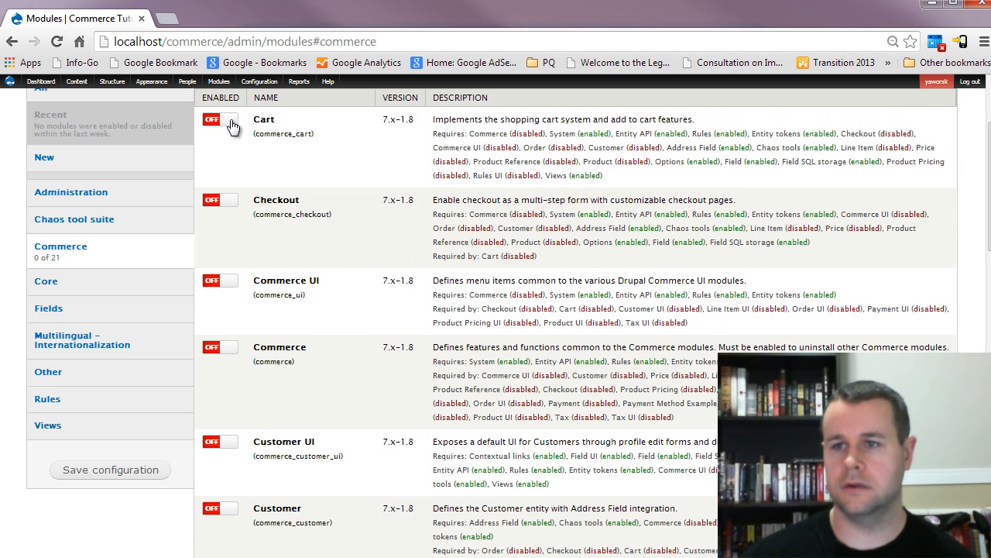
pyautogui.click(225, 125)
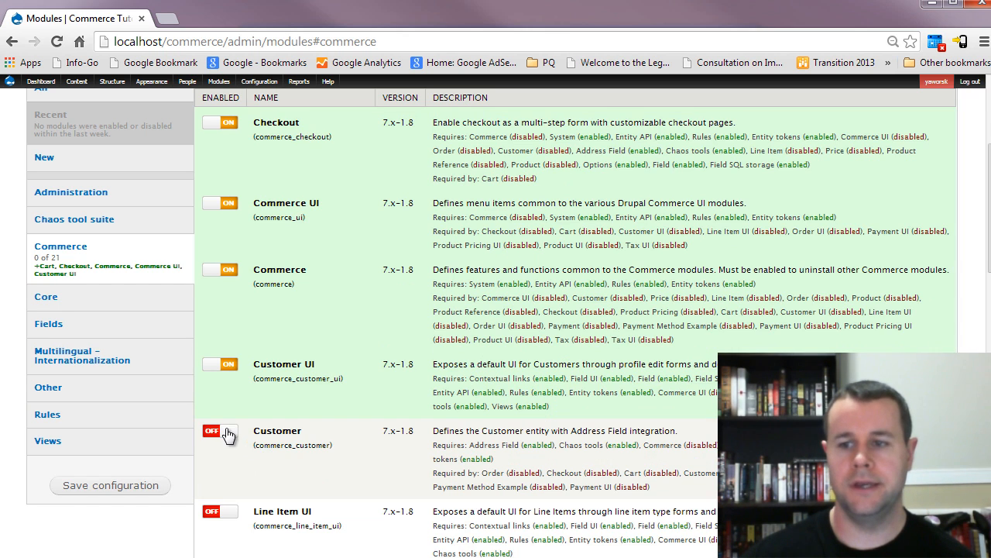
pyautogui.click(221, 432)
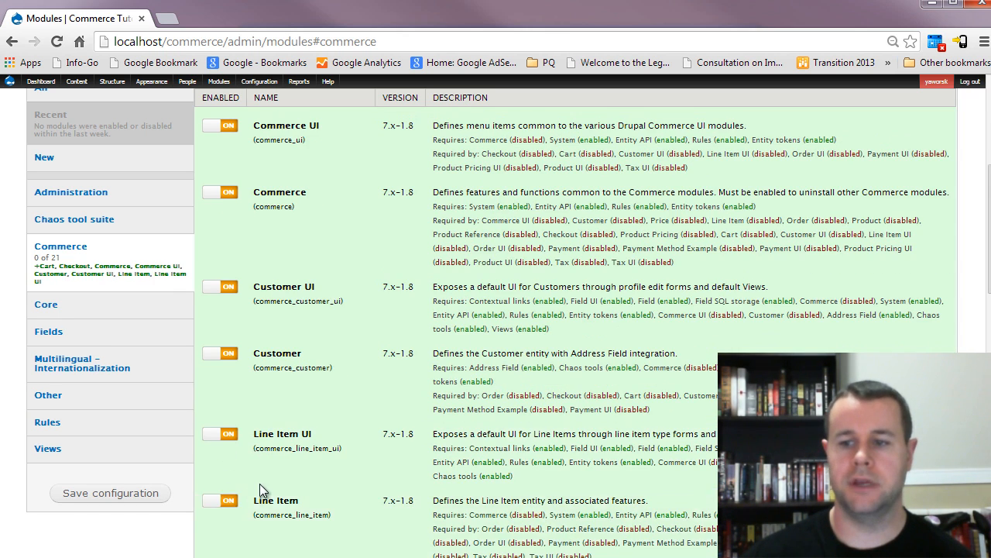
pyautogui.scroll(-3)
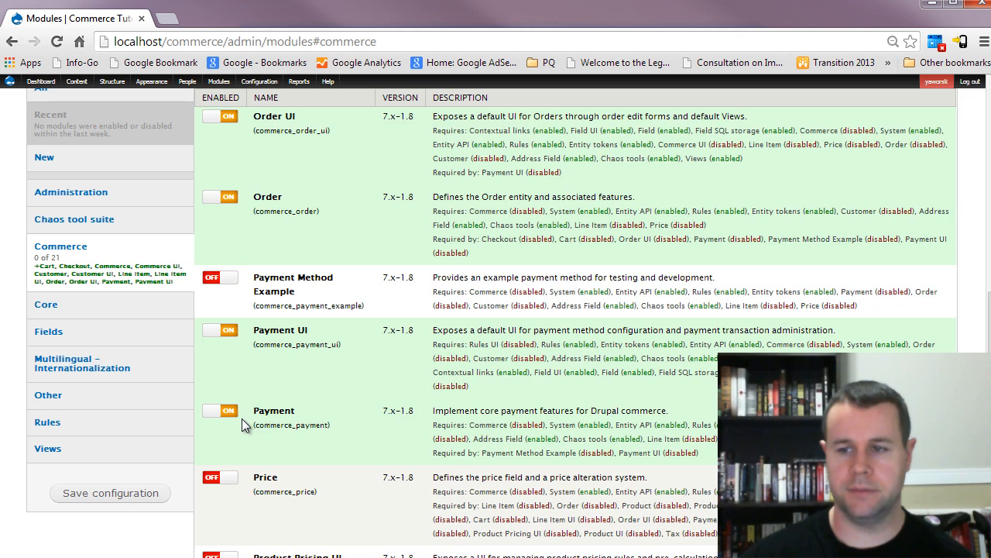
pyautogui.scroll(-3)
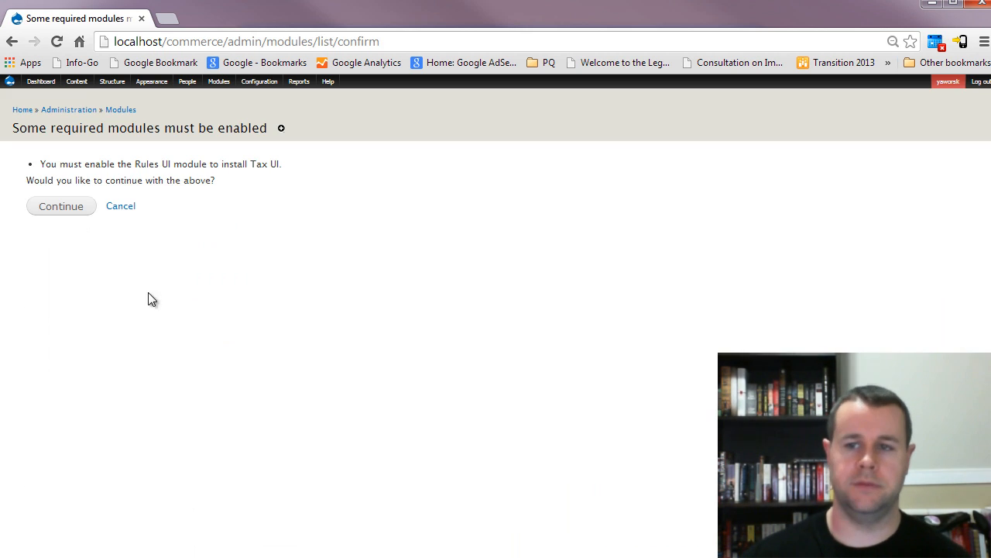
pyautogui.click(60, 206)
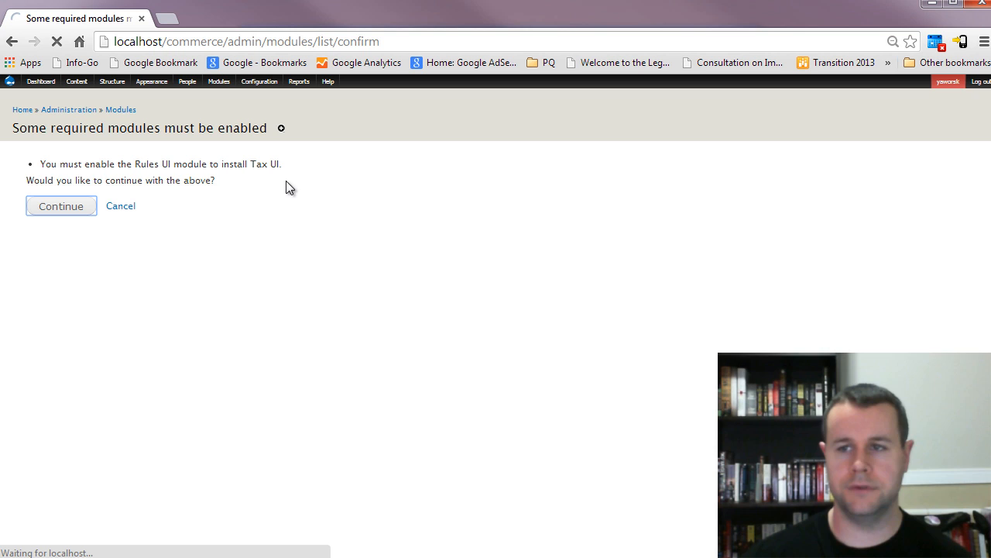
pyautogui.moveTo(251, 299)
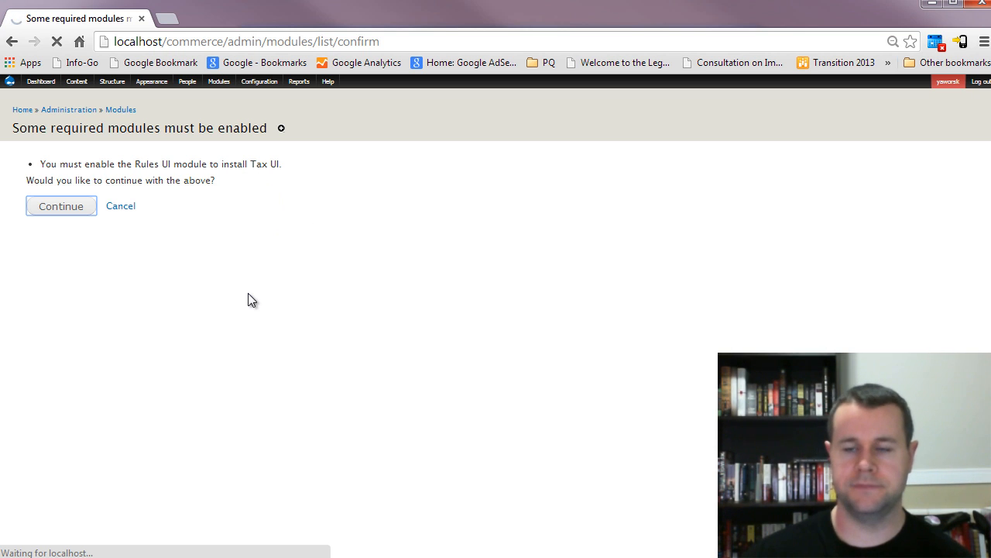
pyautogui.click(61, 206)
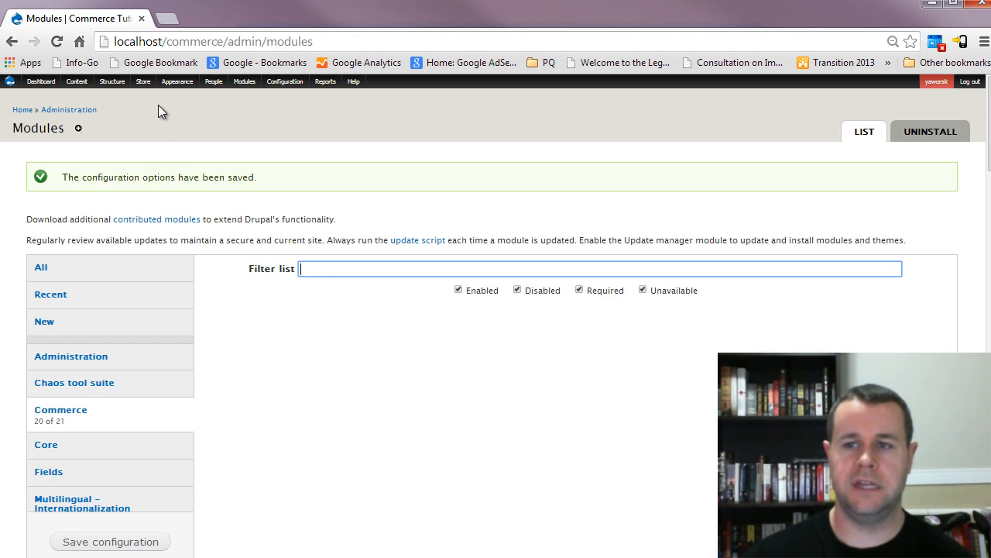
# Open the Store admin menu to reveal its Orders entry
pyautogui.click(142, 82)
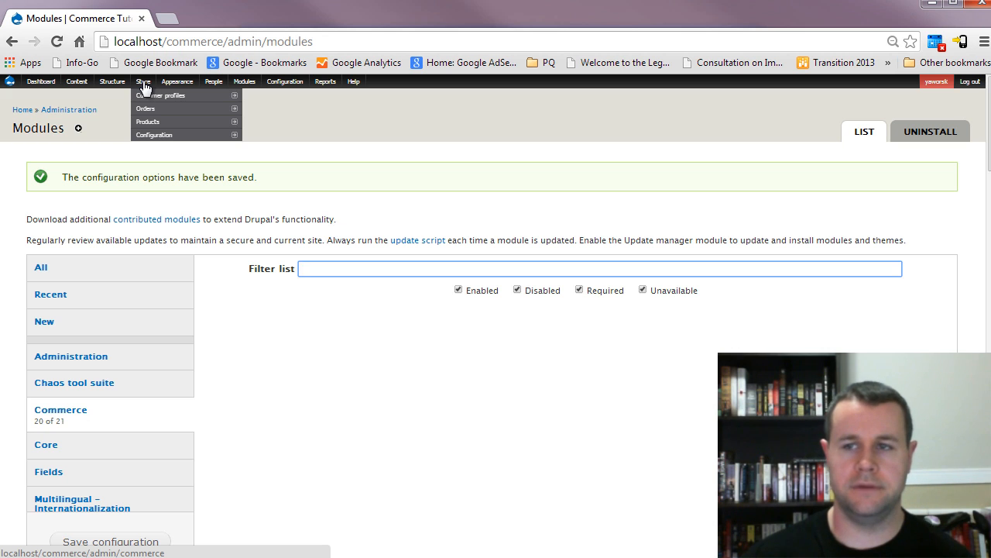
pyautogui.moveTo(158, 96)
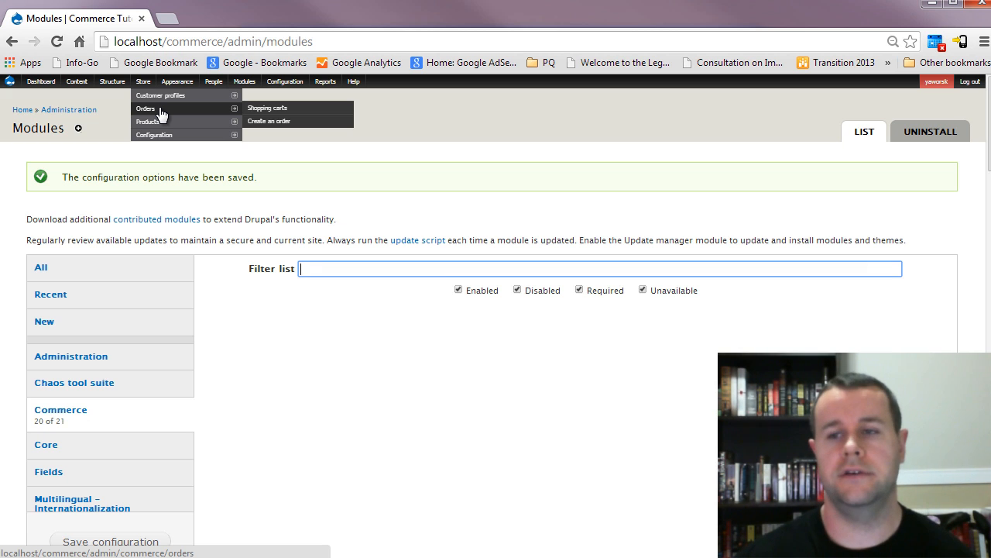
pyautogui.moveTo(179, 113)
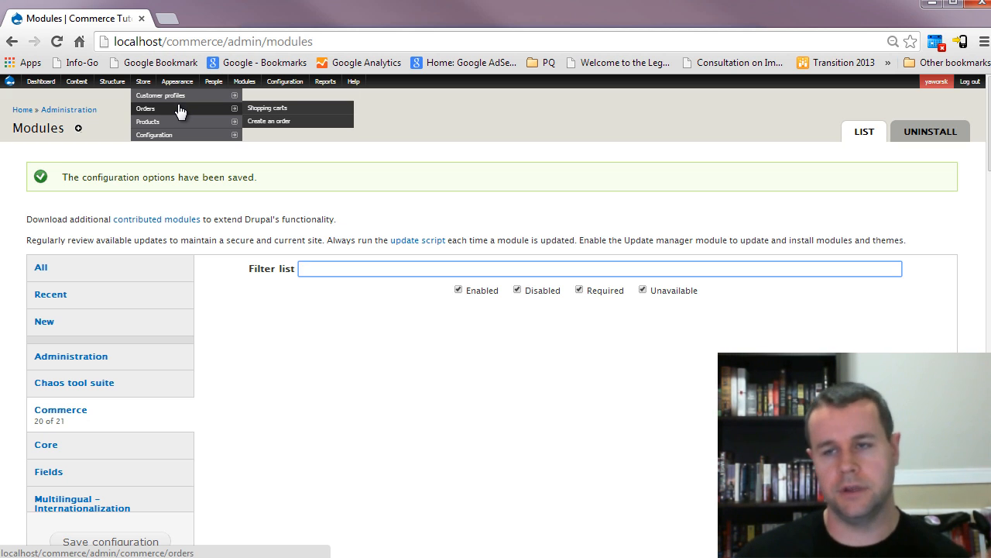
pyautogui.moveTo(184, 101)
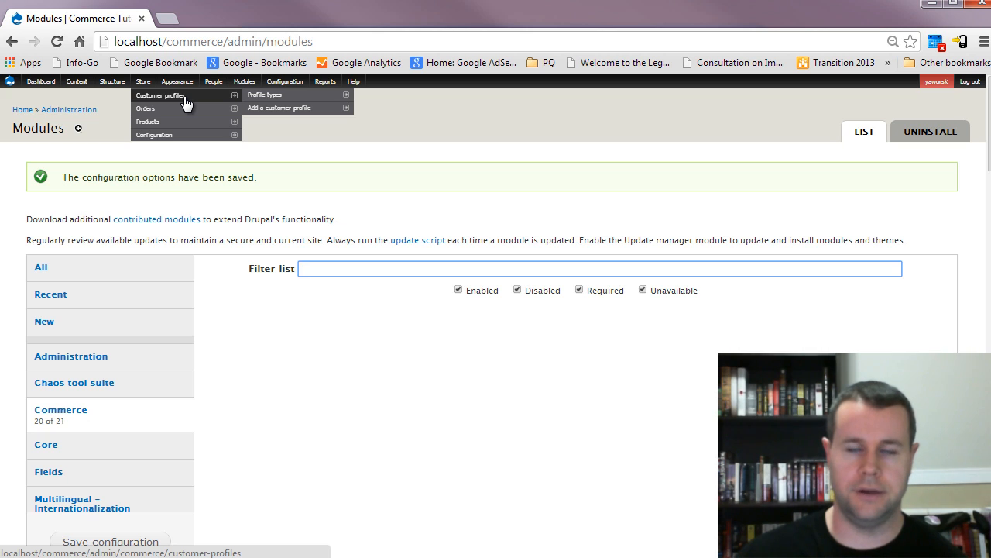
pyautogui.moveTo(221, 103)
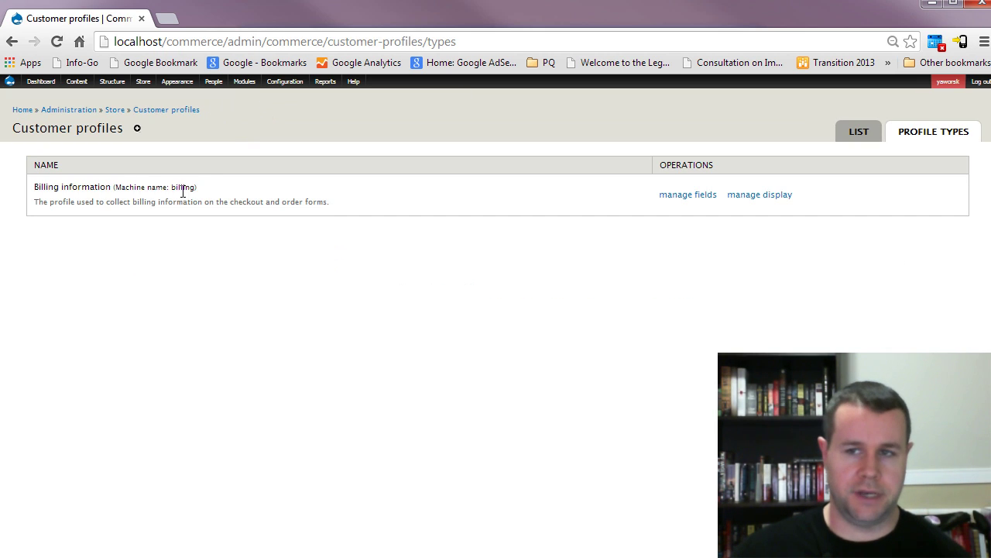
# Open the Billing information profile's Manage Fields list
pyautogui.tripleClick(115, 187)
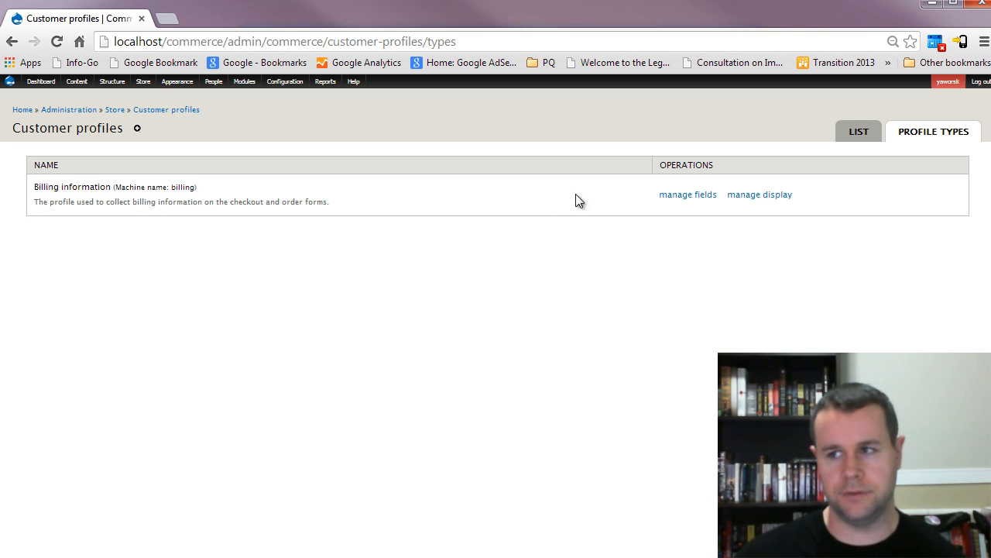
pyautogui.click(688, 194)
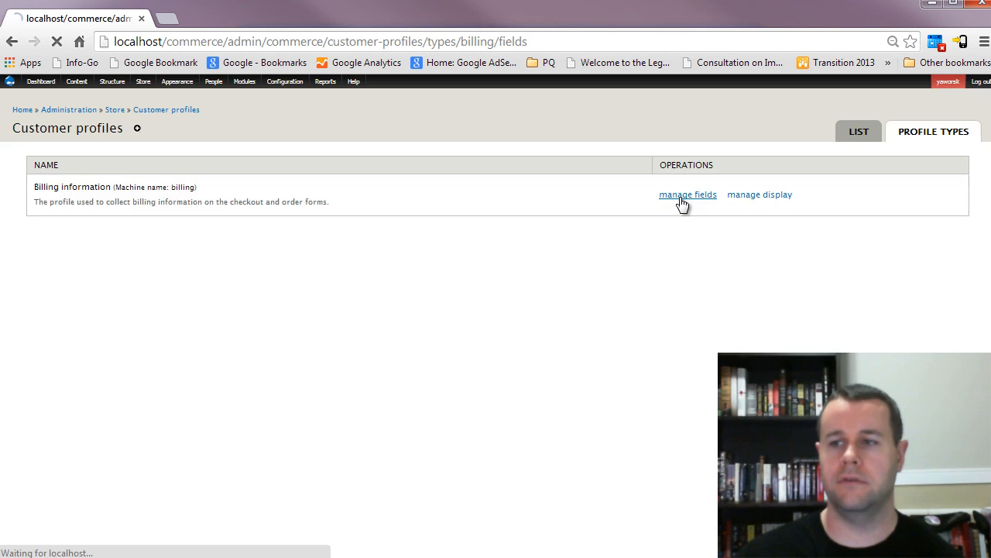
pyautogui.click(688, 194)
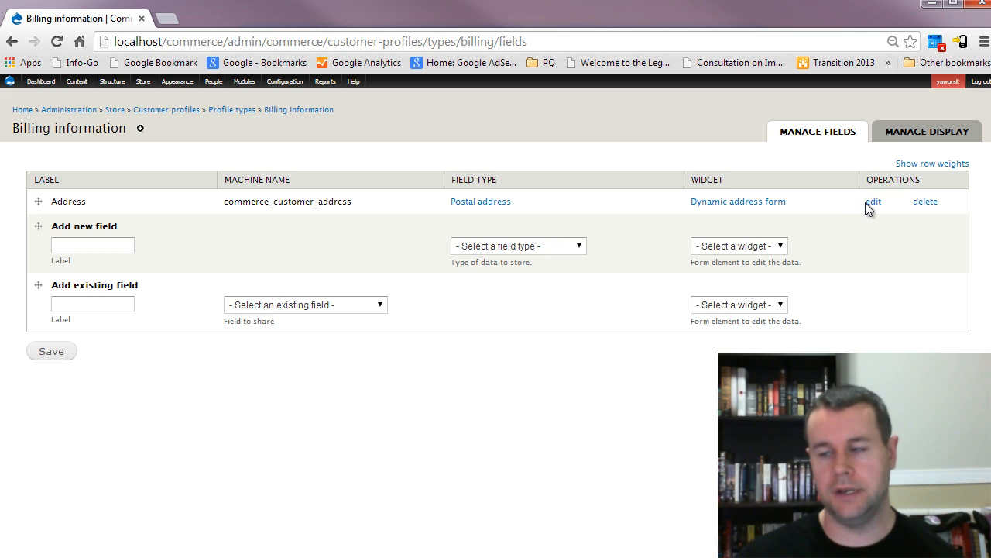
# Open the Address field settings and scroll through its edit page
pyautogui.click(873, 202)
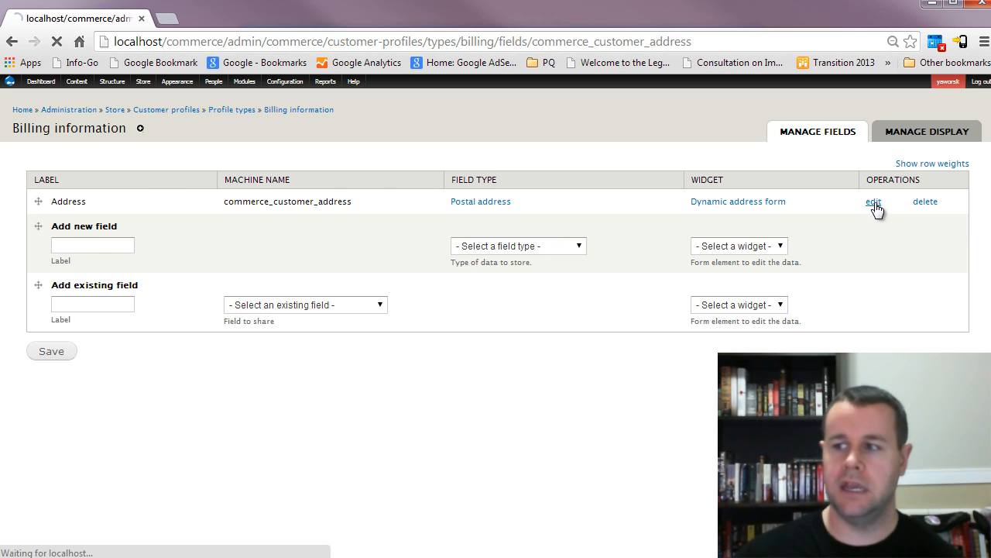
pyautogui.click(872, 201)
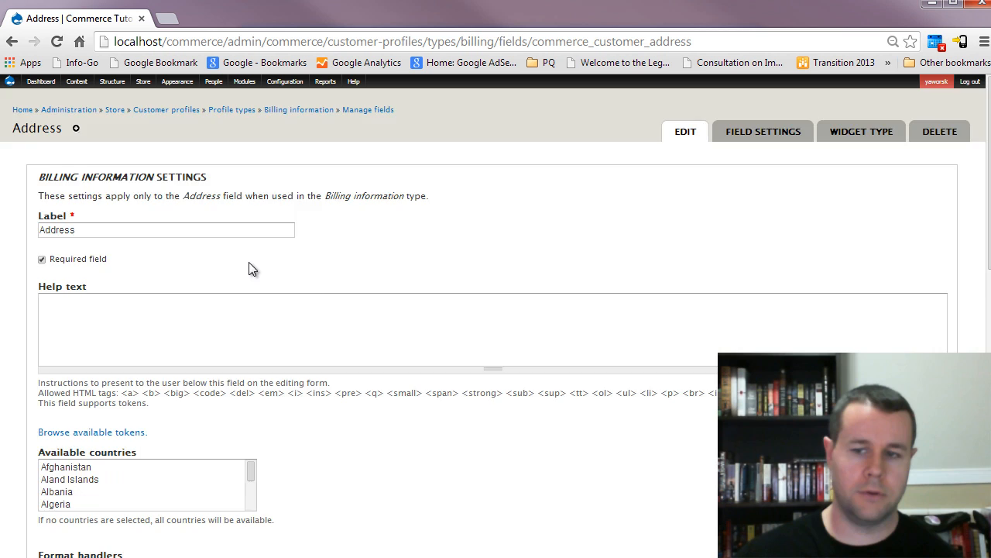
pyautogui.scroll(-3)
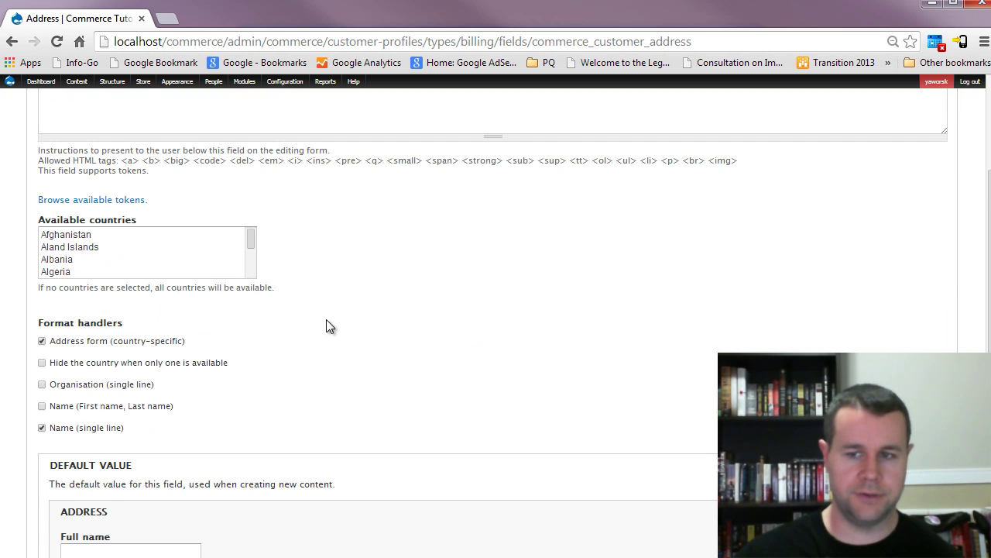
pyautogui.scroll(-3)
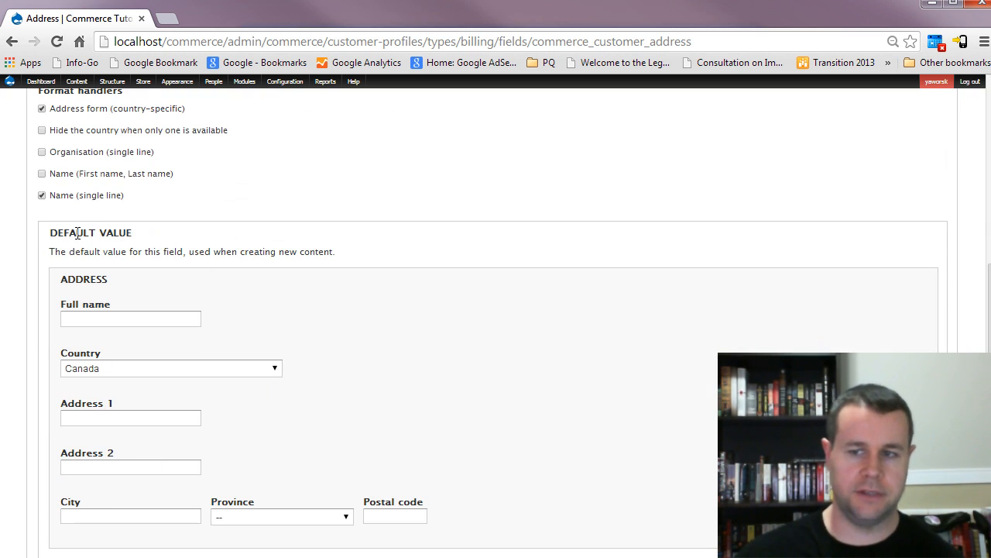
pyautogui.scroll(-3)
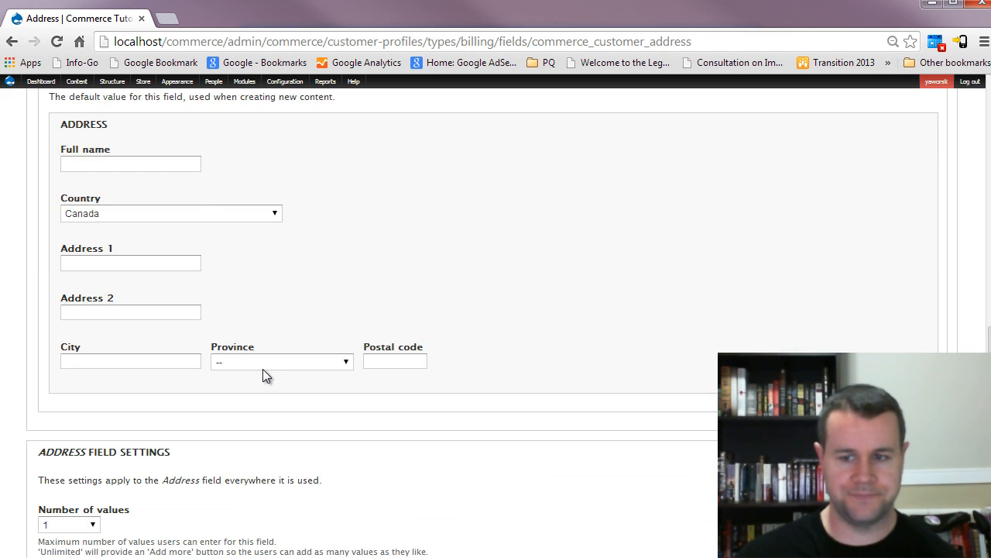
pyautogui.scroll(-3)
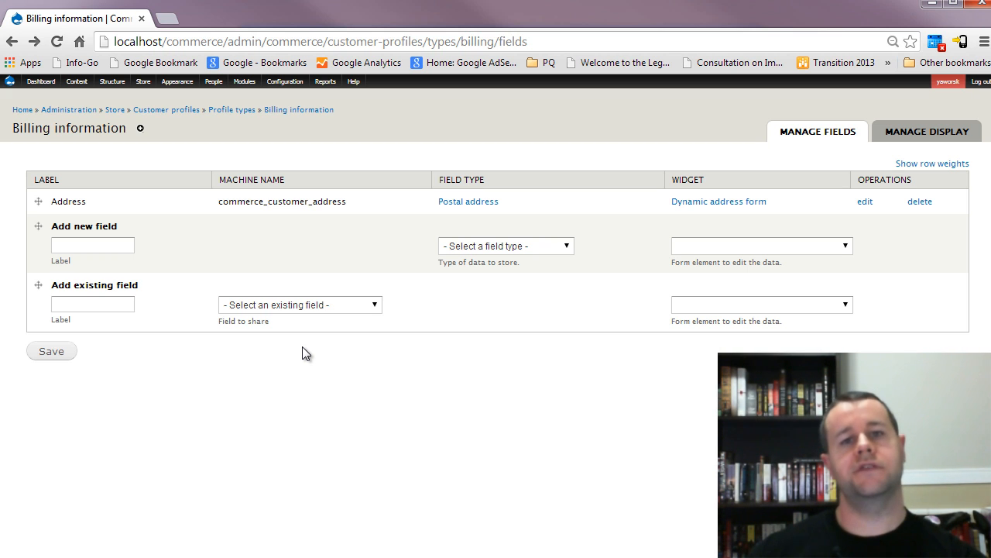
pyautogui.moveTo(244, 218)
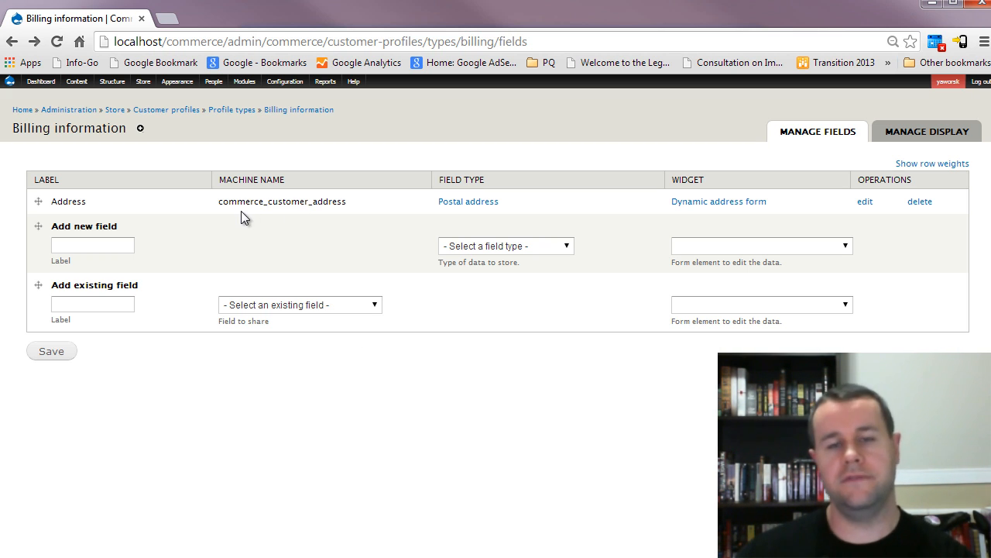
pyautogui.moveTo(271, 245)
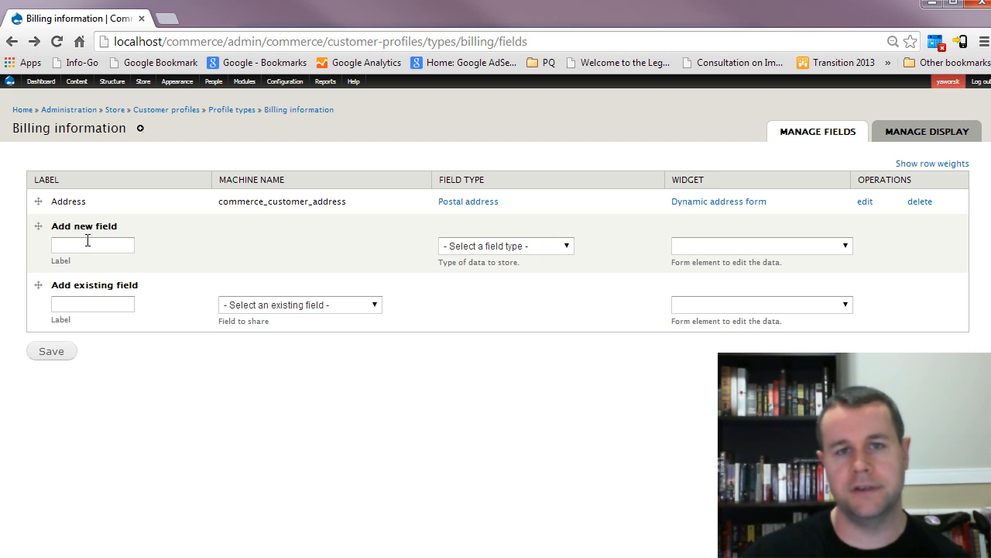
# Return to the Customer profile types list showing only Billing information
pyautogui.click(92, 245)
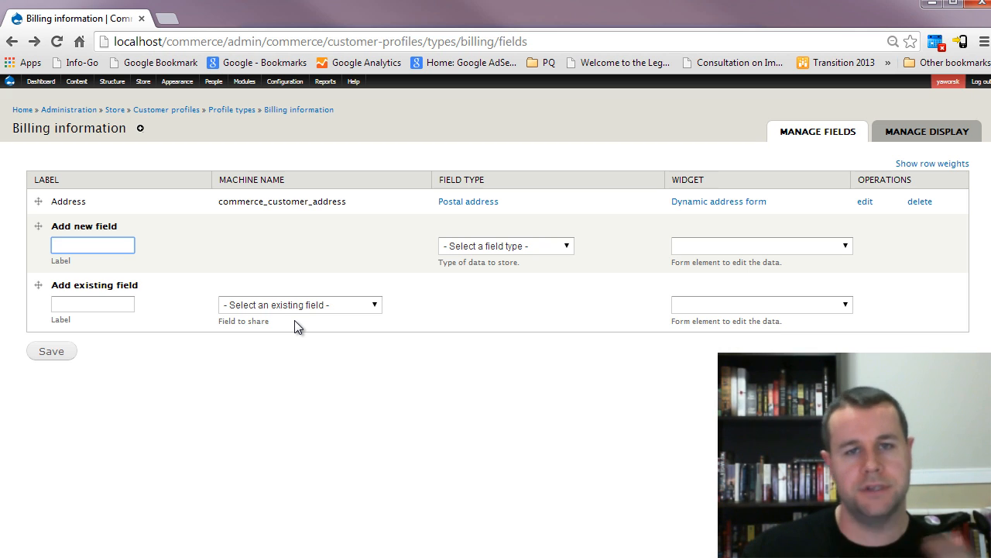
pyautogui.moveTo(377, 306)
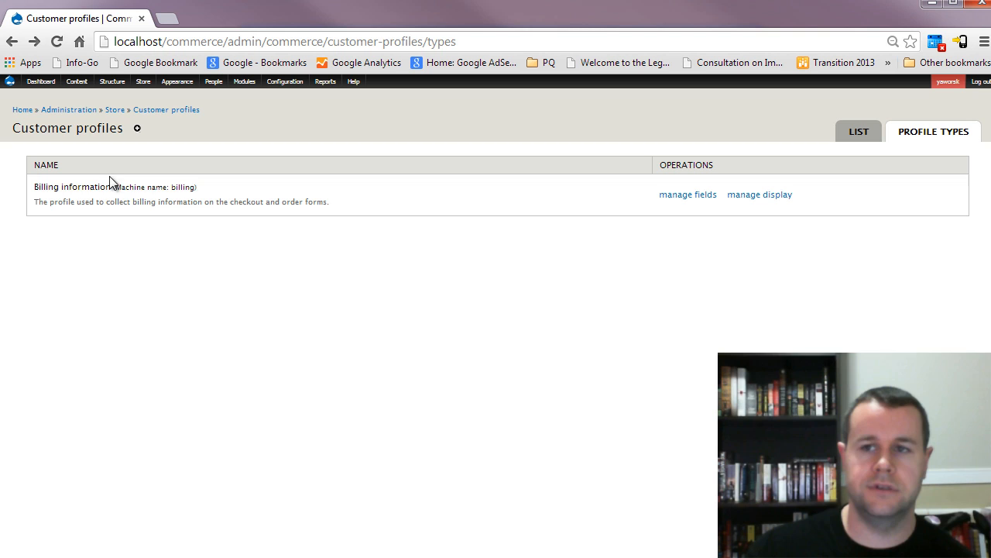
pyautogui.doubleClick(72, 186)
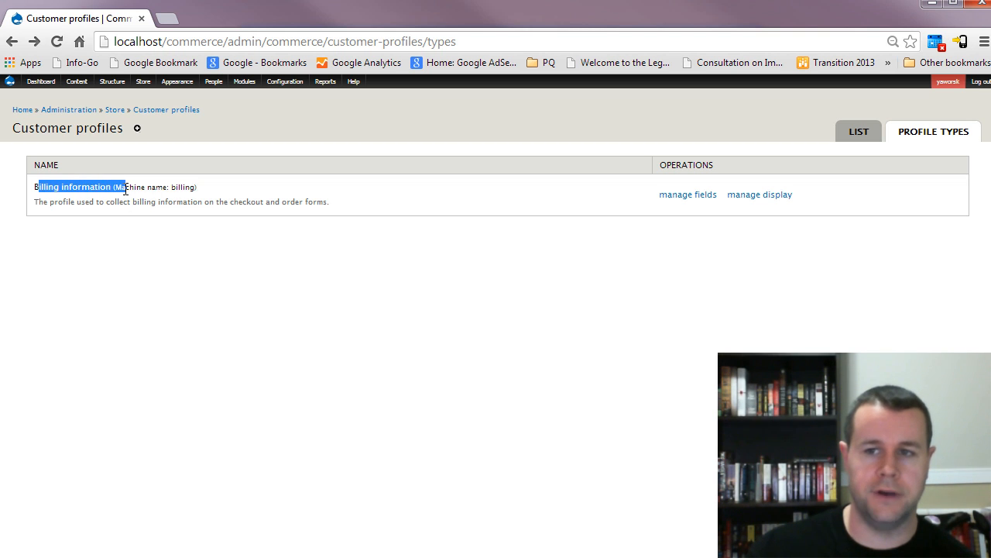
pyautogui.click(91, 186)
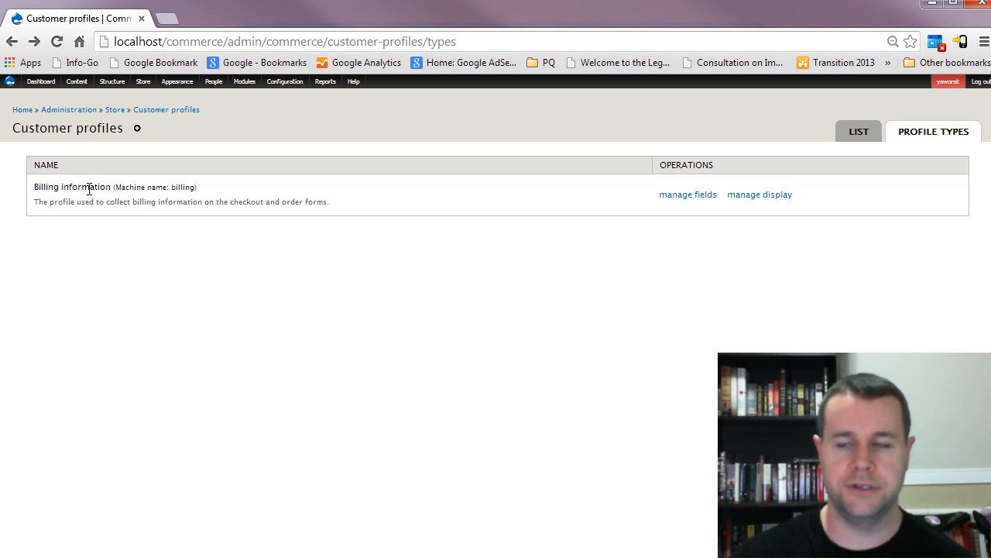
pyautogui.moveTo(193, 200)
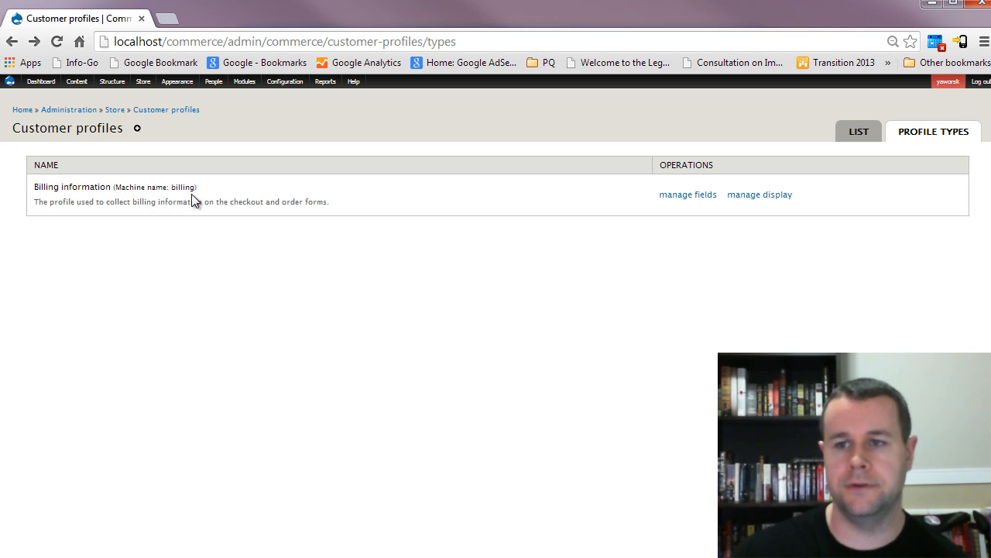
pyautogui.moveTo(163, 124)
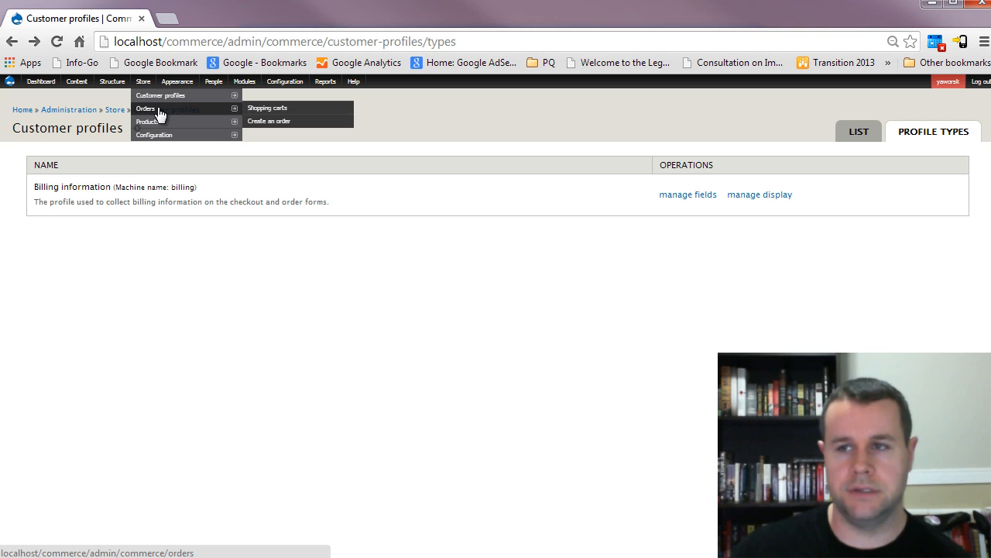
pyautogui.moveTo(252, 113)
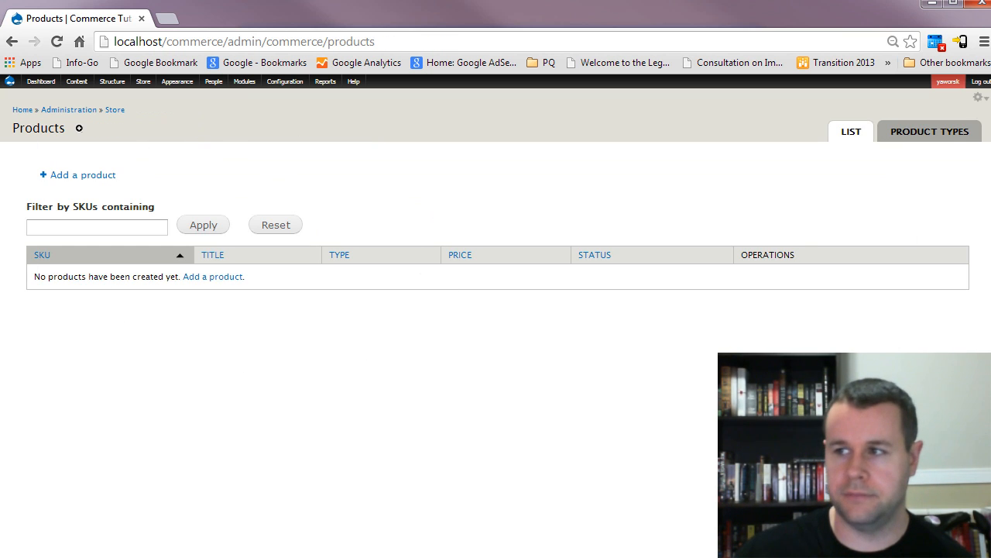
# From the Product types list, choose '+ Add product type'
pyautogui.click(929, 131)
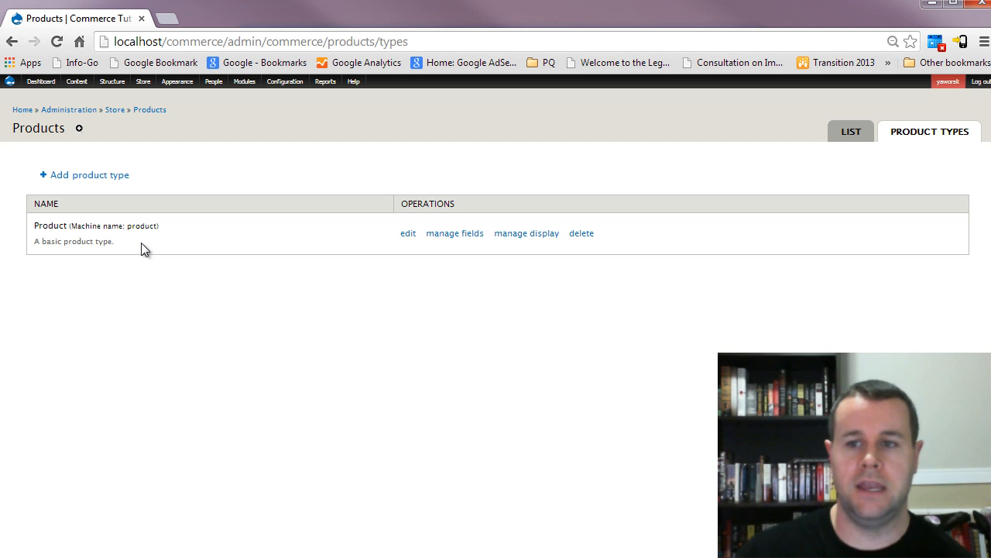
pyautogui.moveTo(141, 304)
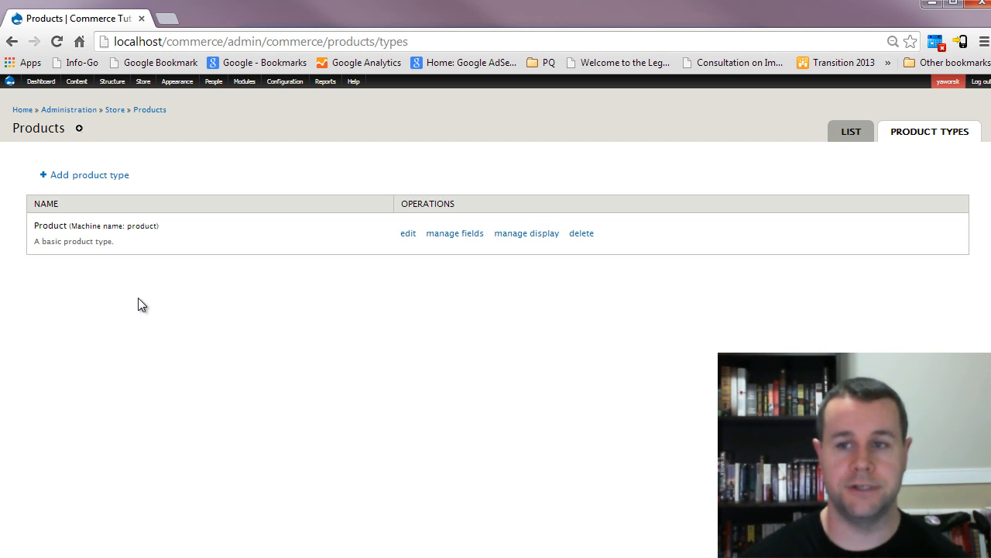
pyautogui.click(89, 174)
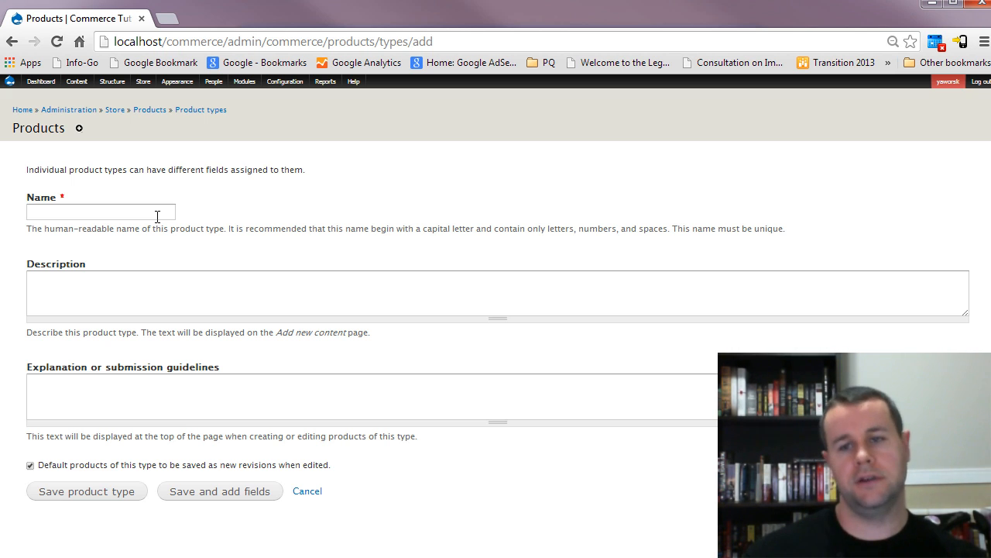
# Name the new product type 'Pictures' and save it to continue to its fields
pyautogui.click(101, 213)
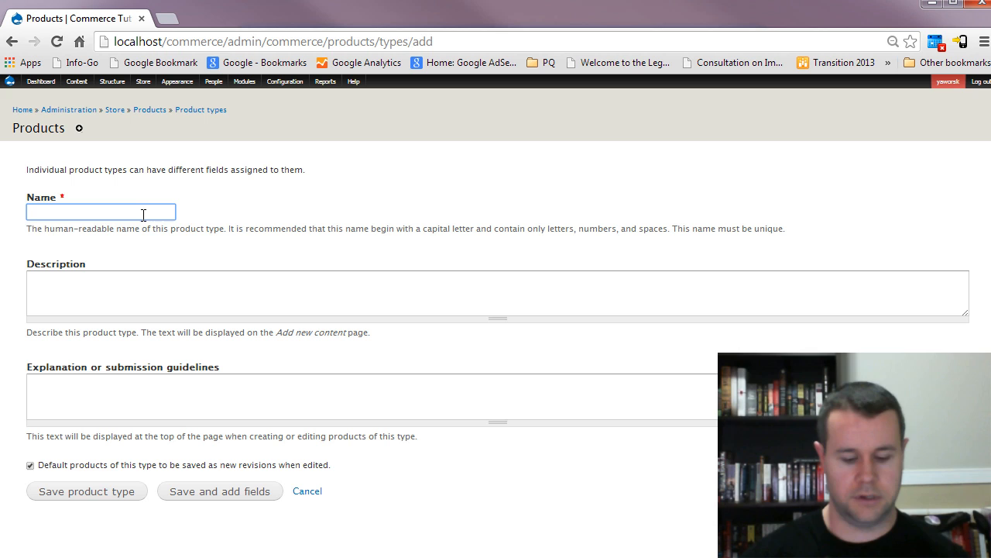
pyautogui.write('P')
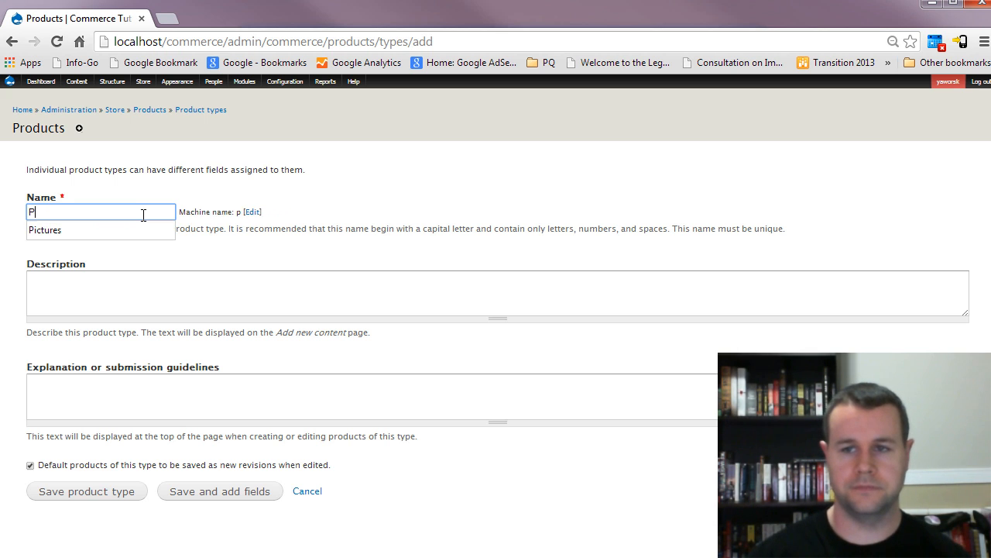
pyautogui.click(45, 229)
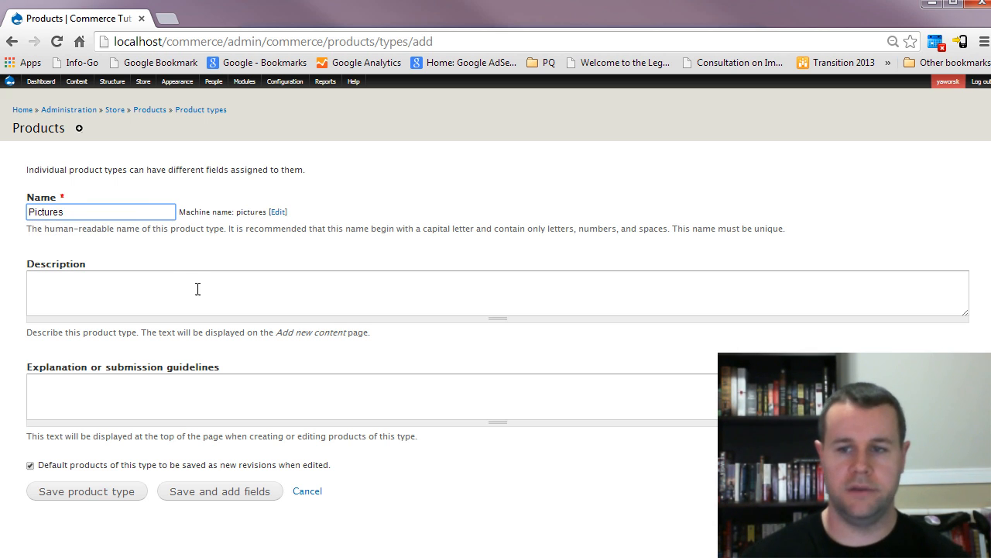
pyautogui.click(220, 491)
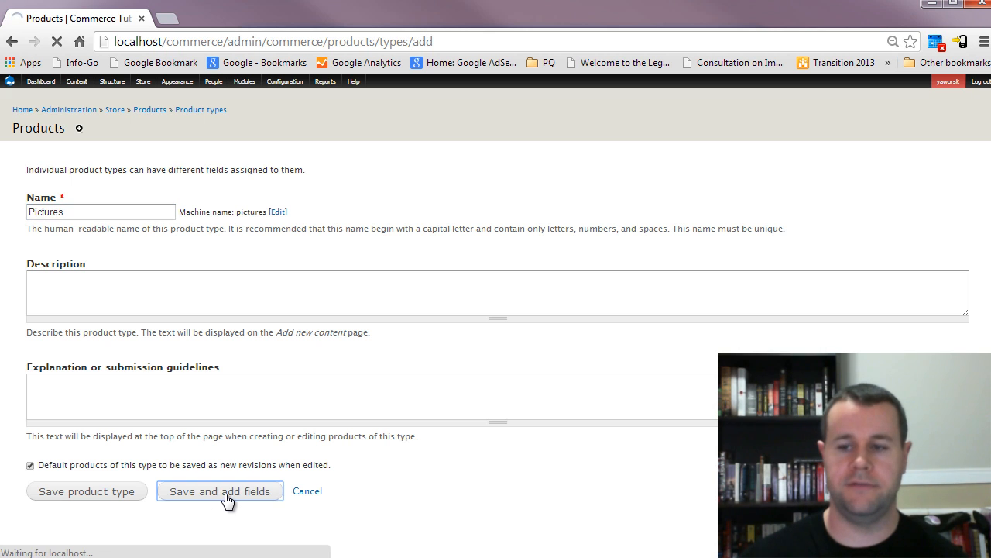
pyautogui.click(219, 491)
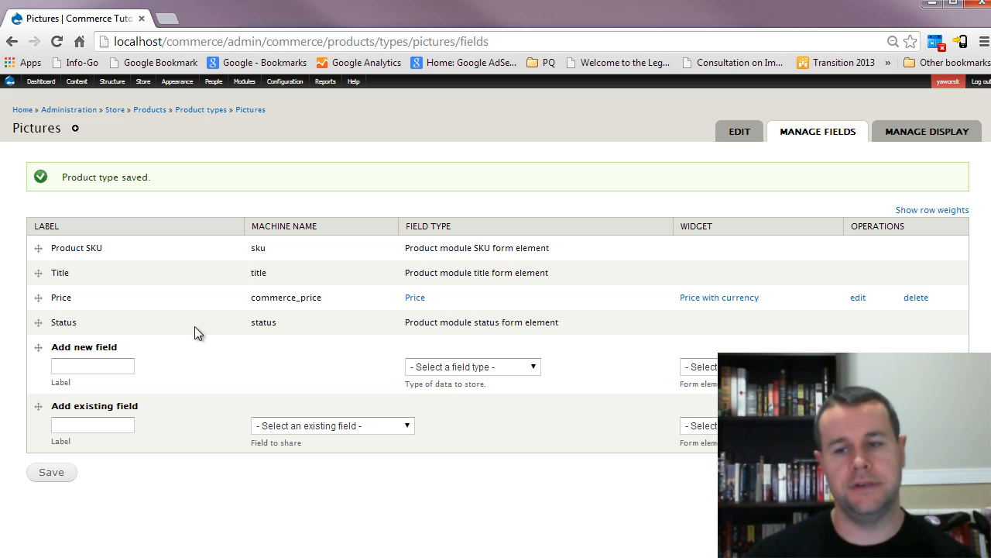
pyautogui.moveTo(395, 315)
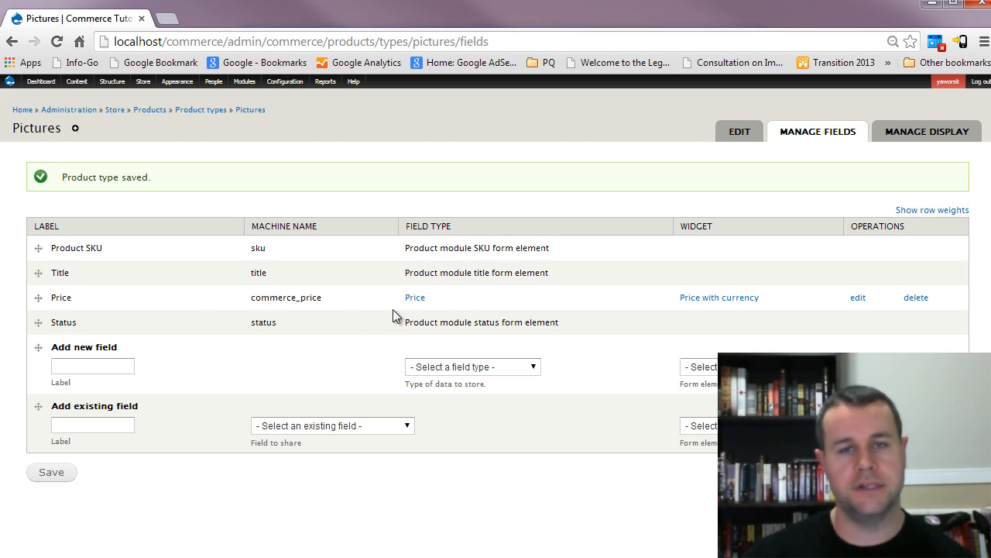
# Add a new product field labelled 'Dog Picture' with the Image field type
pyautogui.click(91, 365)
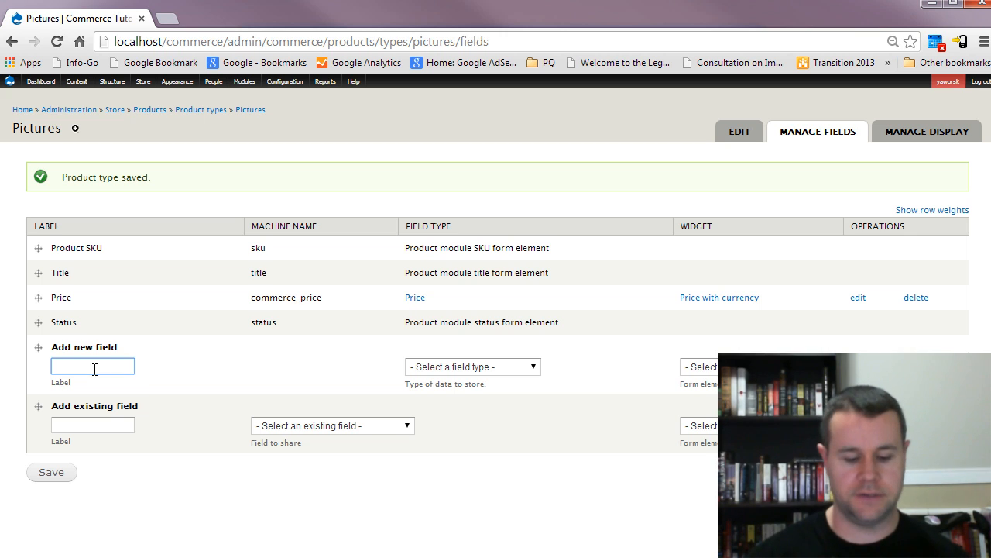
pyautogui.moveTo(100, 373)
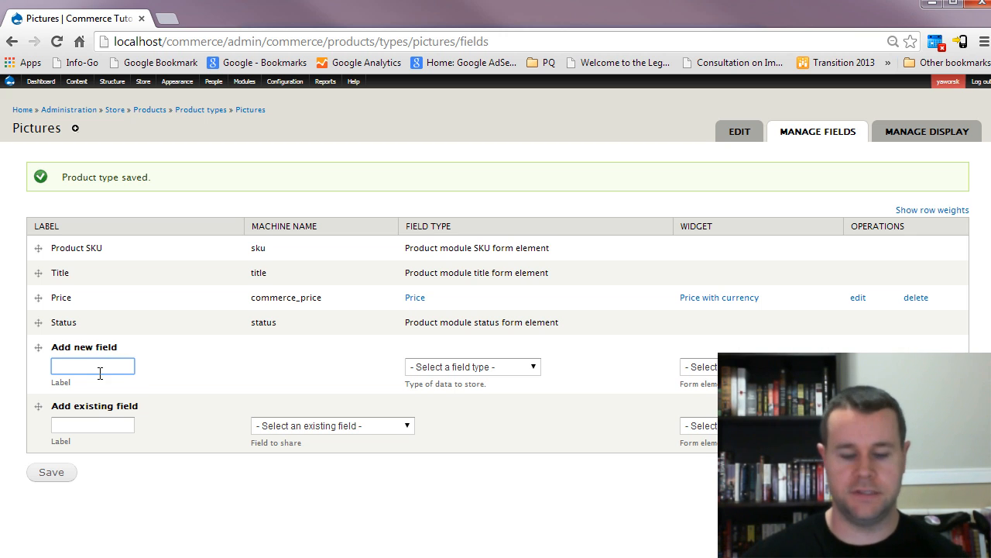
pyautogui.write('Dog Pci')
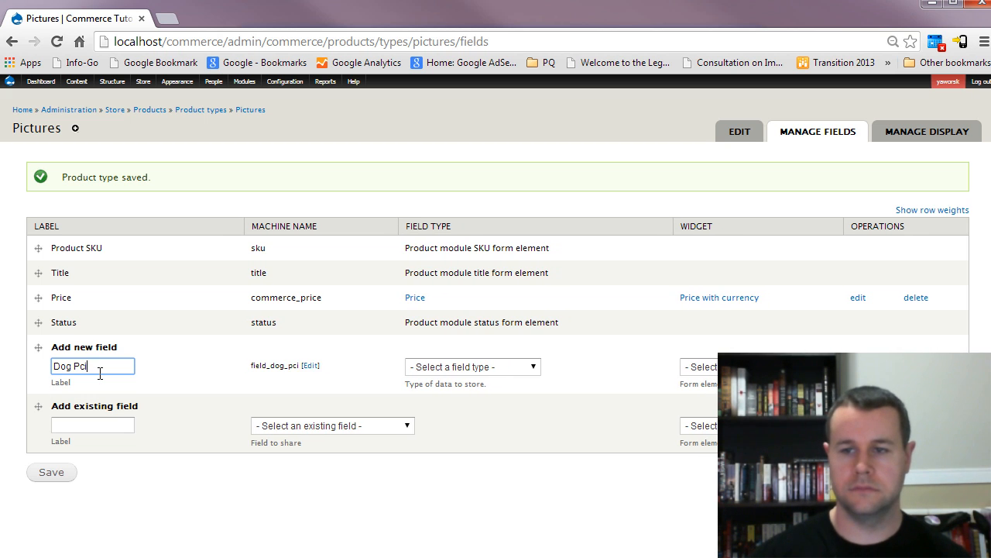
pyautogui.write('Dog Picture')
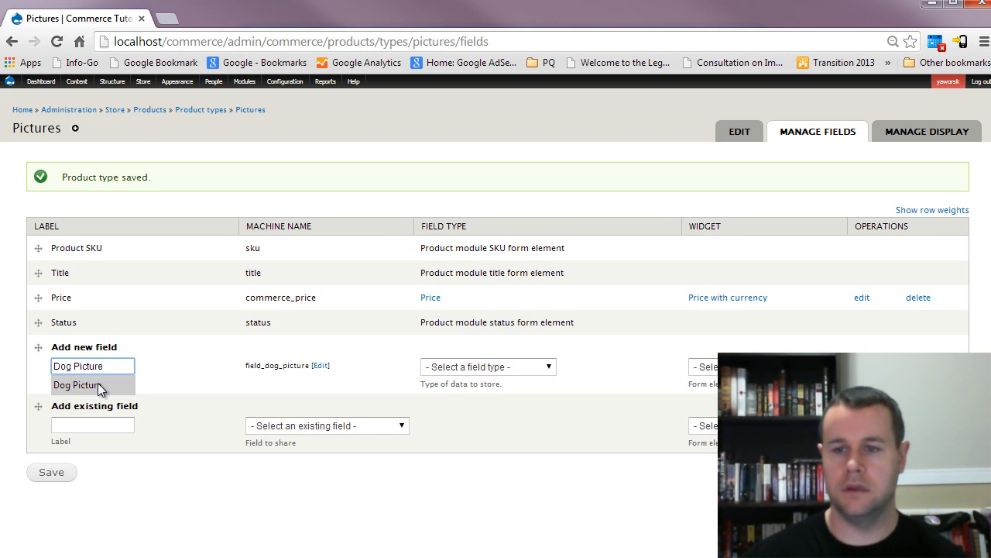
pyautogui.click(488, 367)
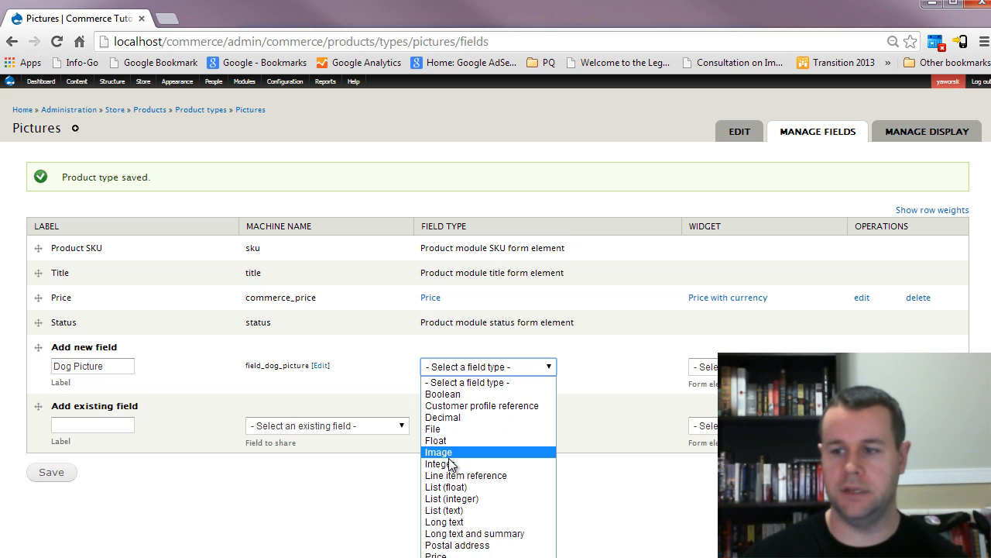
pyautogui.click(437, 452)
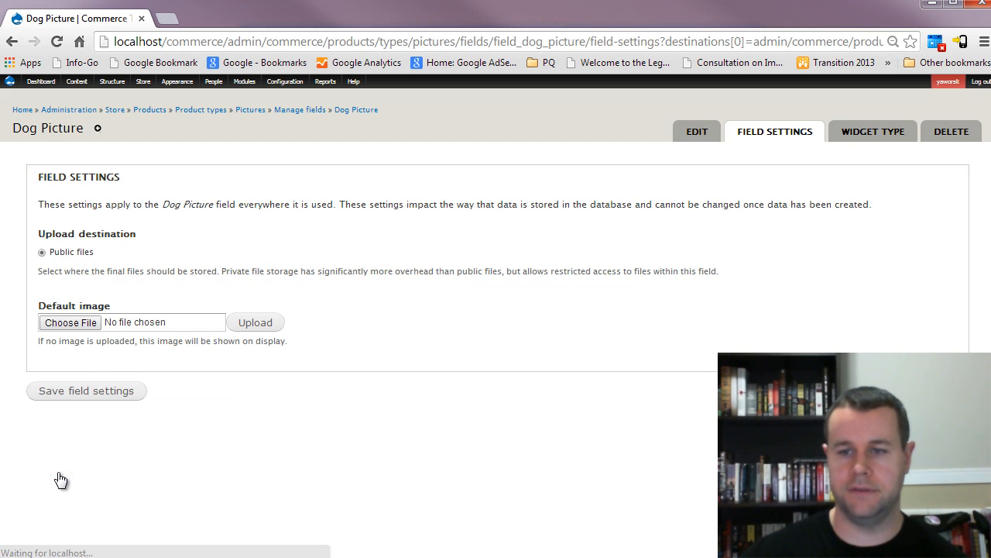
# Save Dog Picture settings with 'dog_images' entered and alt and title text enabled
pyautogui.click(86, 390)
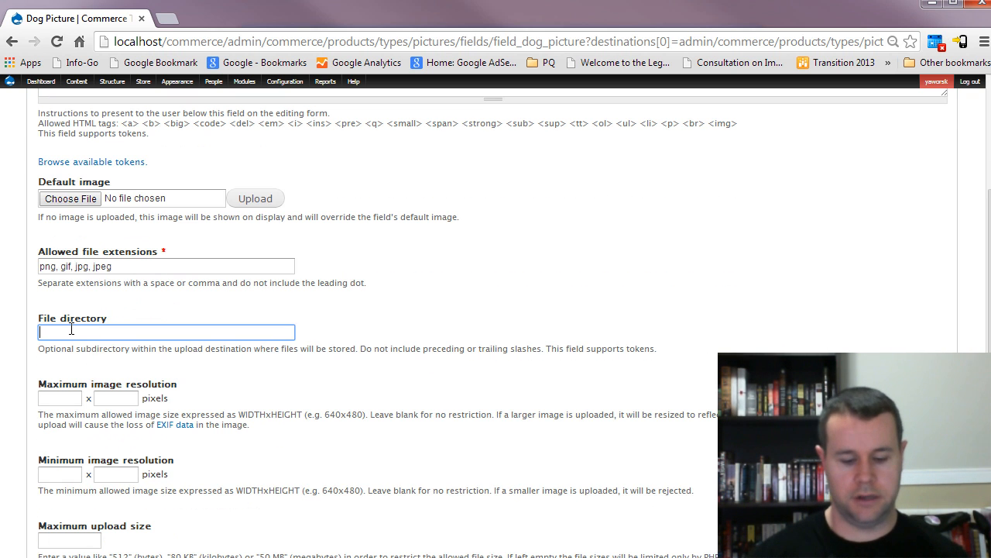
pyautogui.write('dog_images')
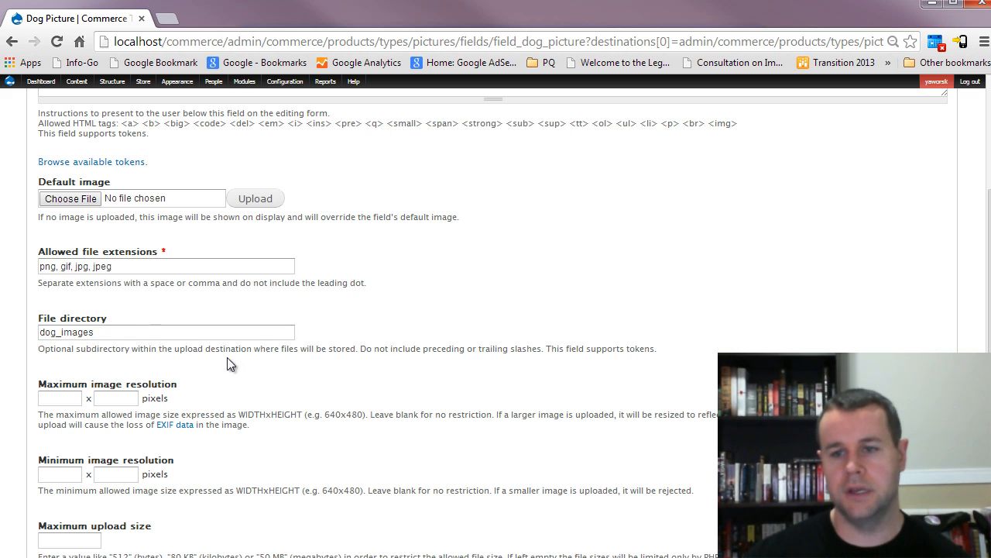
pyautogui.scroll(-3)
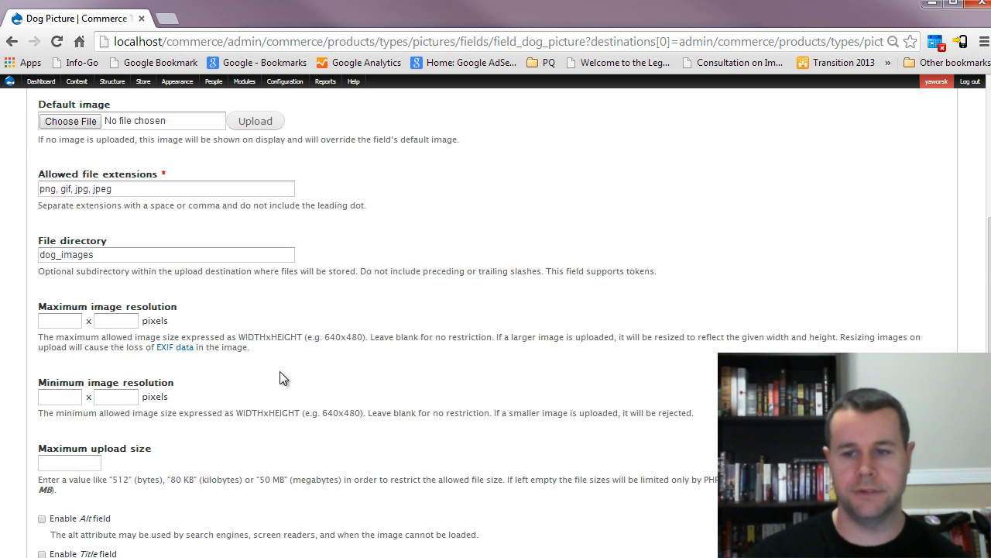
pyautogui.scroll(-3)
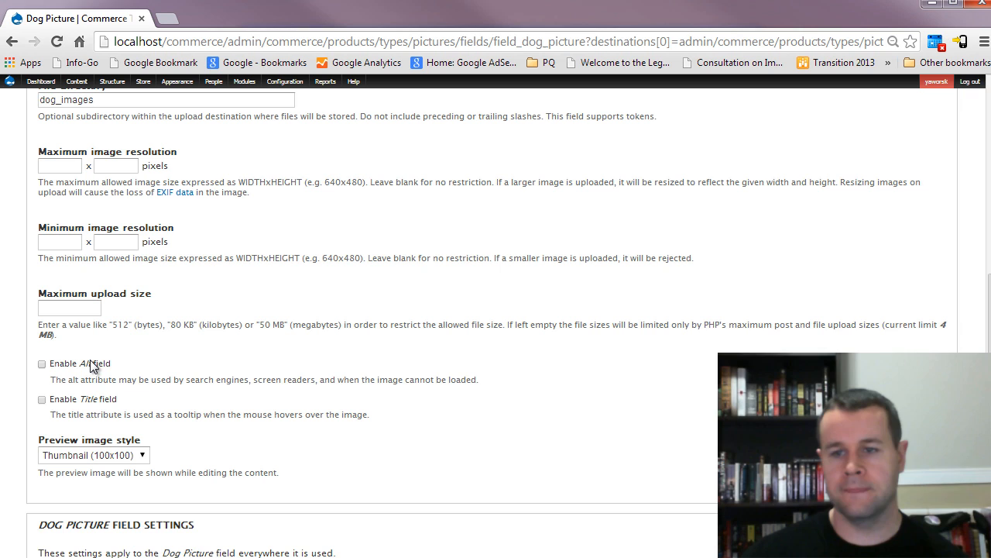
pyautogui.click(41, 386)
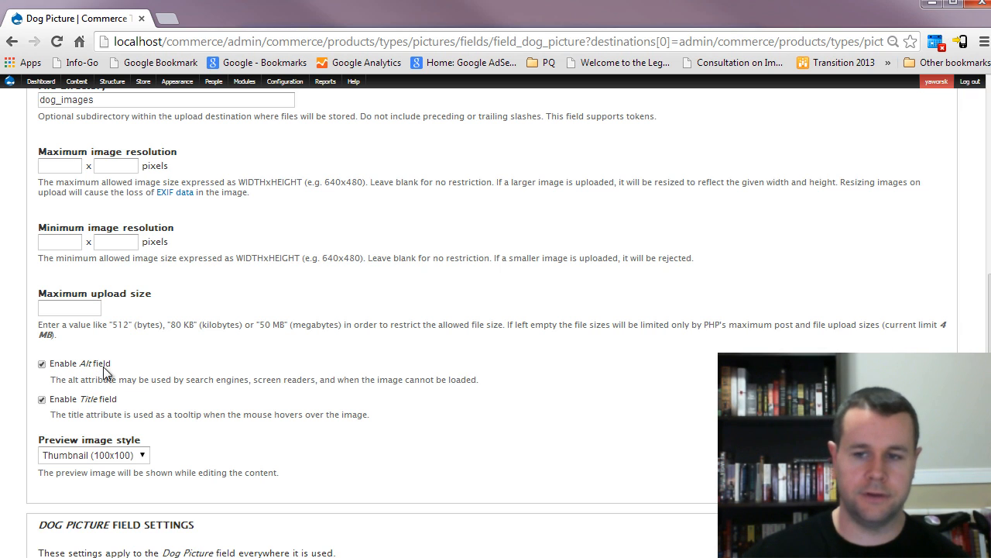
pyautogui.moveTo(114, 365)
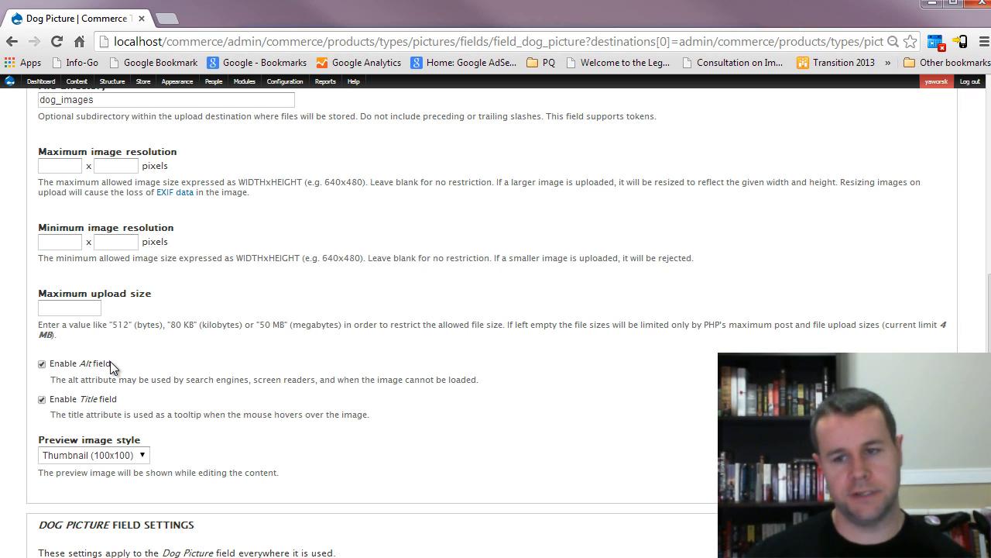
pyautogui.scroll(-3)
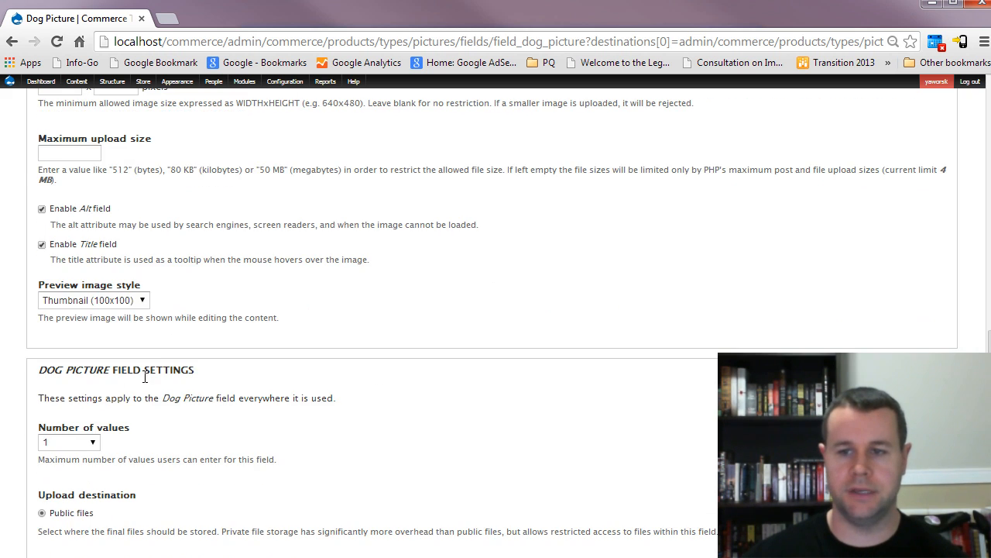
pyautogui.scroll(-3)
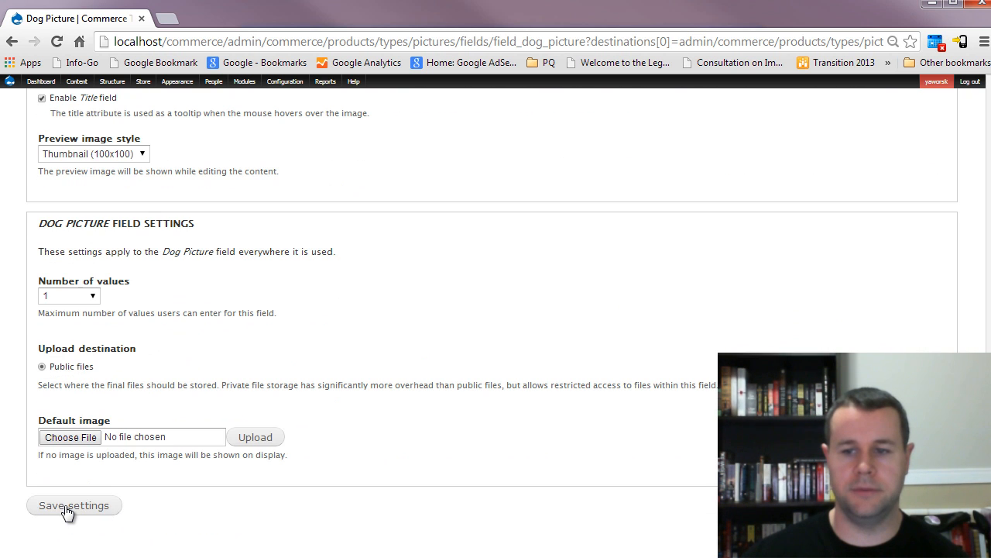
pyautogui.click(73, 505)
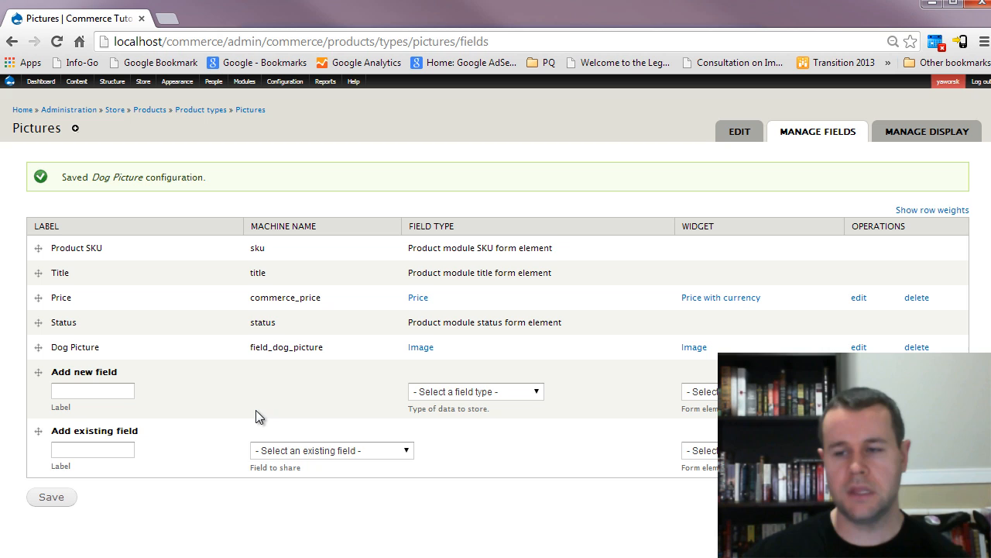
# Create a taxonomy vocabulary named 'Dogs' in a new browser tab
pyautogui.click(110, 80)
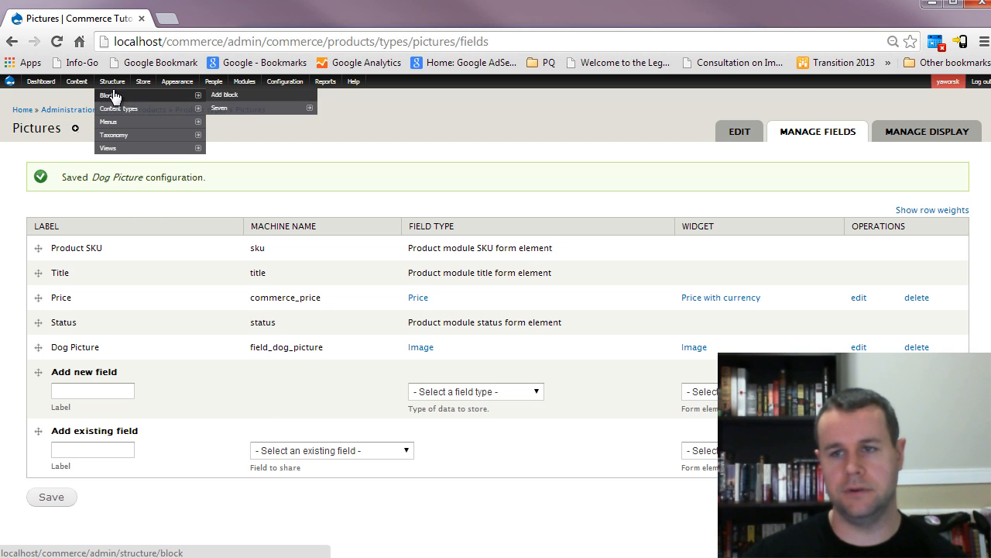
pyautogui.rightClick(225, 134)
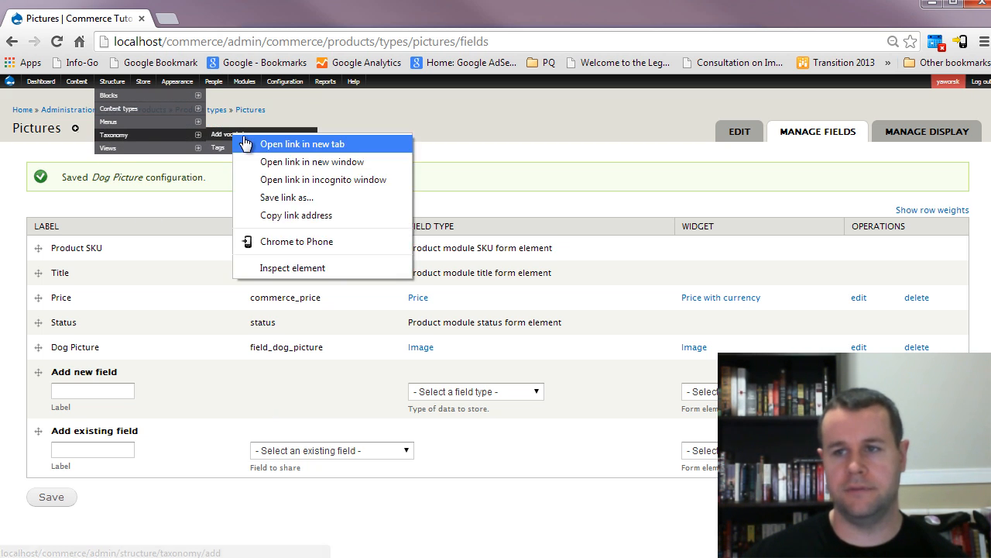
pyautogui.click(305, 143)
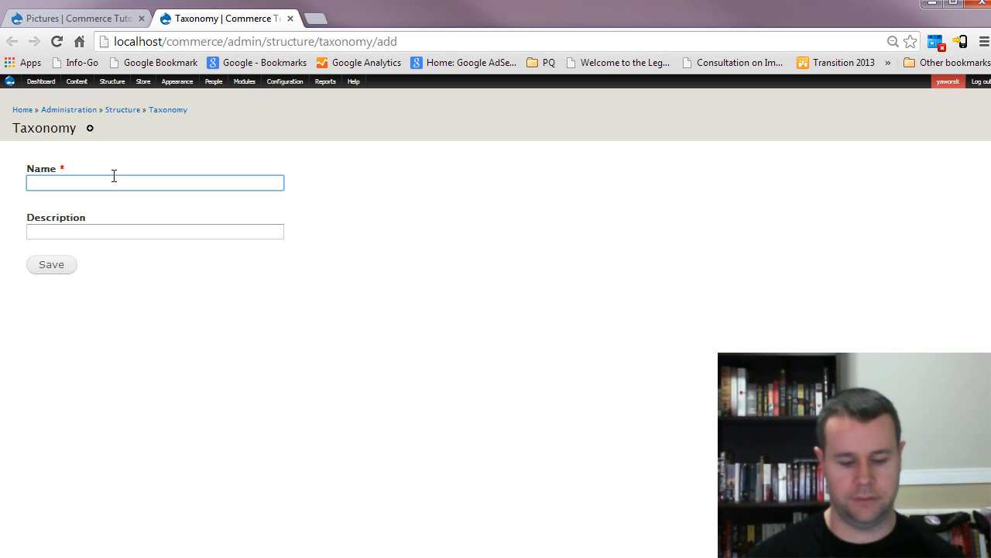
pyautogui.write('Dogs')
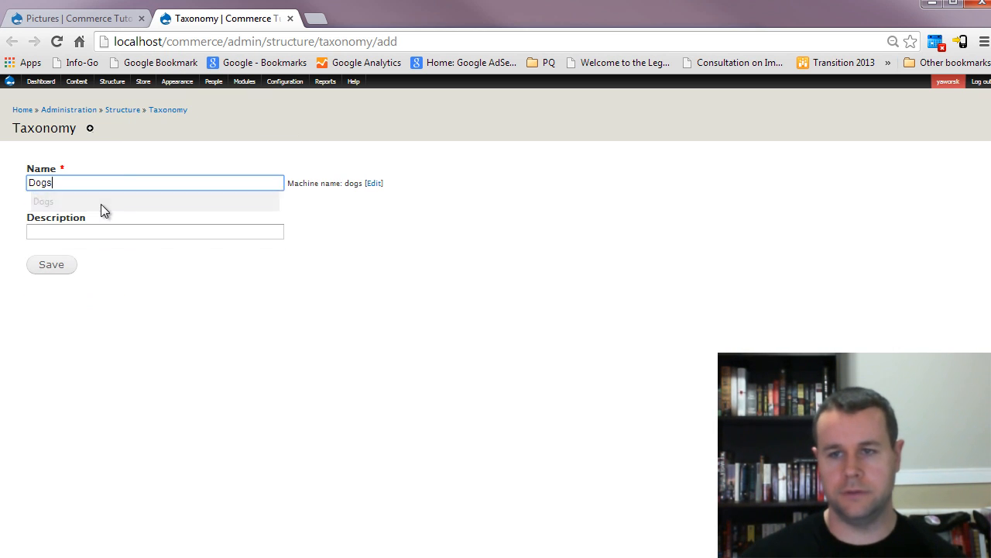
pyautogui.click(51, 264)
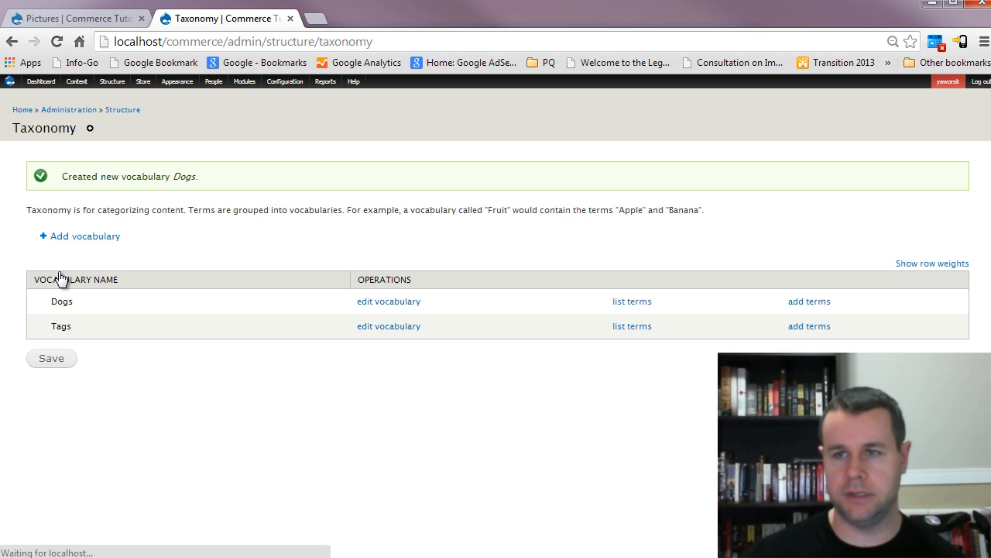
# Add the terms Bailey and Susie to the Dogs vocabulary
pyautogui.click(810, 301)
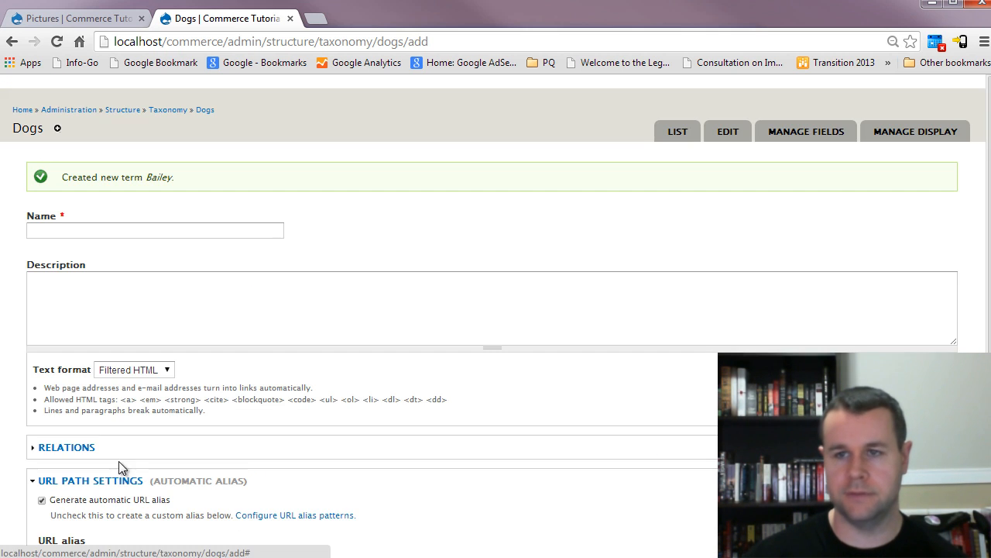
pyautogui.write('Susie')
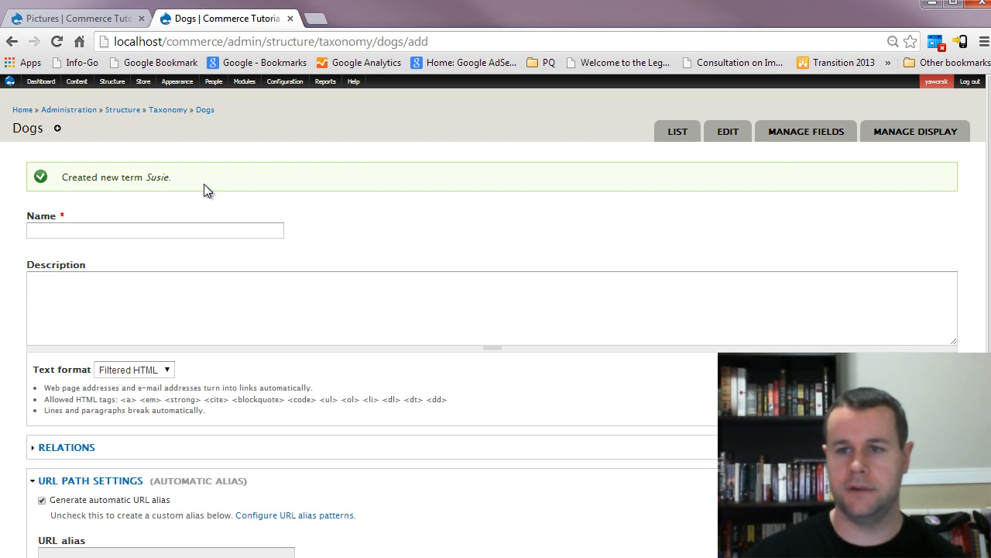
pyautogui.click(168, 109)
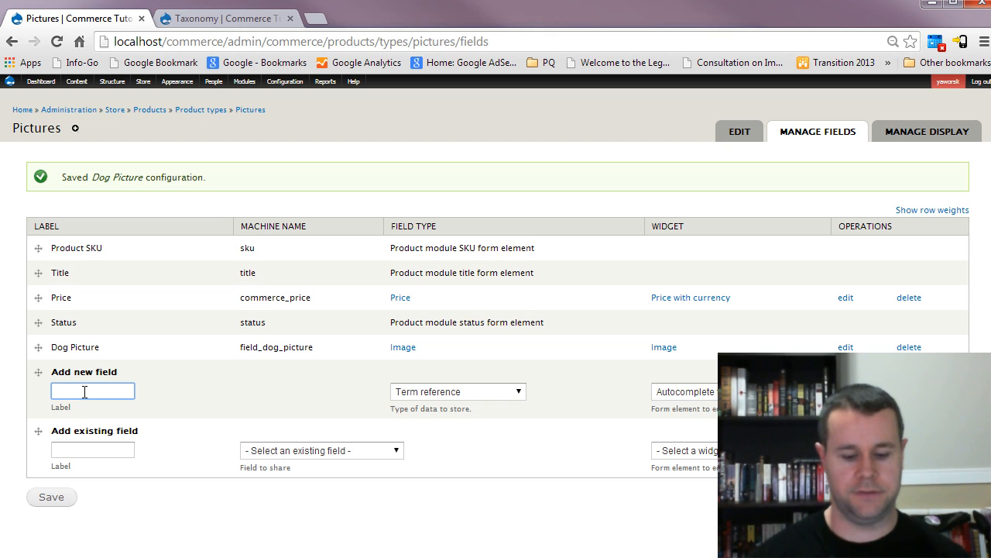
# Add a 'Dog Name' term reference field on Dogs, shown as radio-button cart attribute
pyautogui.write('Dog Name')
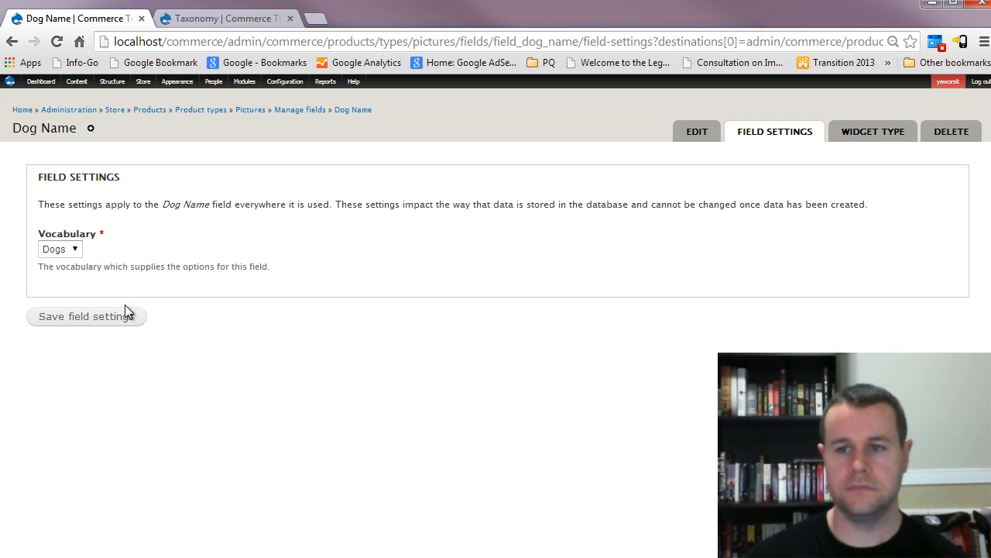
pyautogui.click(86, 316)
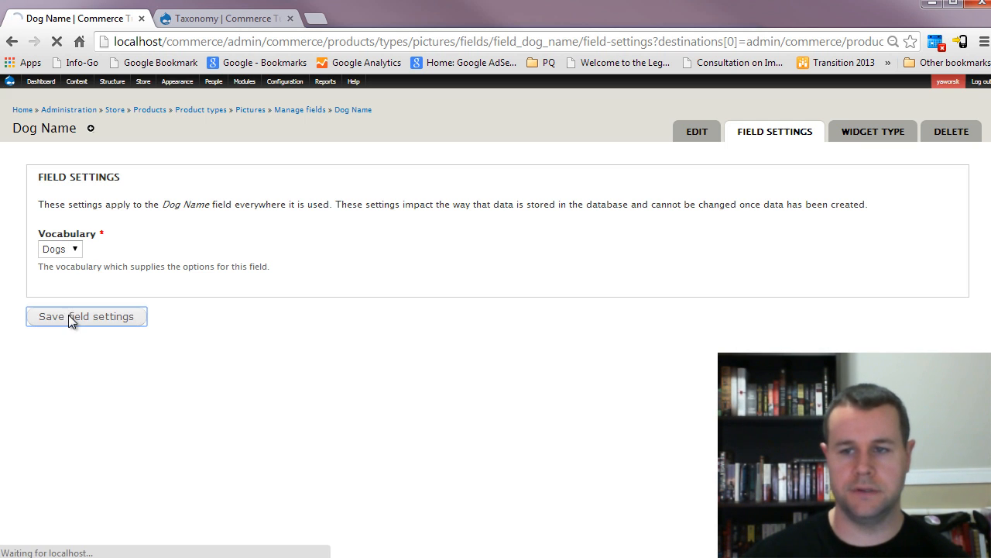
pyautogui.click(86, 316)
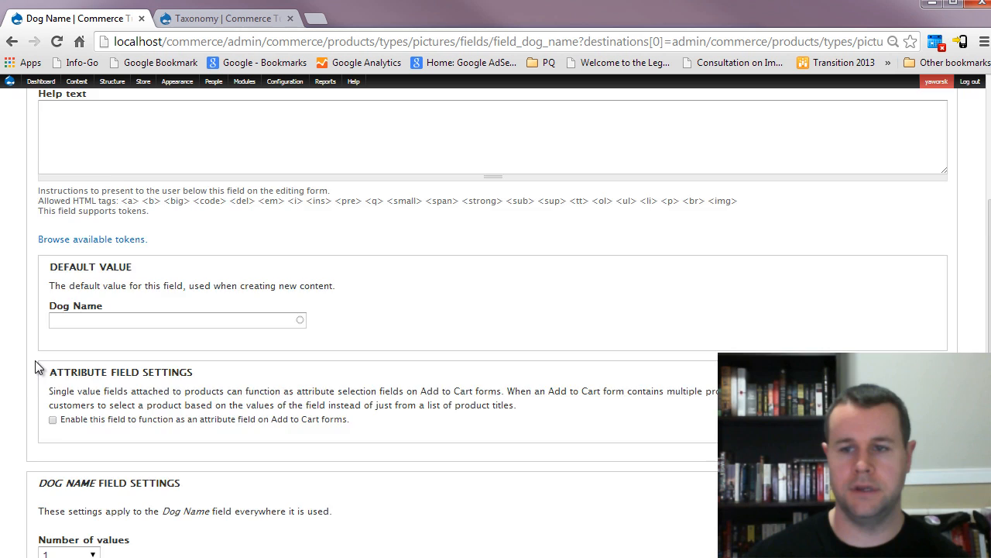
pyautogui.click(52, 420)
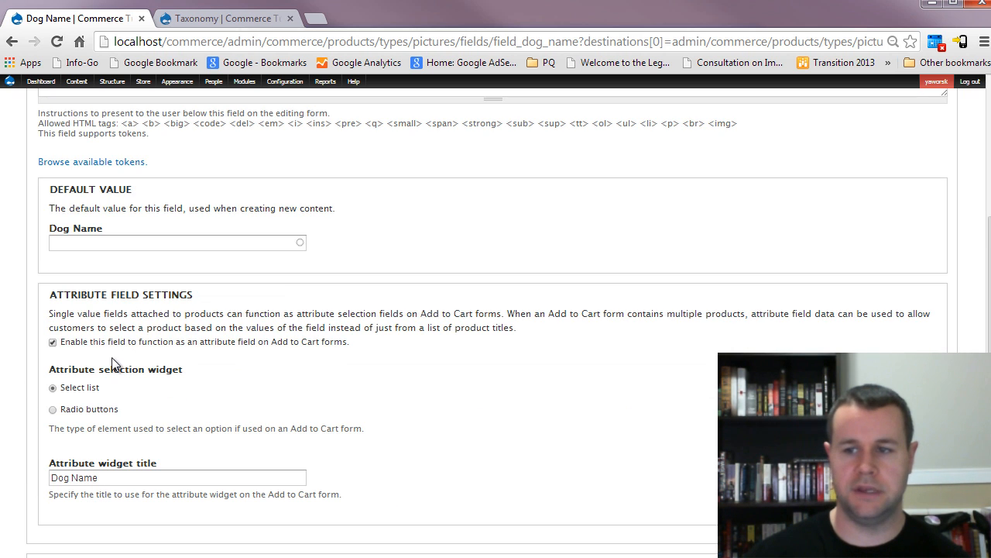
pyautogui.moveTo(319, 366)
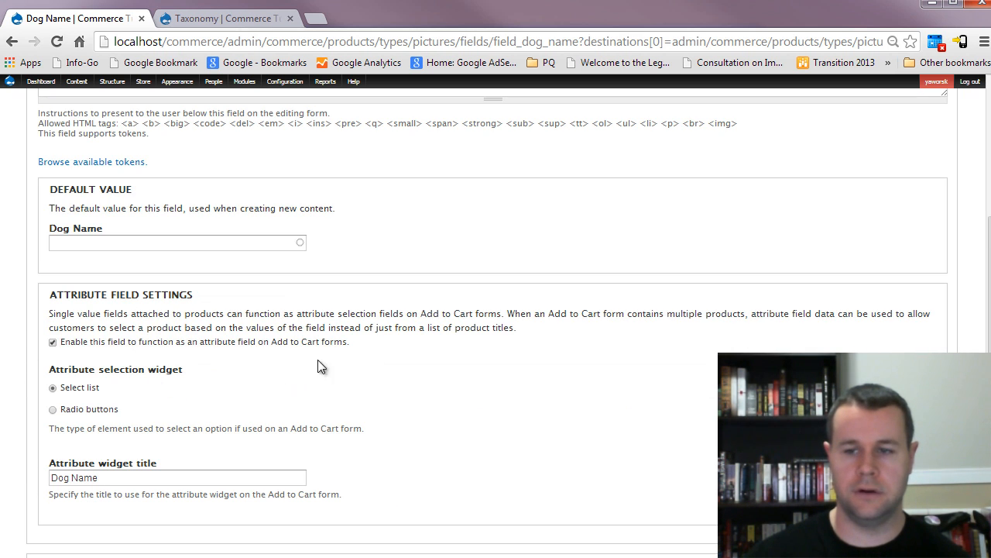
pyautogui.scroll(-3)
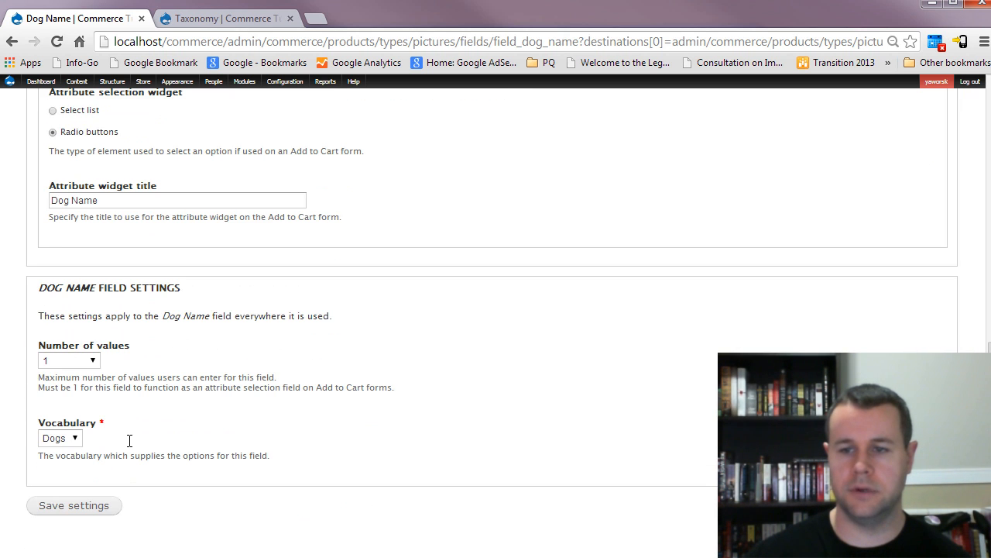
pyautogui.click(73, 505)
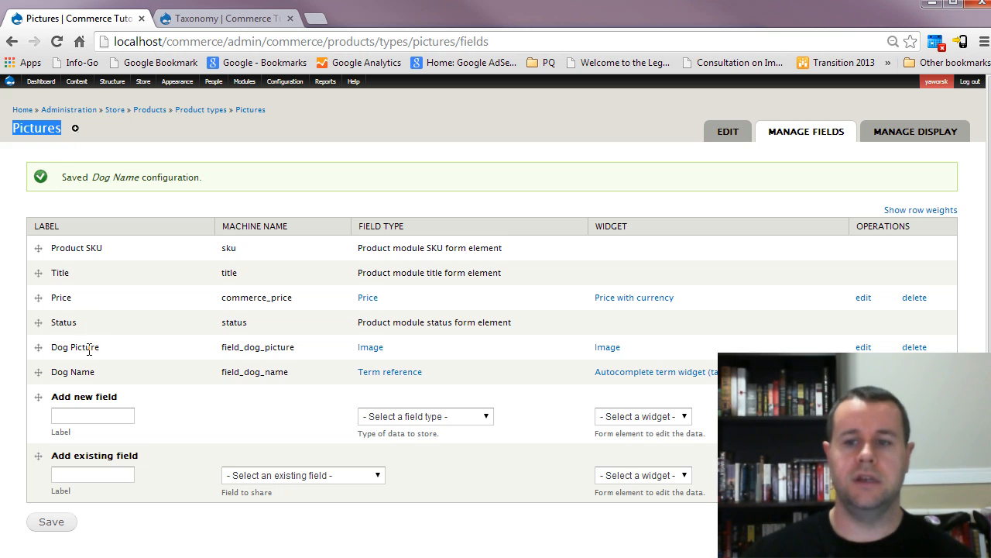
pyautogui.moveTo(74, 373)
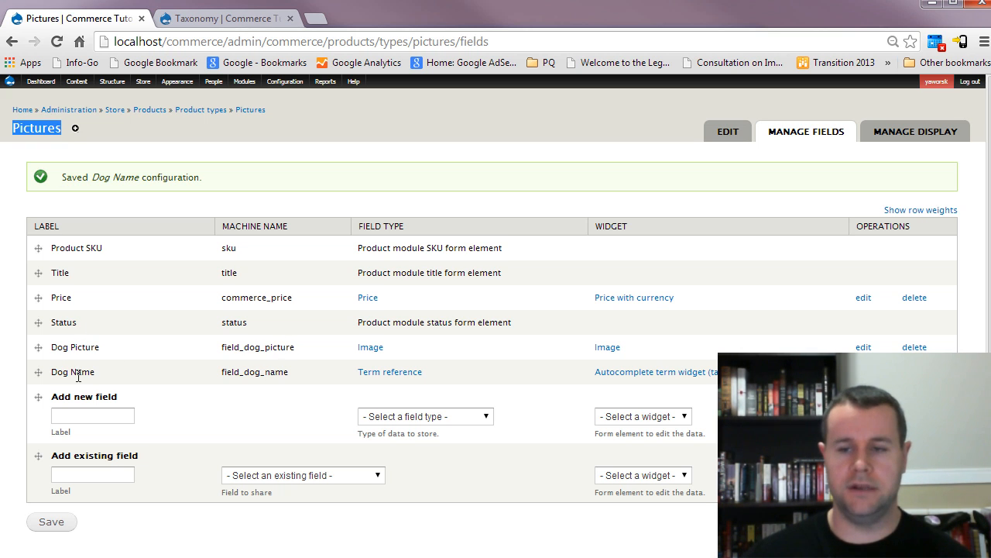
pyautogui.moveTo(116, 377)
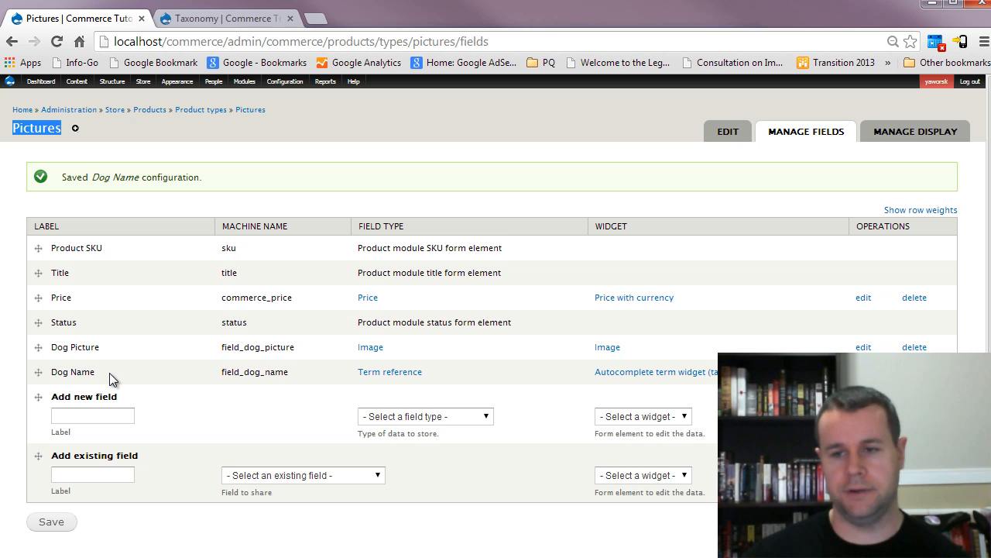
pyautogui.moveTo(193, 134)
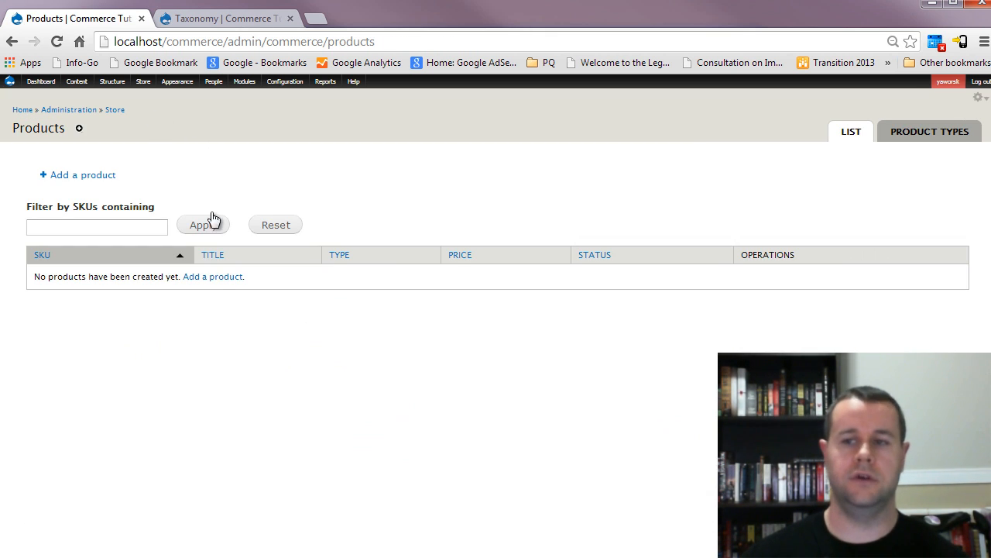
# Start a new Pictures product, Bailey Lying Down, priced at 10.00 USD
pyautogui.click(81, 174)
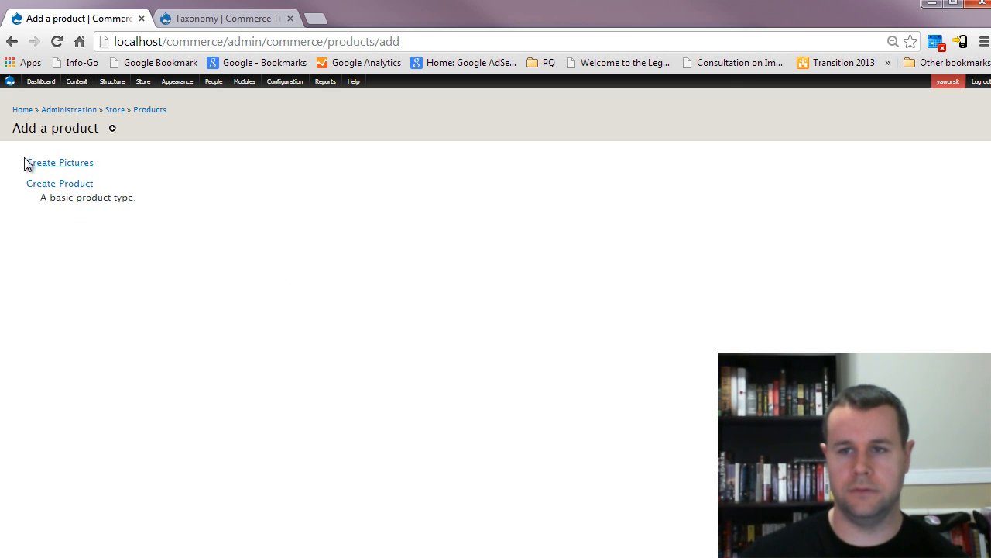
pyautogui.click(60, 162)
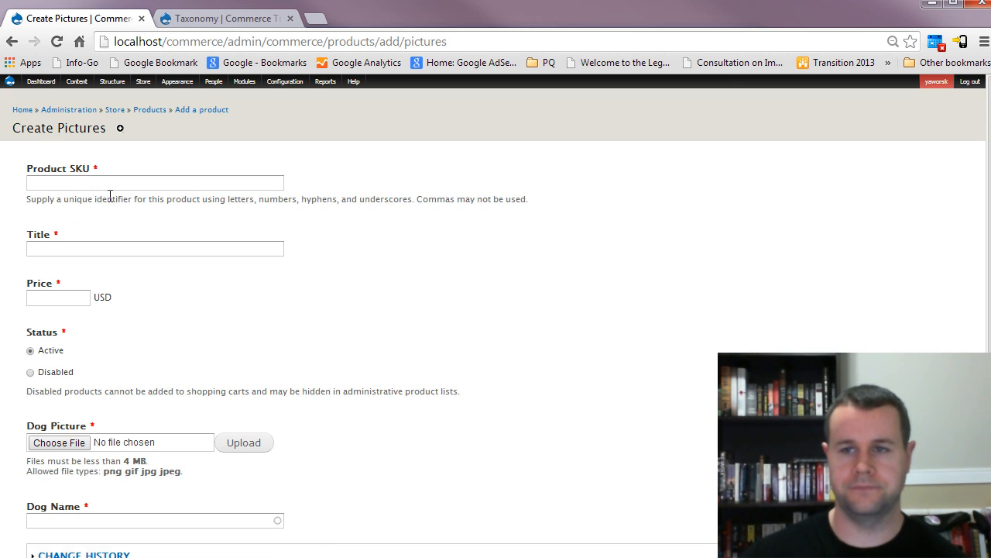
pyautogui.write('Baile')
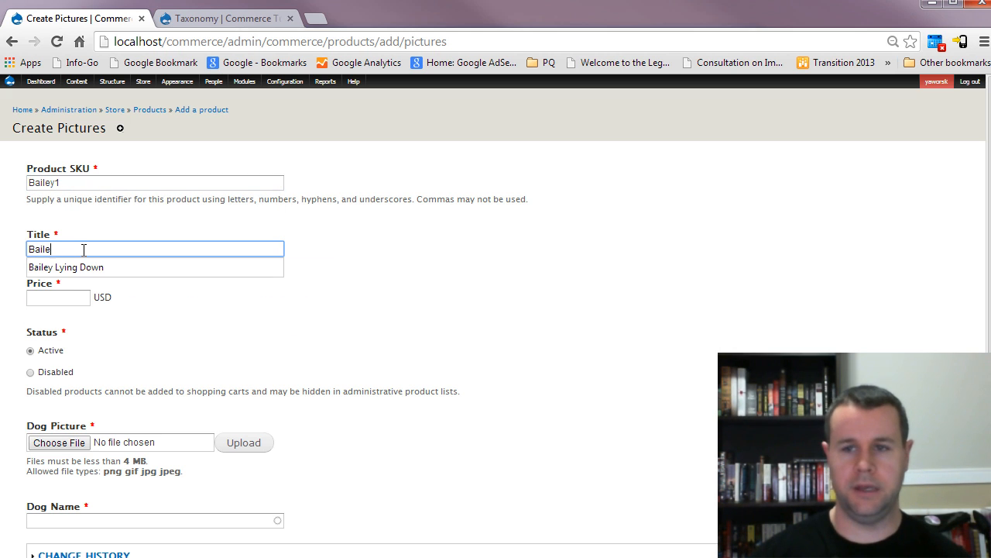
pyautogui.click(57, 297)
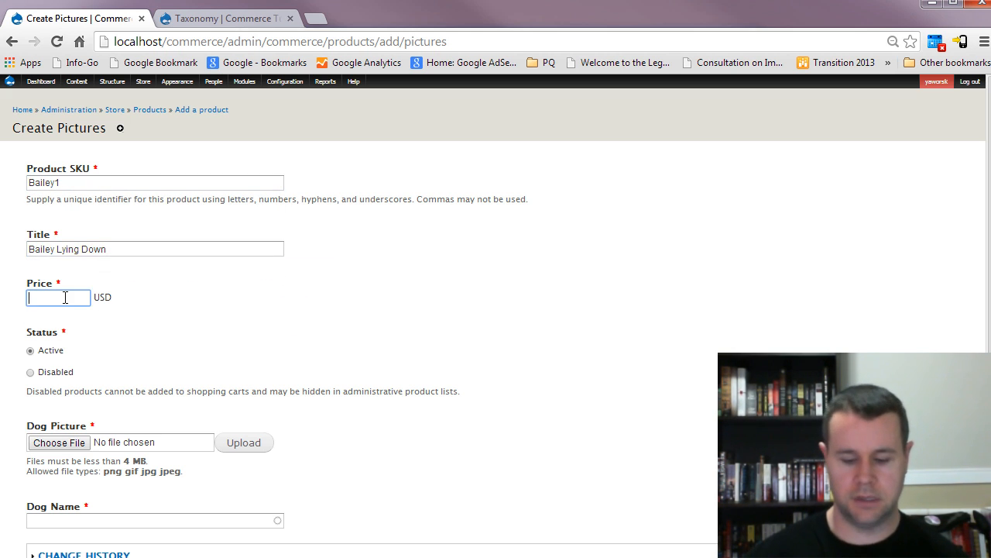
pyautogui.write('10')
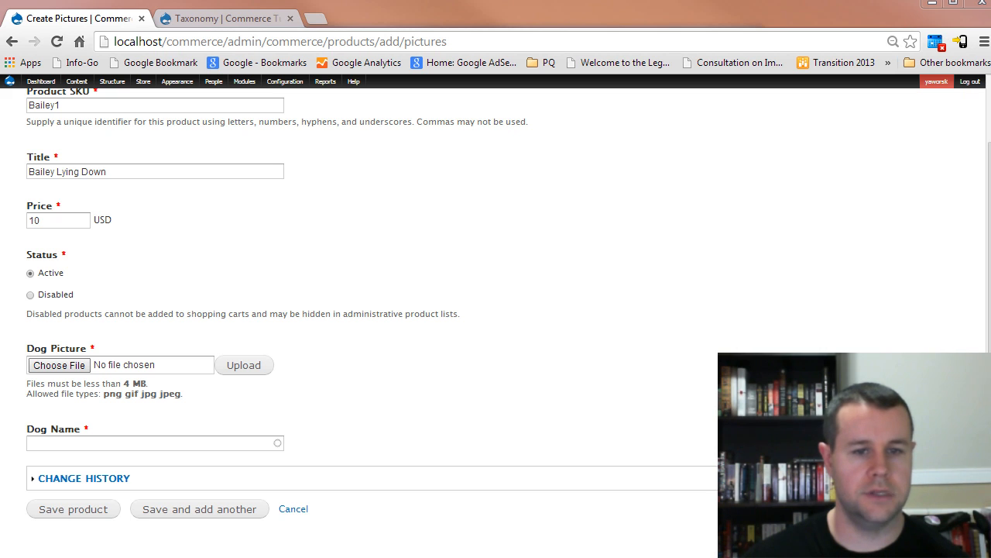
# Attach the dog photo, enter alt text, title and dog name Bailey, and save
pyautogui.click(244, 364)
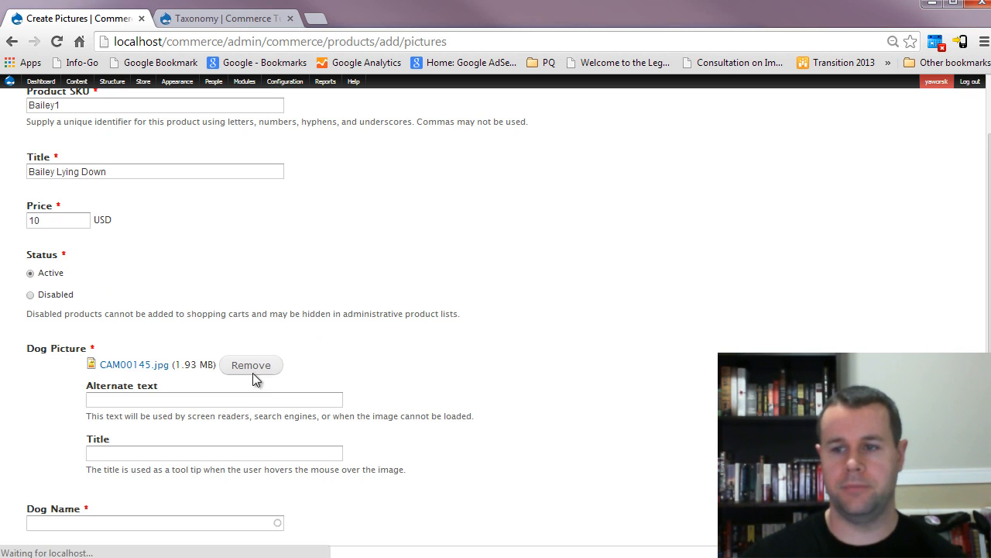
pyautogui.write('Bailey lying on a couch with a toy')
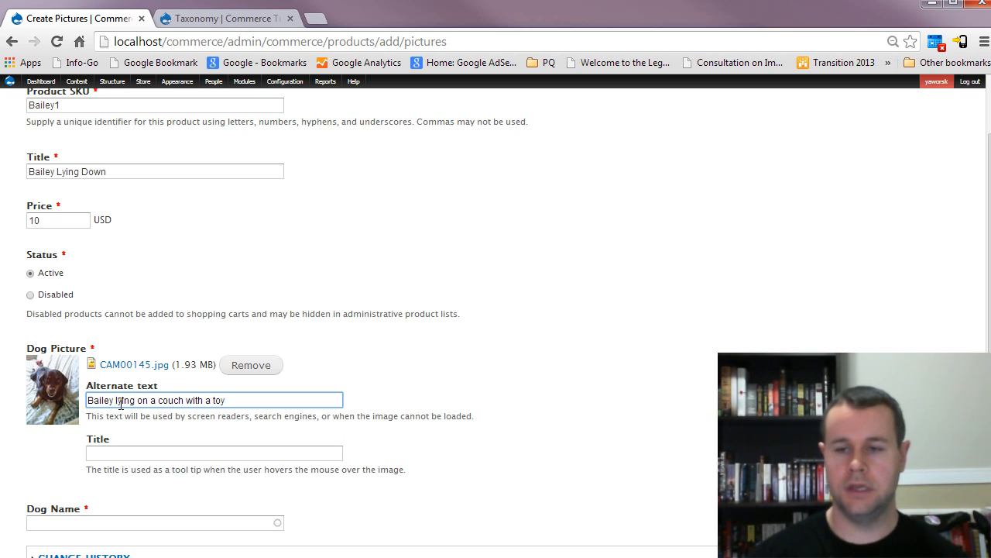
pyautogui.write('Bailey lying down')
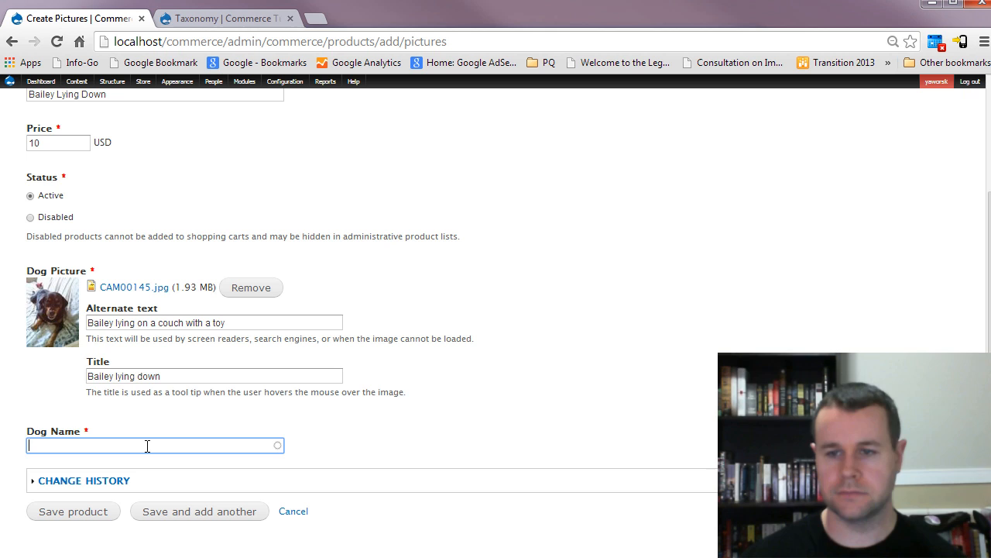
pyautogui.write('Bailey')
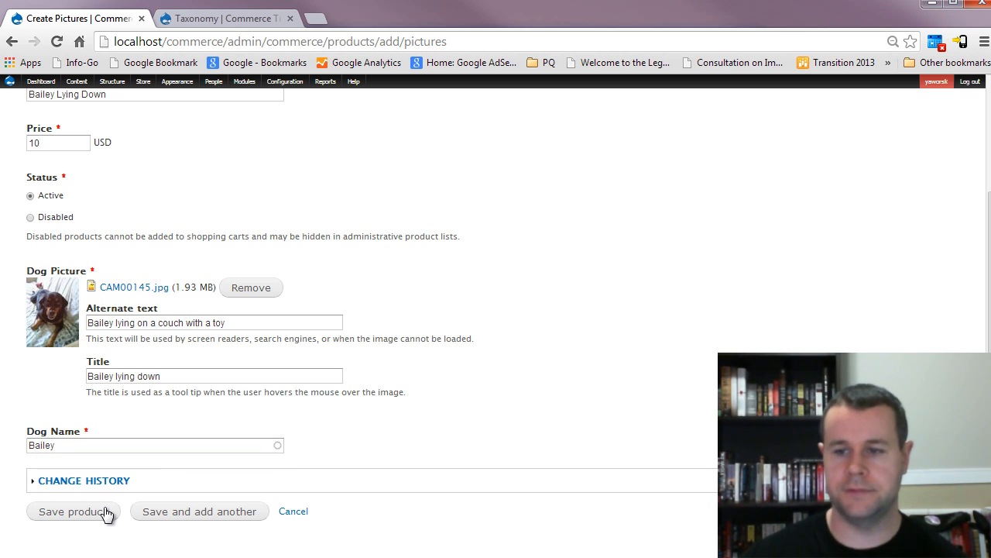
pyautogui.click(71, 511)
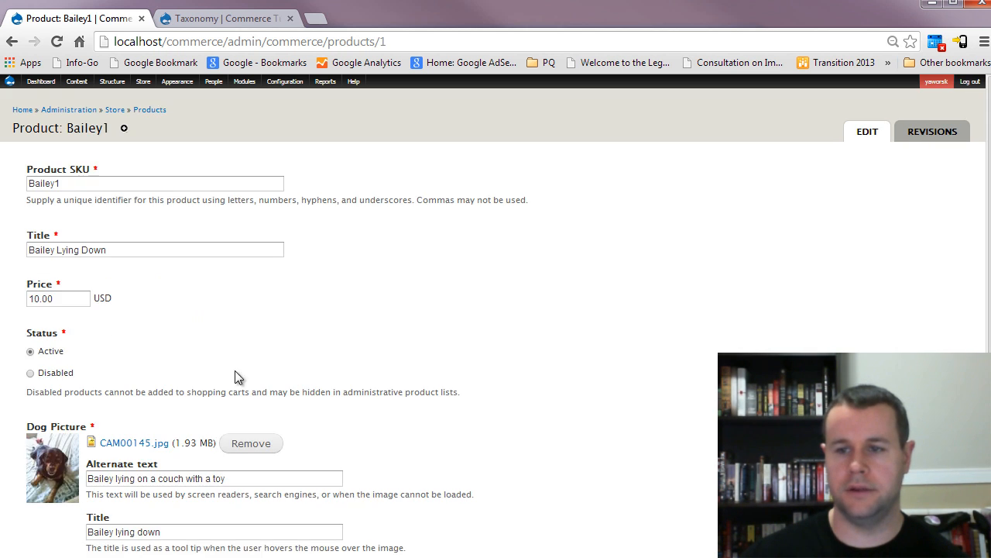
pyautogui.moveTo(473, 457)
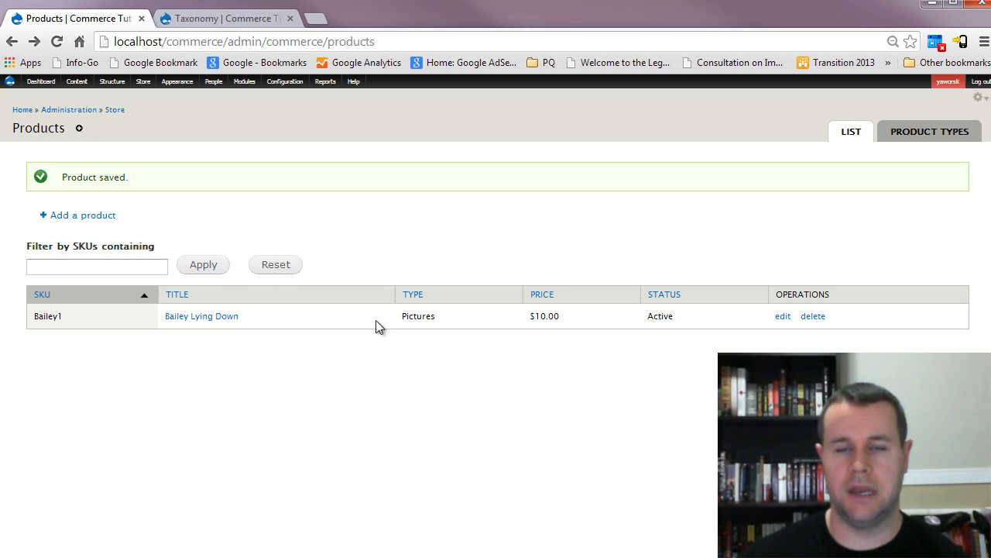
pyautogui.moveTo(216, 387)
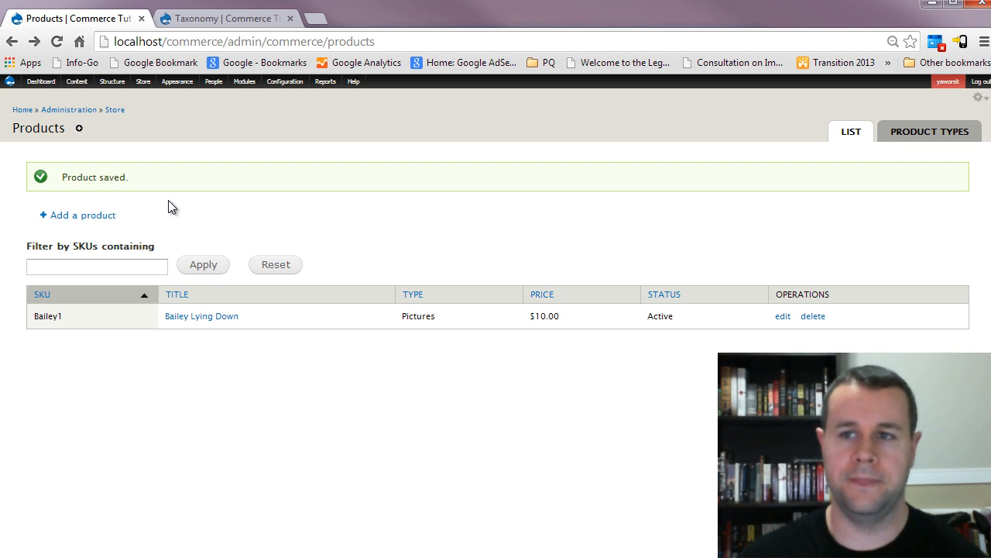
# Add a content type named 'Product Display' and save it to define fields
pyautogui.click(116, 82)
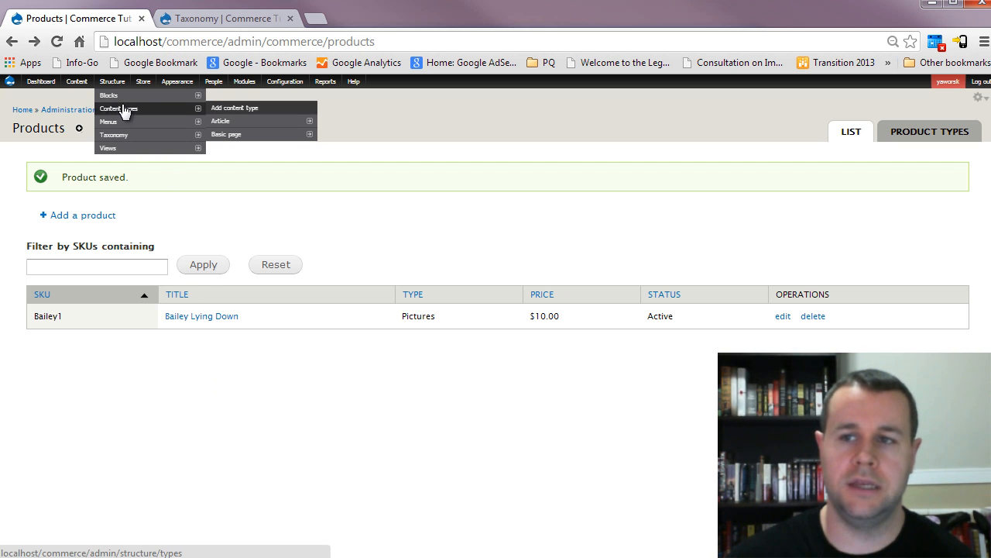
pyautogui.click(234, 108)
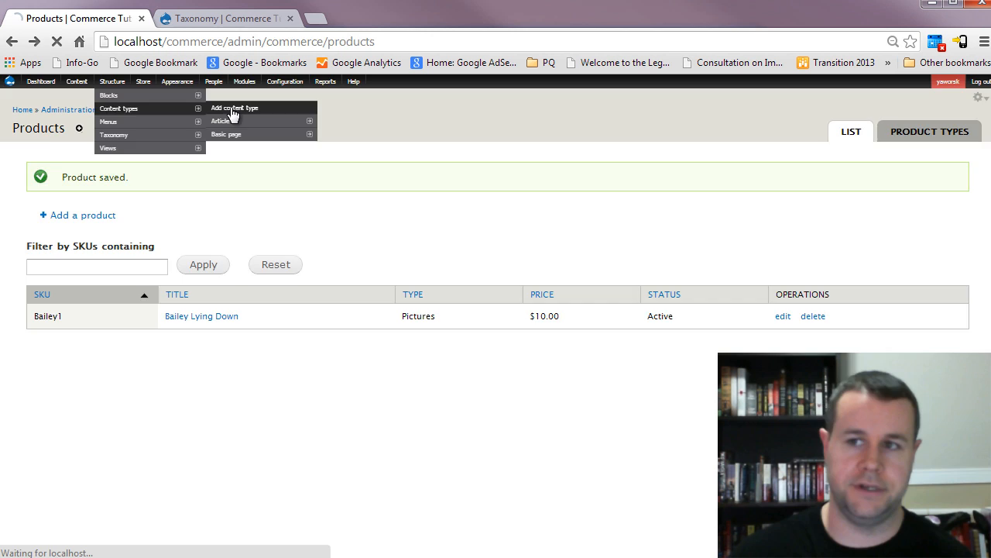
pyautogui.click(235, 107)
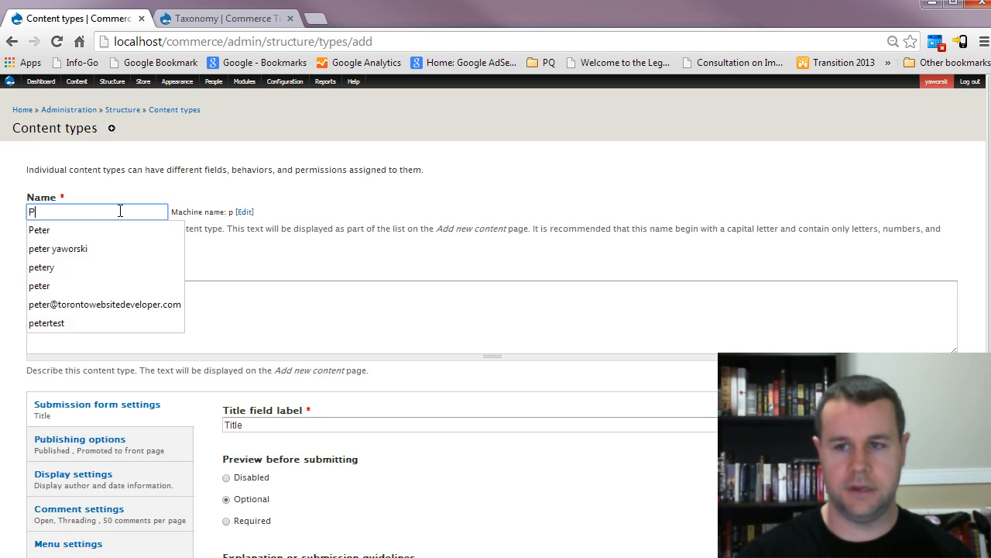
pyautogui.write('roduct Display')
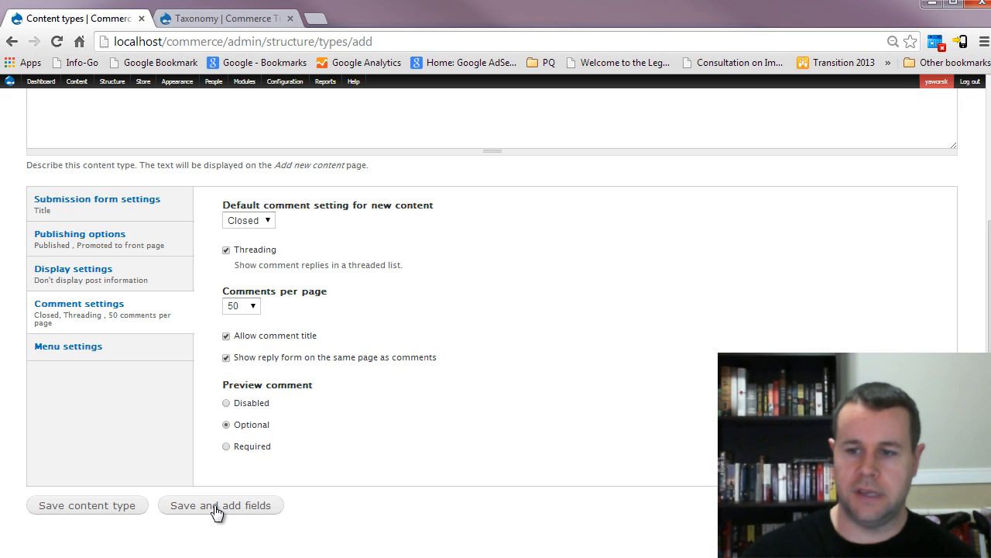
pyautogui.click(221, 505)
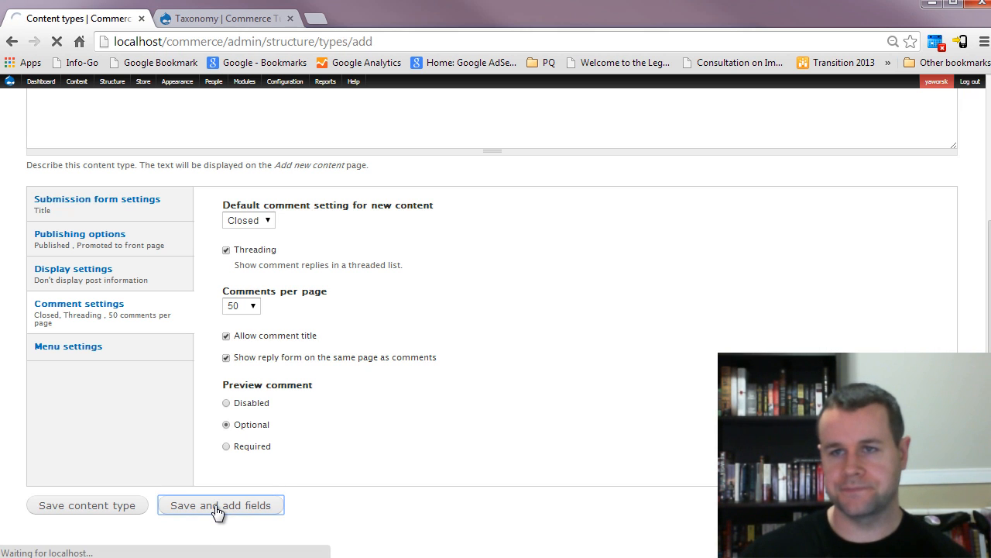
# Add a 'Product' field of type Product reference with an Autocomplete text widget
pyautogui.click(221, 505)
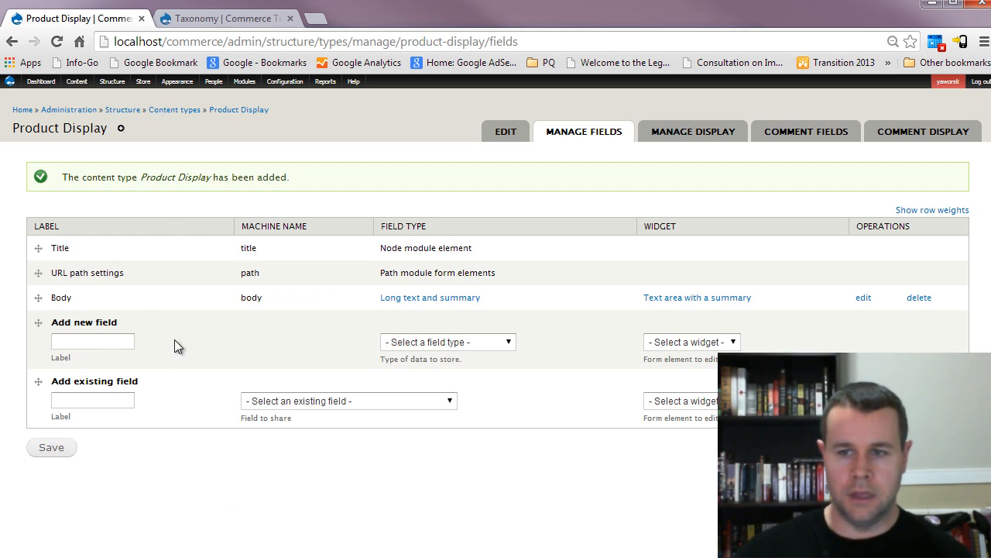
pyautogui.write('Product')
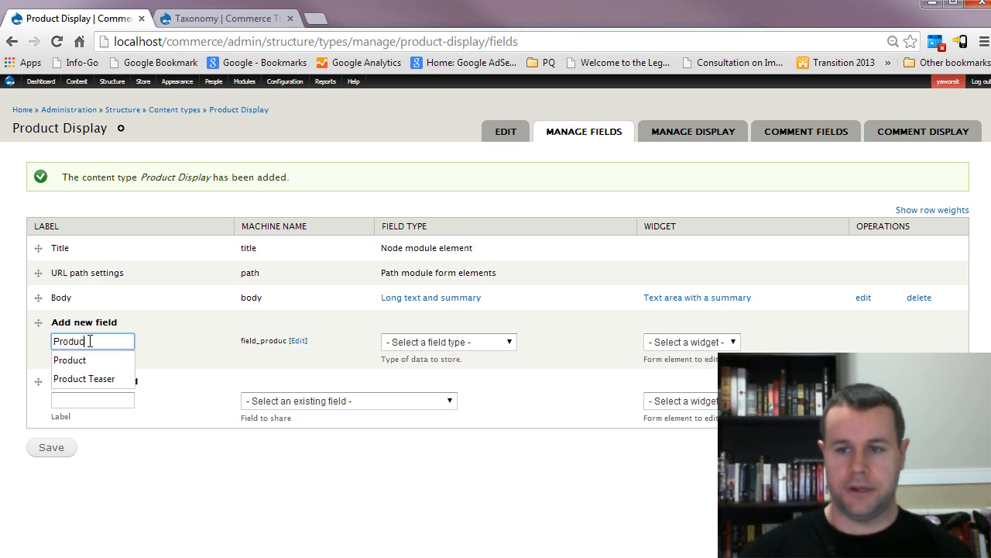
pyautogui.click(448, 341)
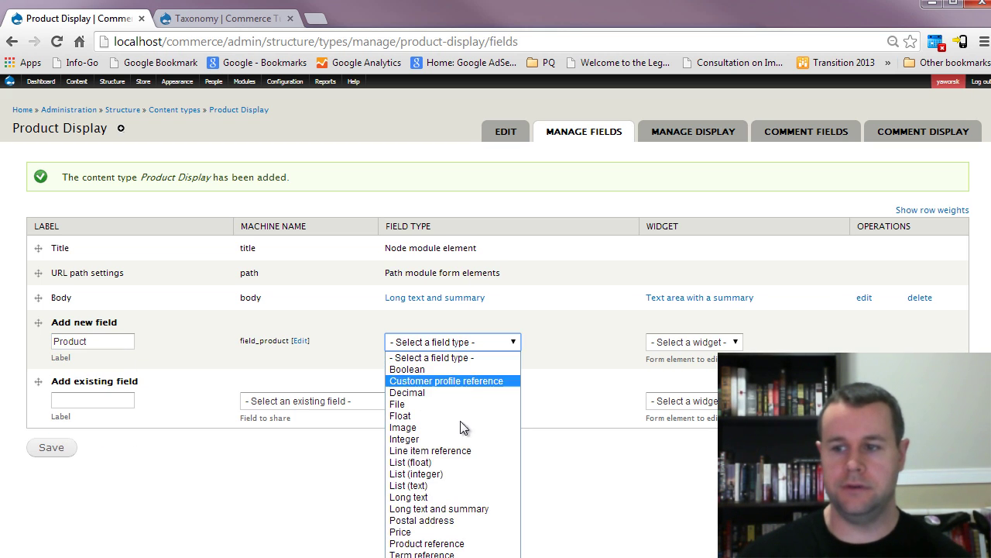
pyautogui.click(417, 543)
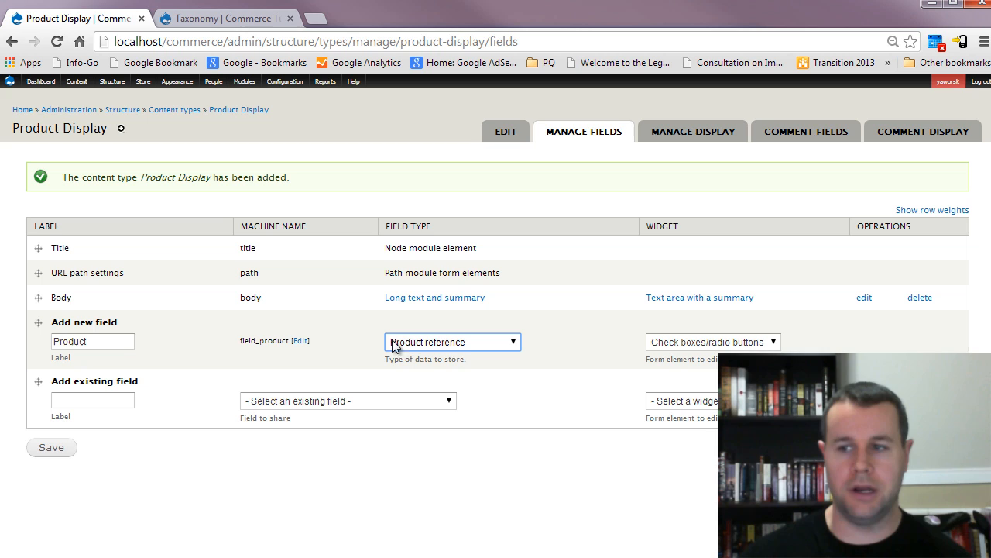
pyautogui.moveTo(736, 343)
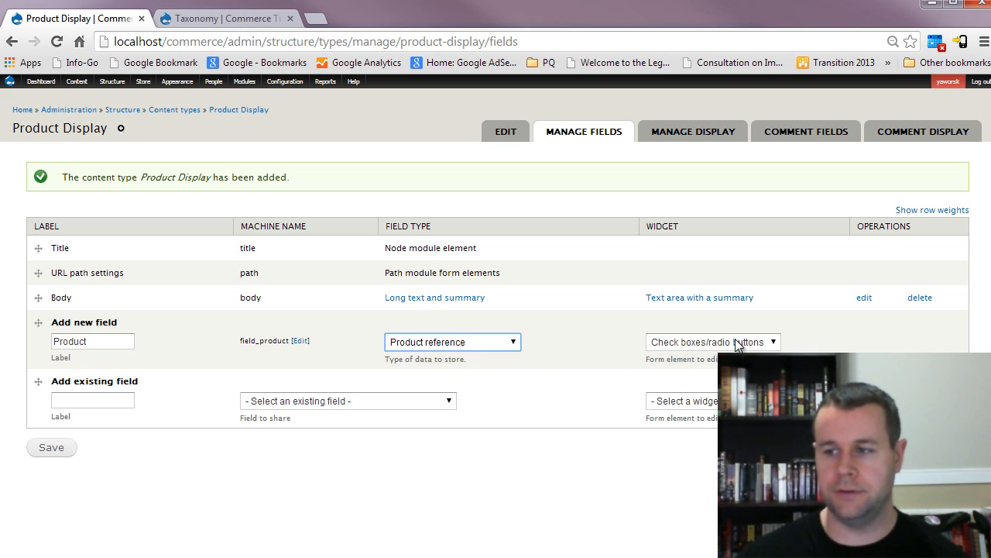
pyautogui.click(713, 341)
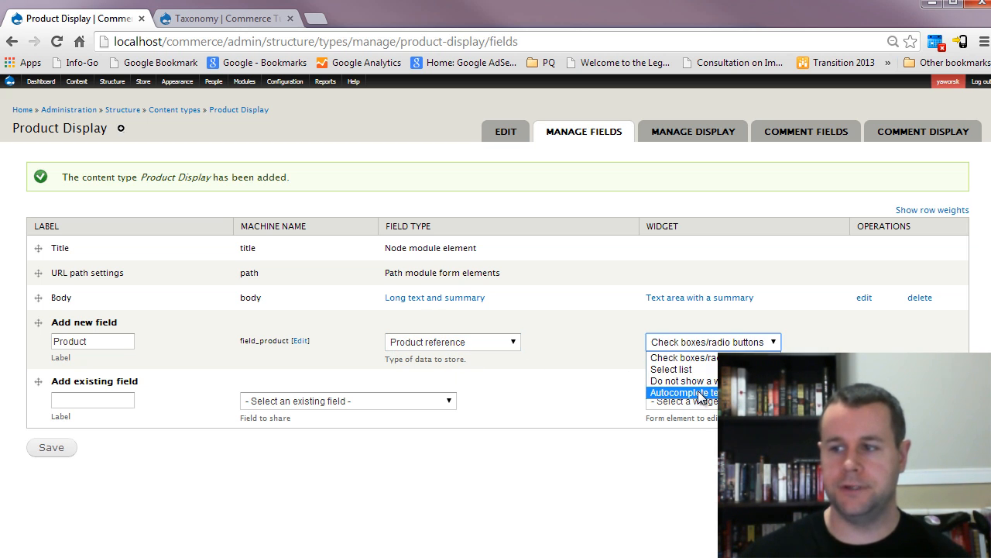
pyautogui.click(691, 391)
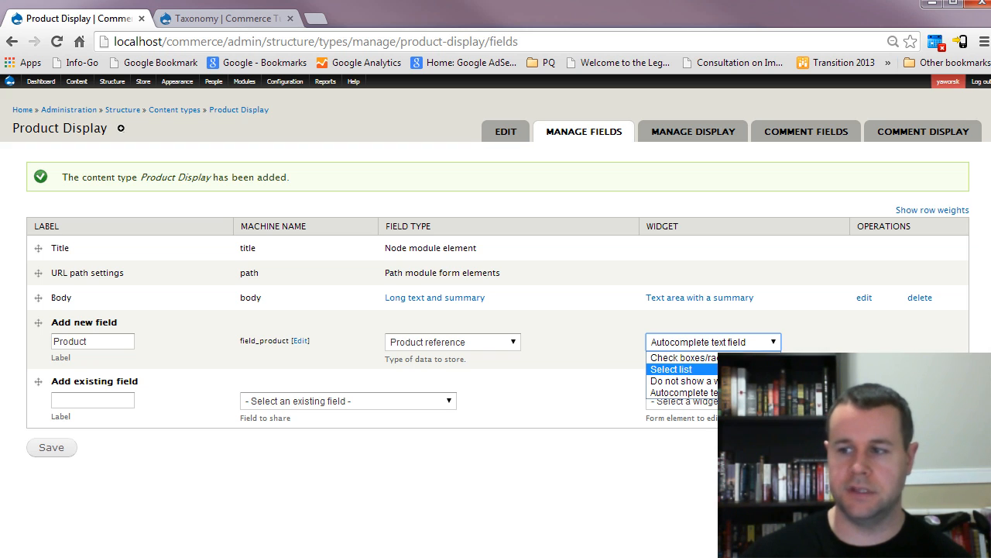
pyautogui.moveTo(682, 357)
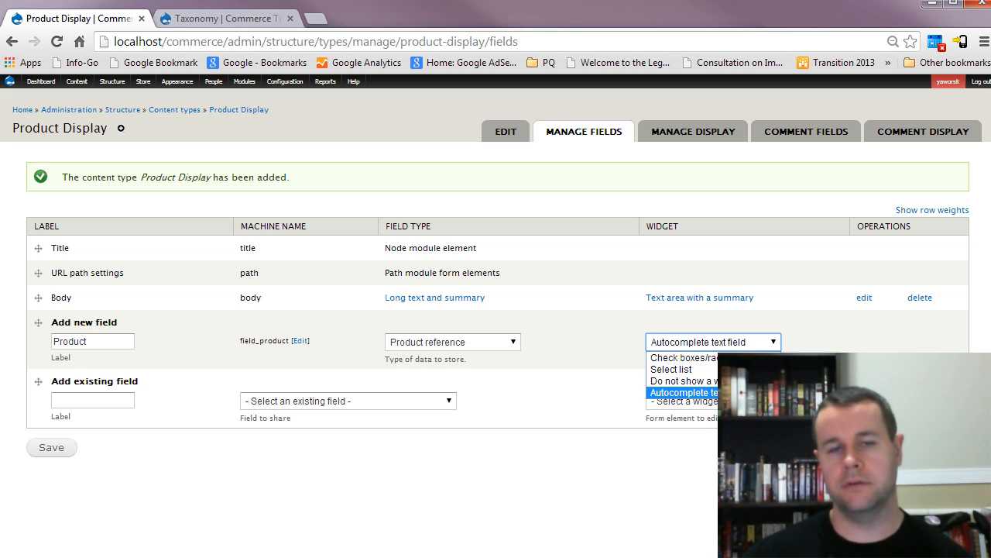
pyautogui.click(51, 447)
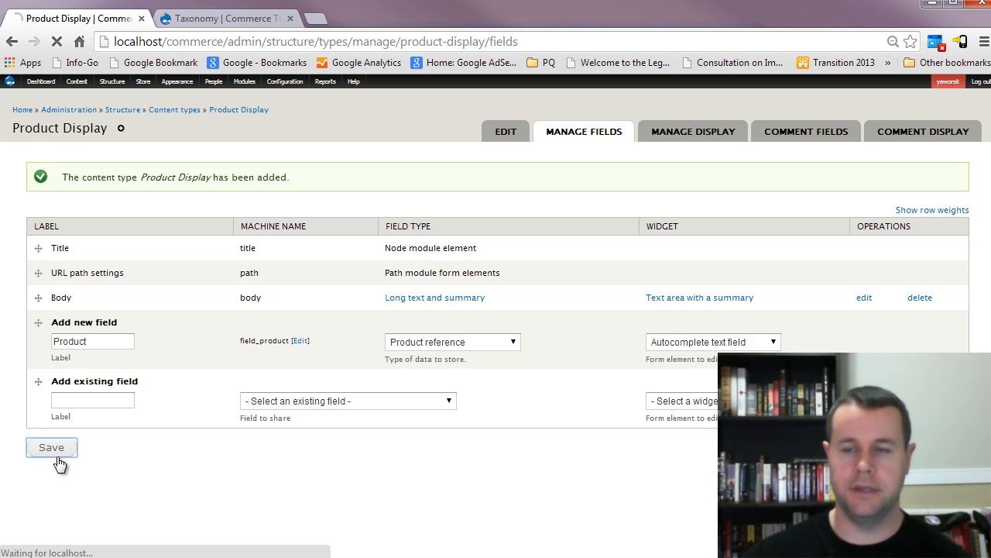
# Restrict the Product field to the Pictures and Product product types and save
pyautogui.click(51, 448)
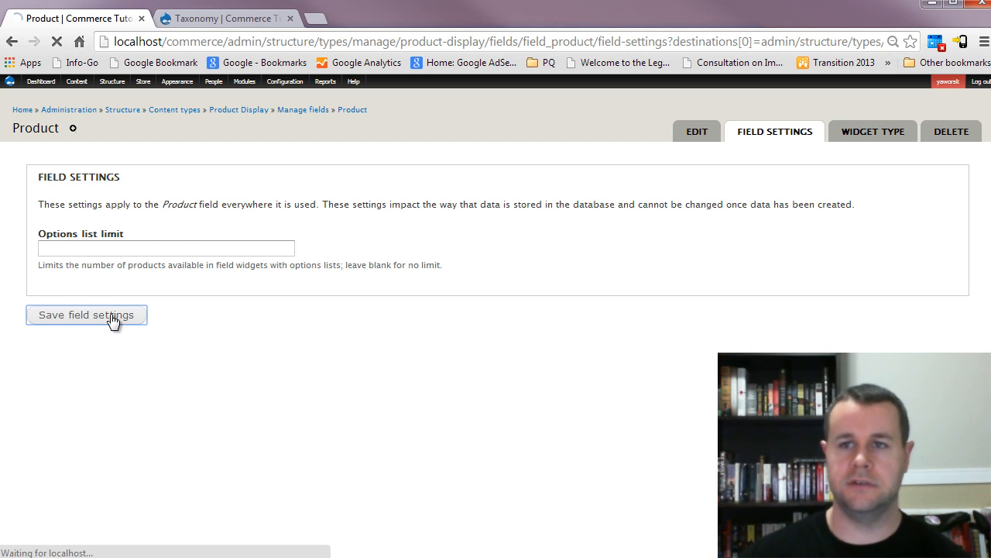
pyautogui.click(87, 316)
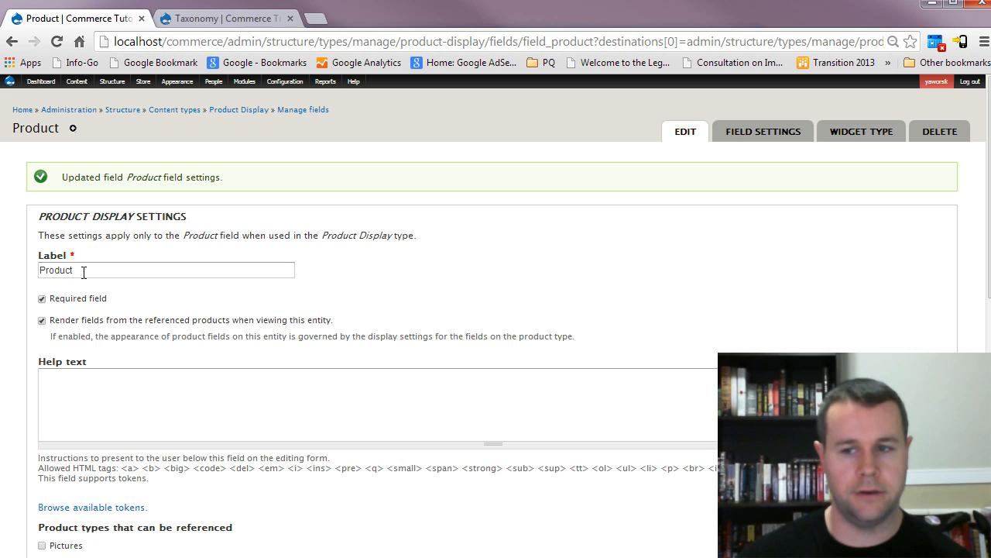
pyautogui.scroll(-3)
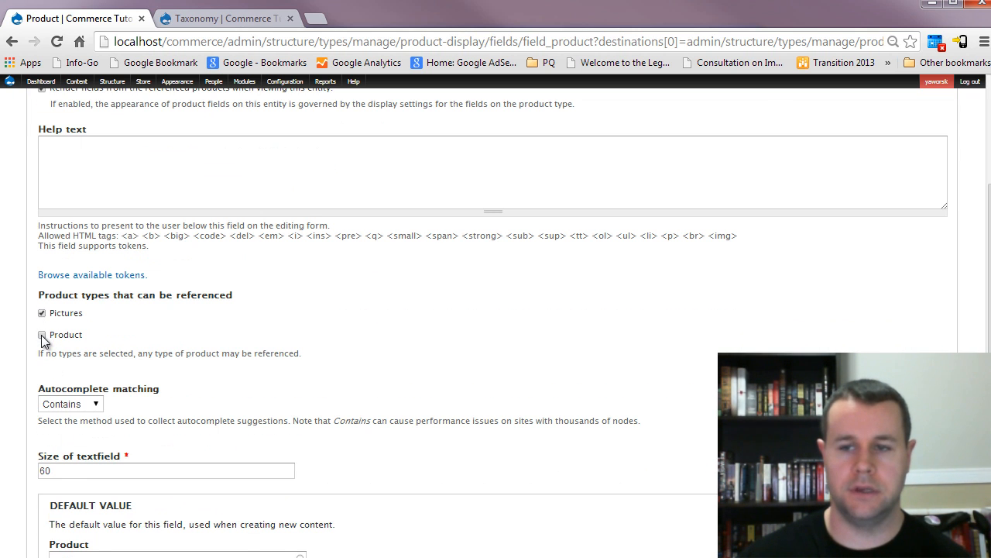
pyautogui.click(42, 335)
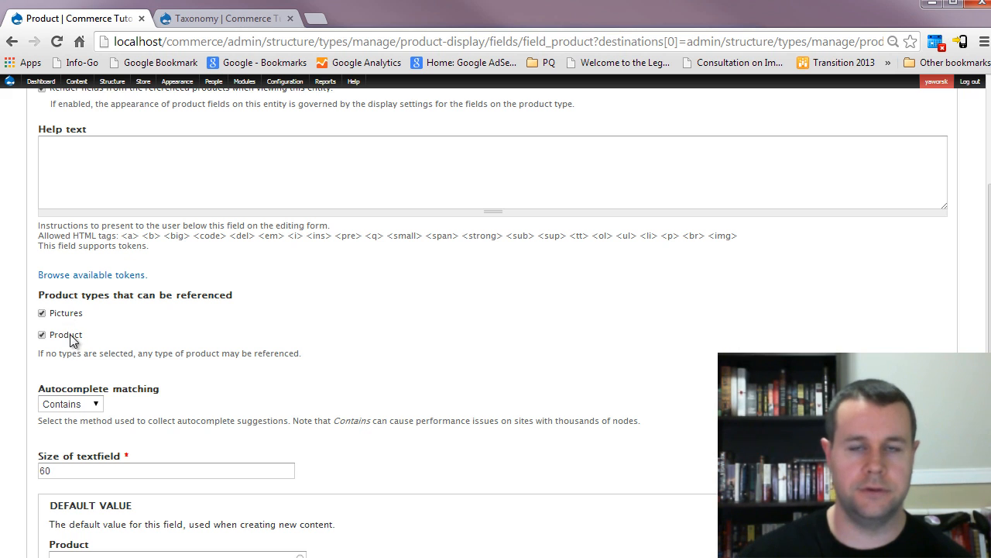
pyautogui.scroll(-3)
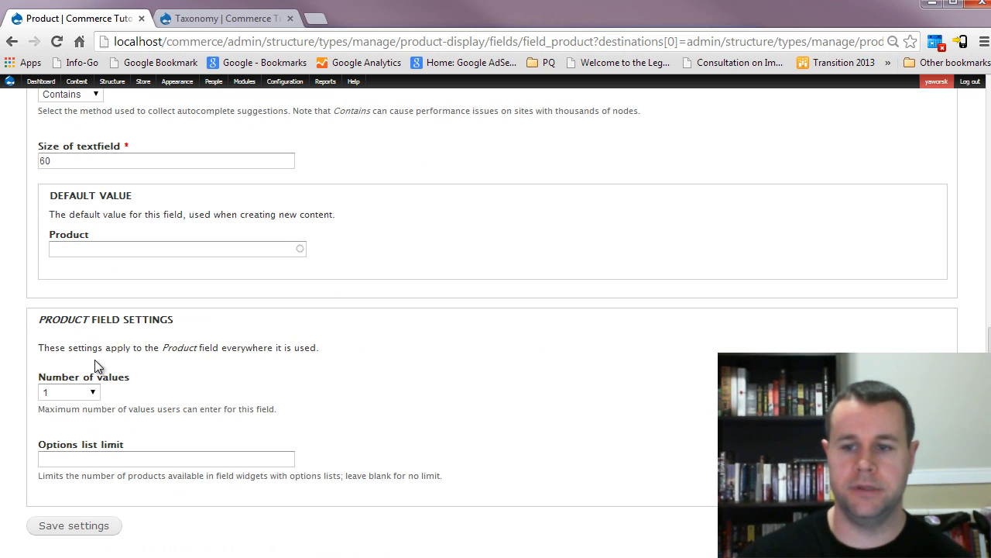
pyautogui.click(74, 526)
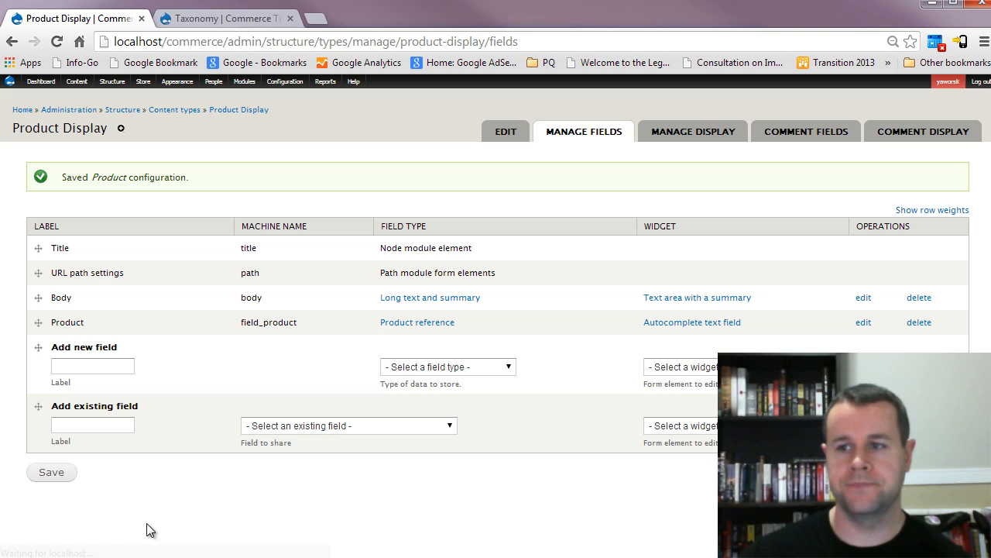
pyautogui.moveTo(667, 157)
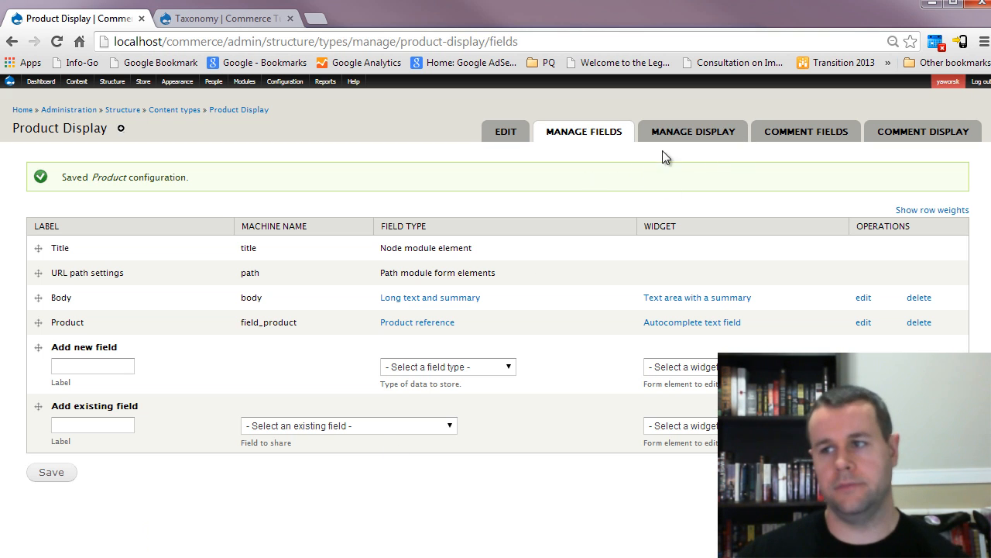
# On Manage Display, set the Product label to Inline, show the SKU, and save
pyautogui.click(697, 130)
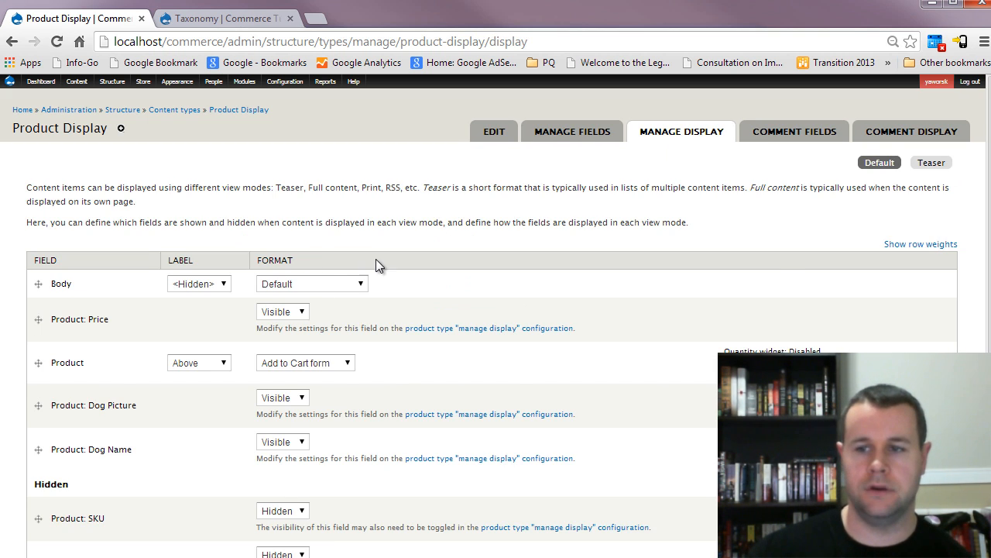
pyautogui.scroll(-3)
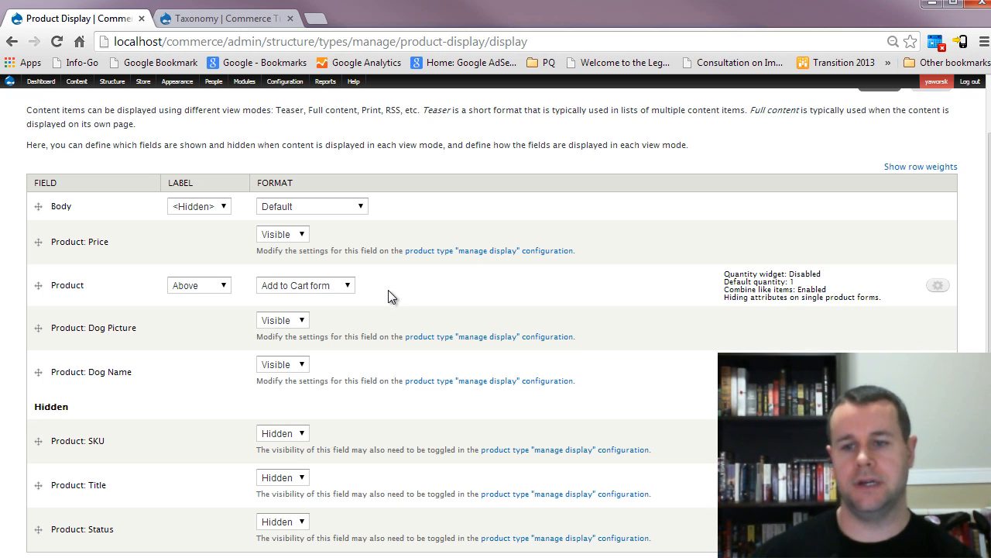
pyautogui.moveTo(135, 241)
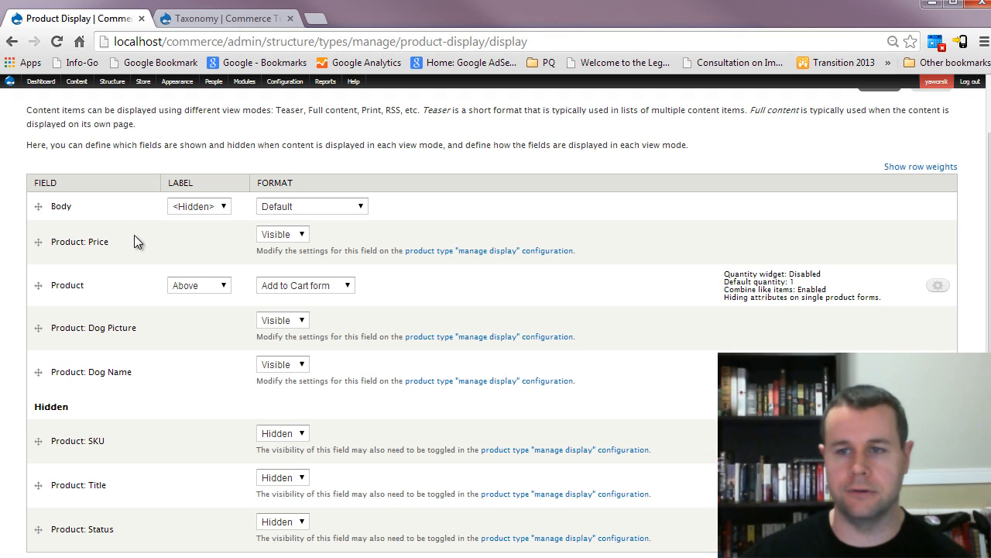
pyautogui.moveTo(279, 246)
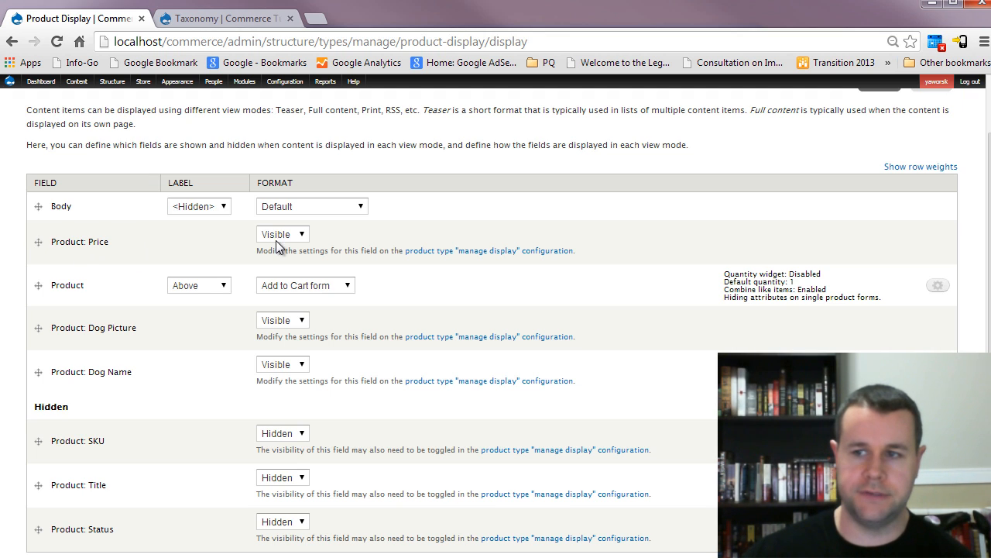
pyautogui.moveTo(199, 293)
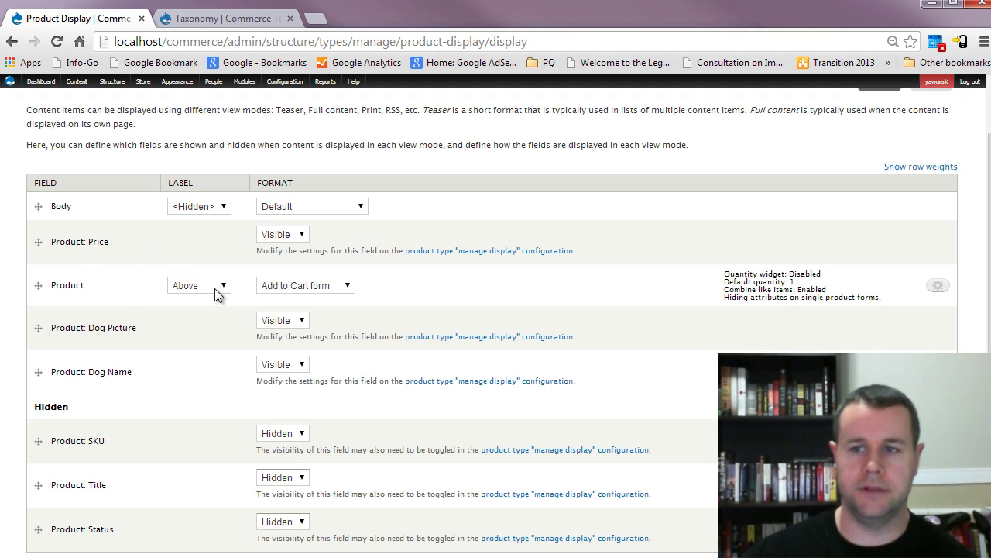
pyautogui.click(198, 285)
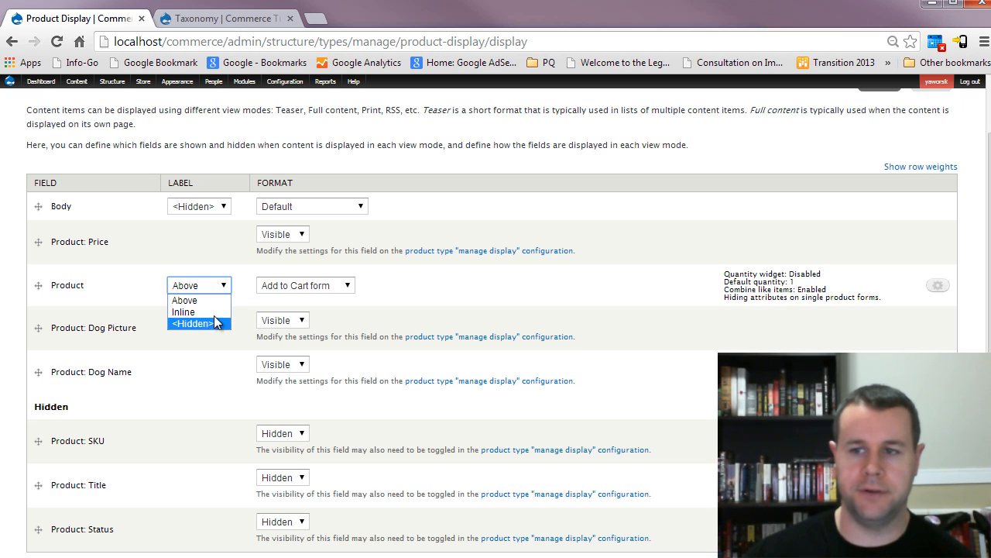
pyautogui.click(183, 311)
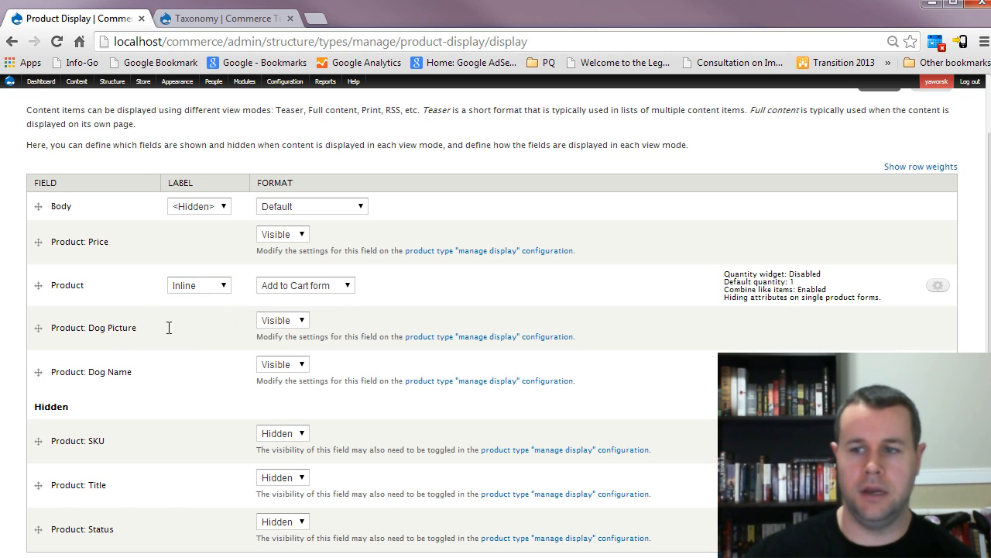
pyautogui.scroll(-3)
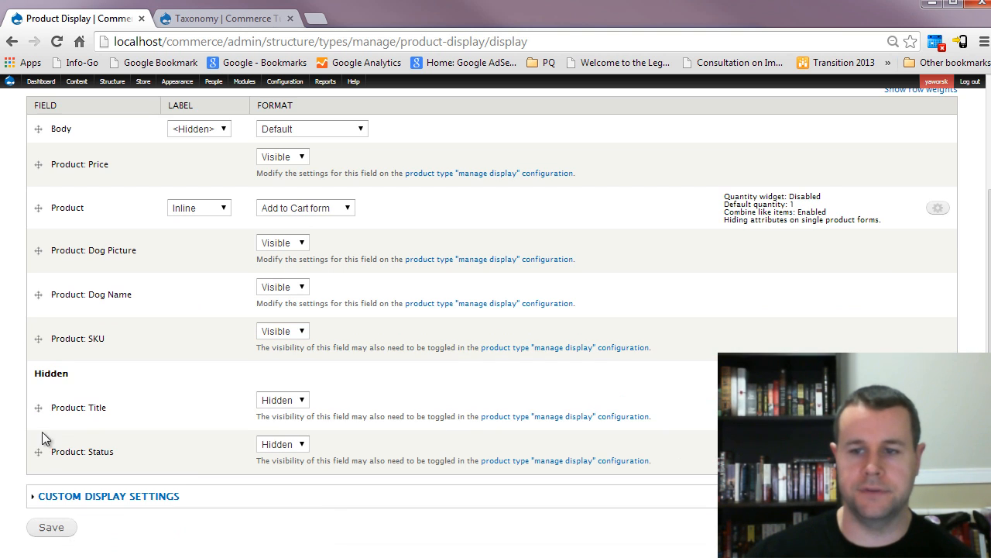
pyautogui.moveTo(83, 407)
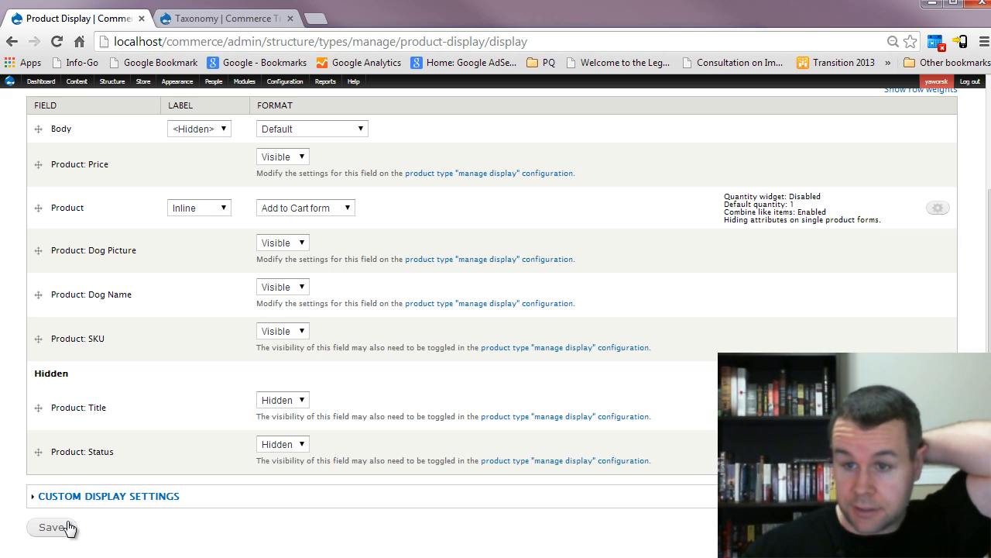
pyautogui.click(49, 528)
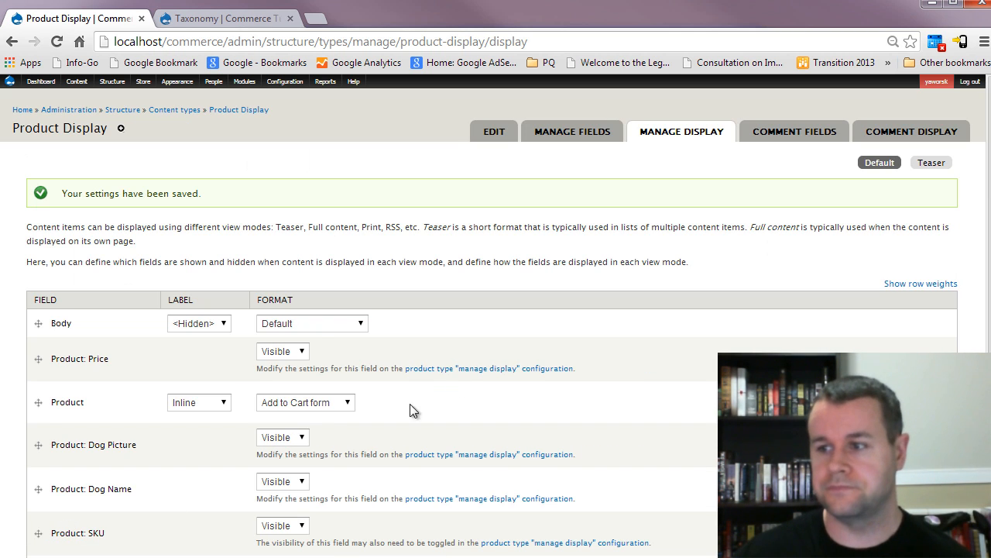
pyautogui.moveTo(22, 109)
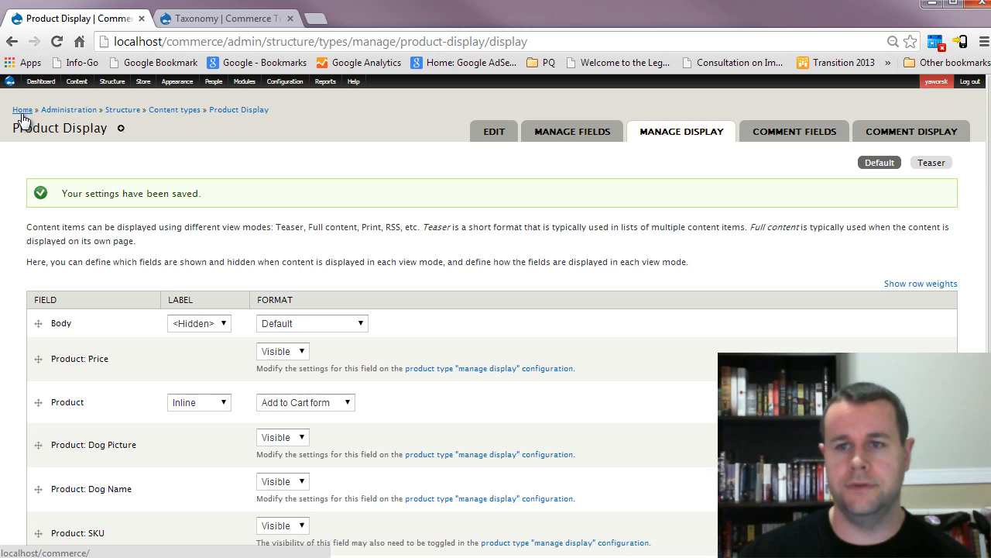
# From the front page, start a new Product Display titled Bailey Lying Down
pyautogui.click(21, 109)
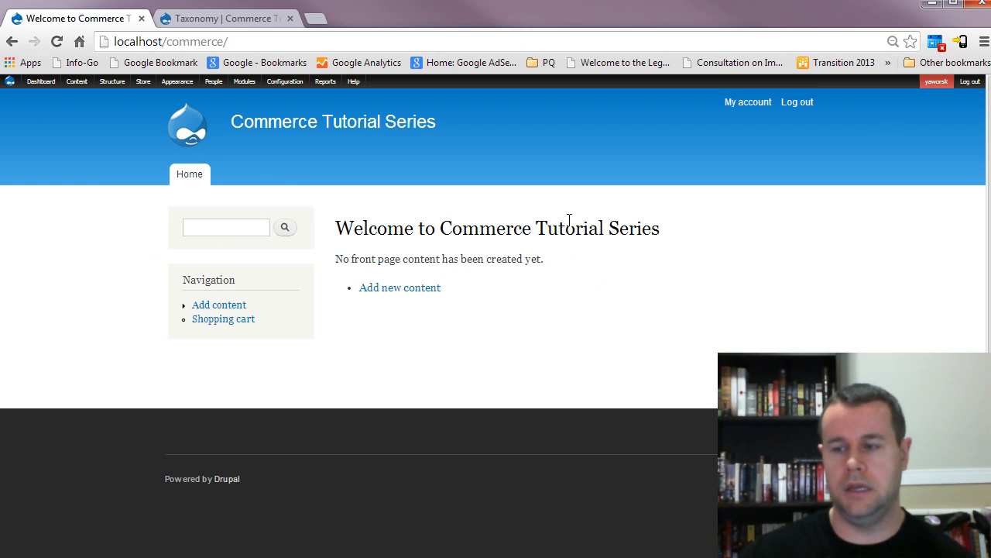
pyautogui.click(76, 80)
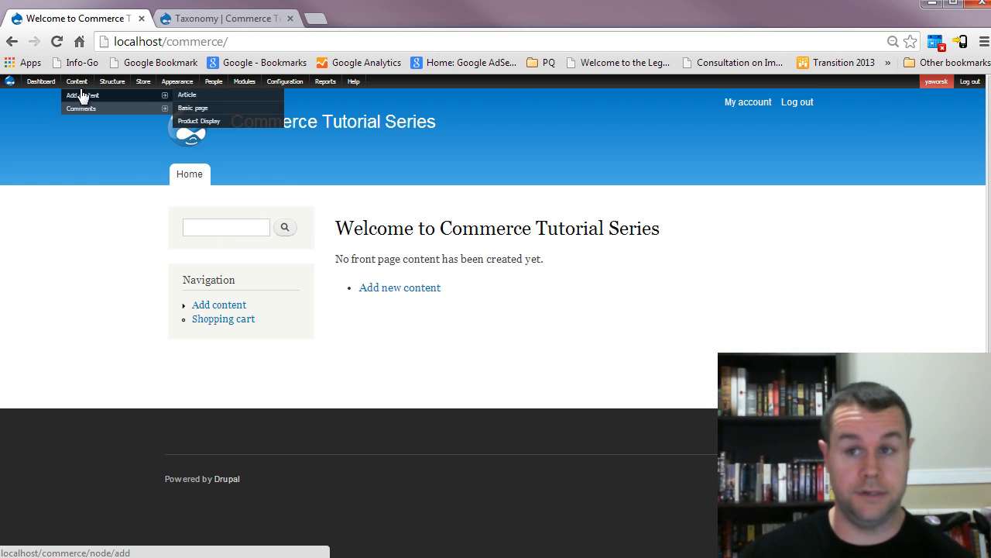
pyautogui.click(199, 121)
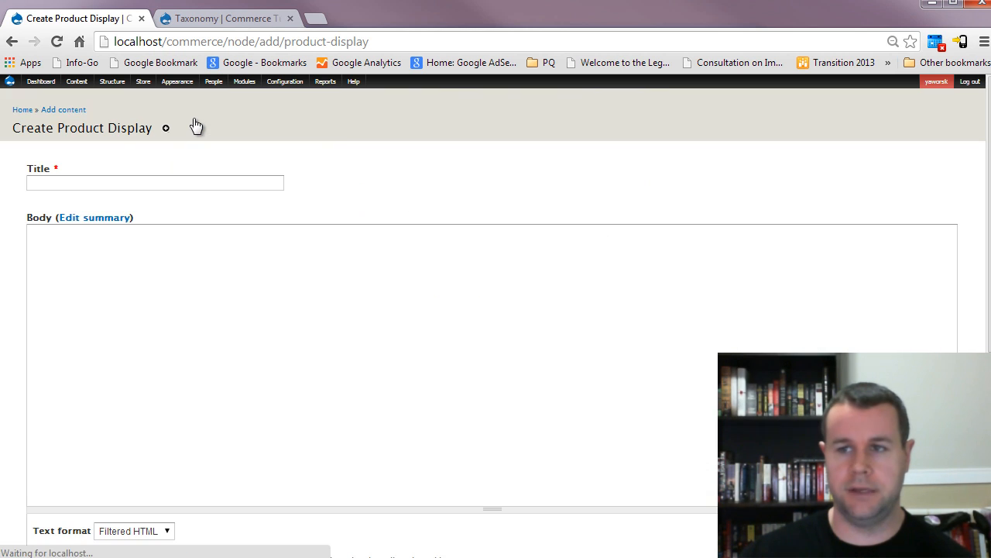
pyautogui.write('bai')
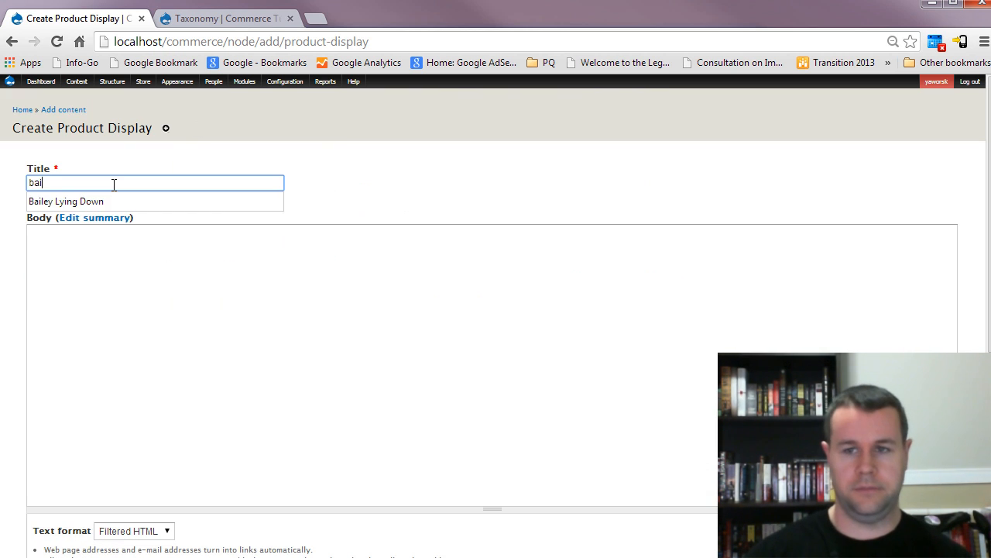
# Write the body 'For a limited time, purchase a bailey picture and support' and enter product Bailey1
pyautogui.click(65, 200)
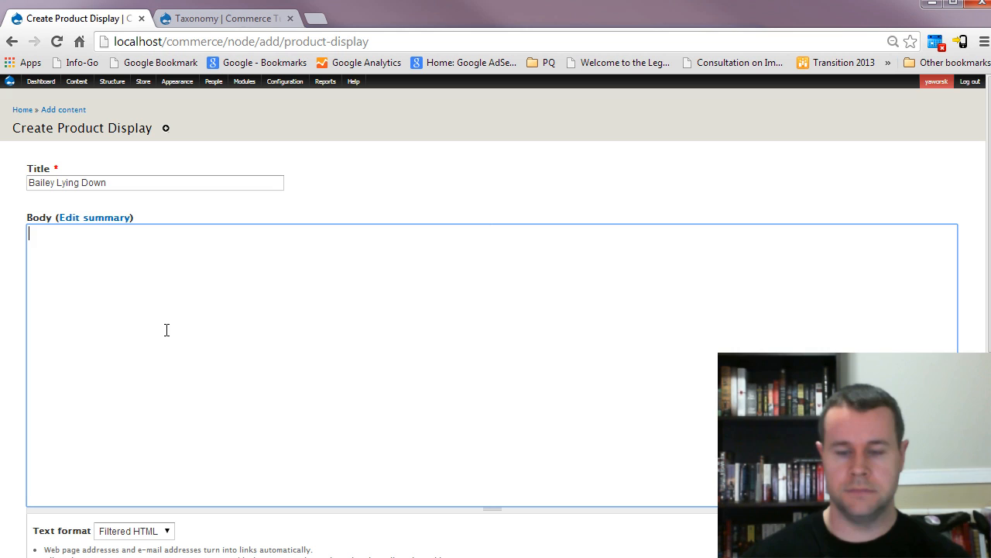
pyautogui.write('For a limited')
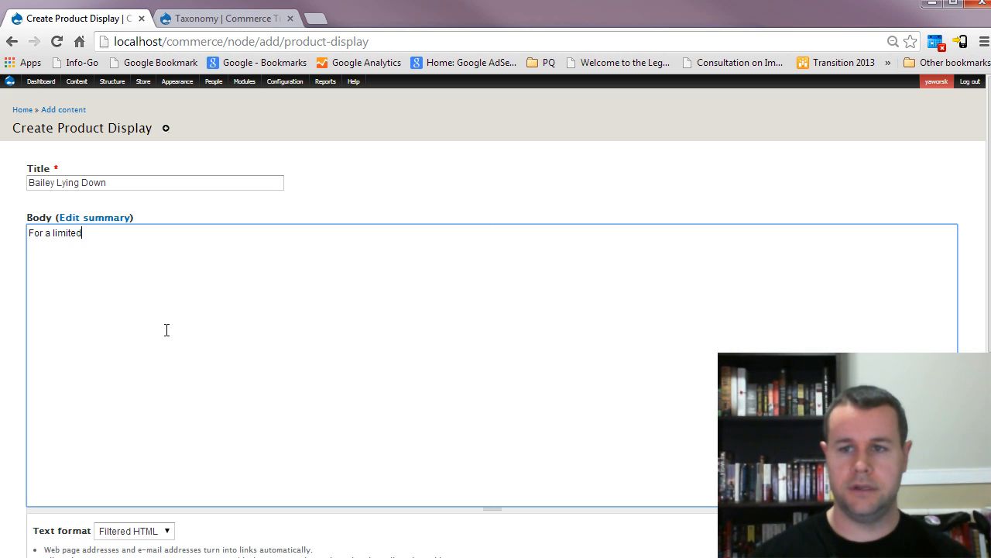
pyautogui.write('time, purchase')
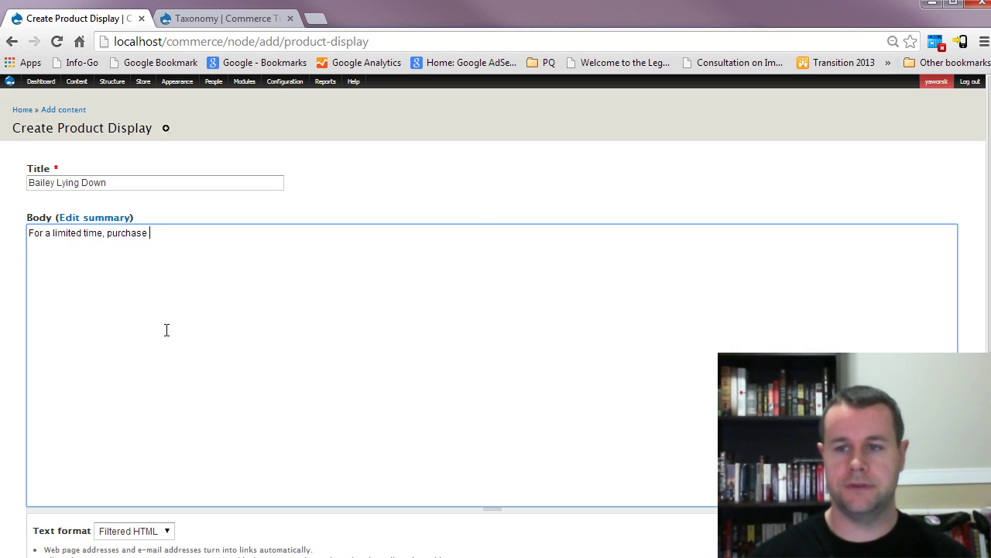
pyautogui.write('a bailey p')
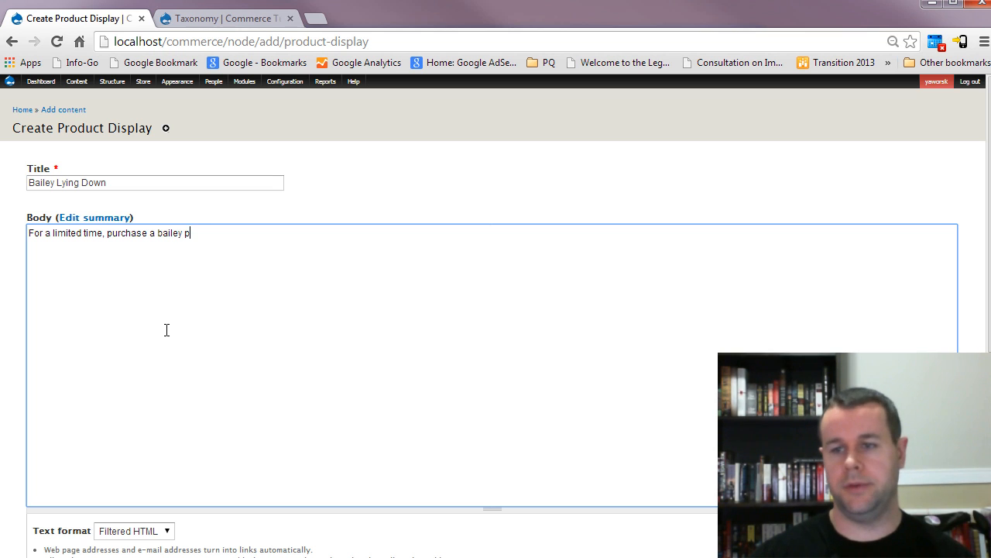
pyautogui.write('icture and support')
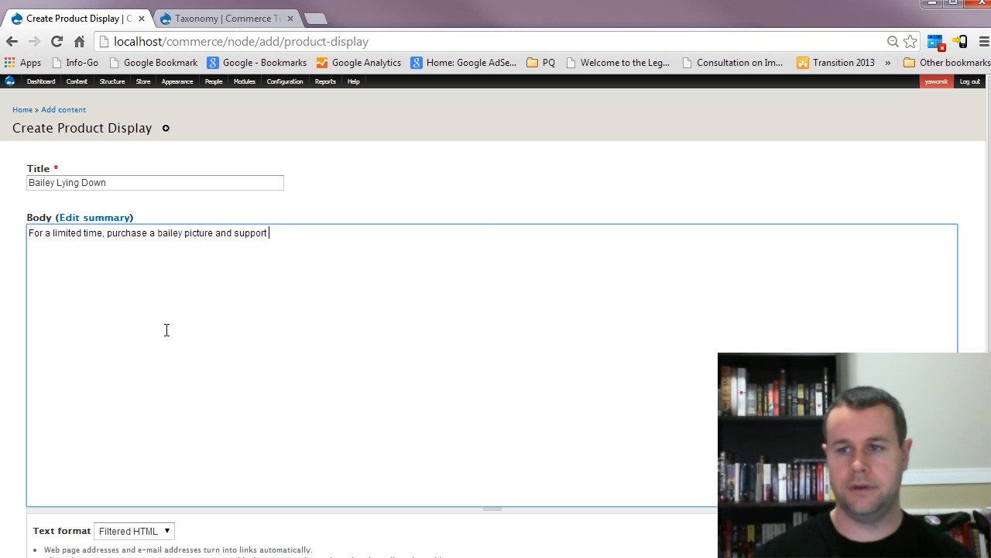
pyautogui.scroll(-3)
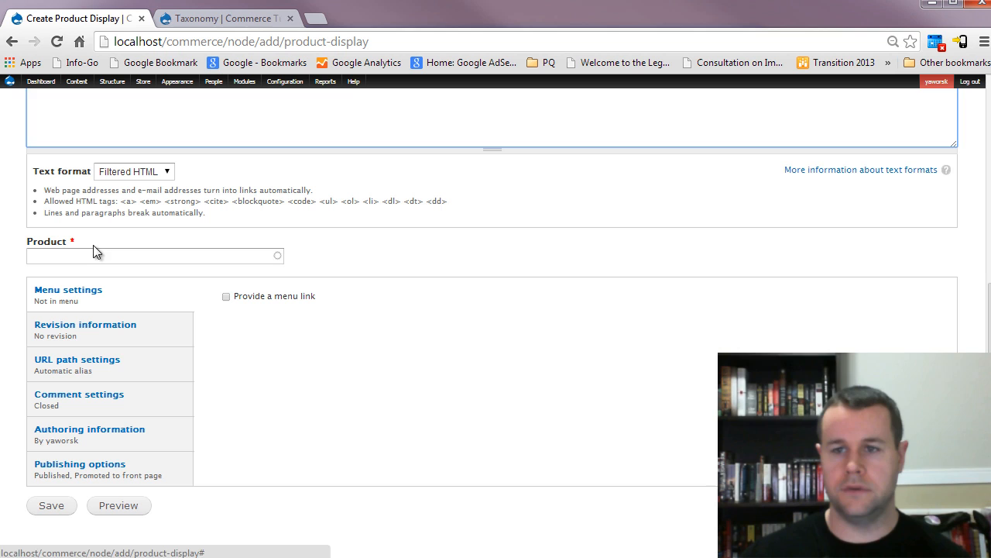
pyautogui.write('bailey1')
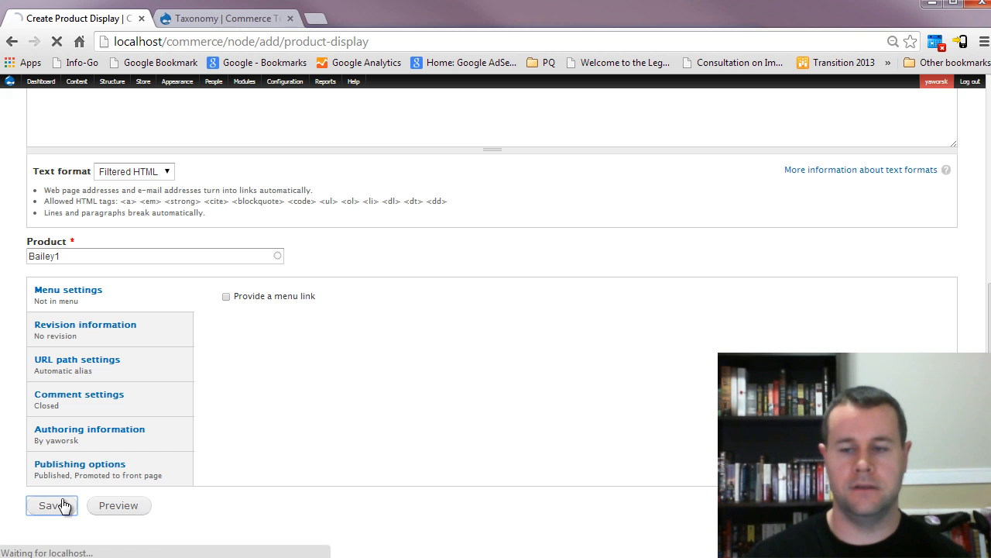
# Save the Bailey Lying Down display and view its $10.00 price and dog picture
pyautogui.click(48, 493)
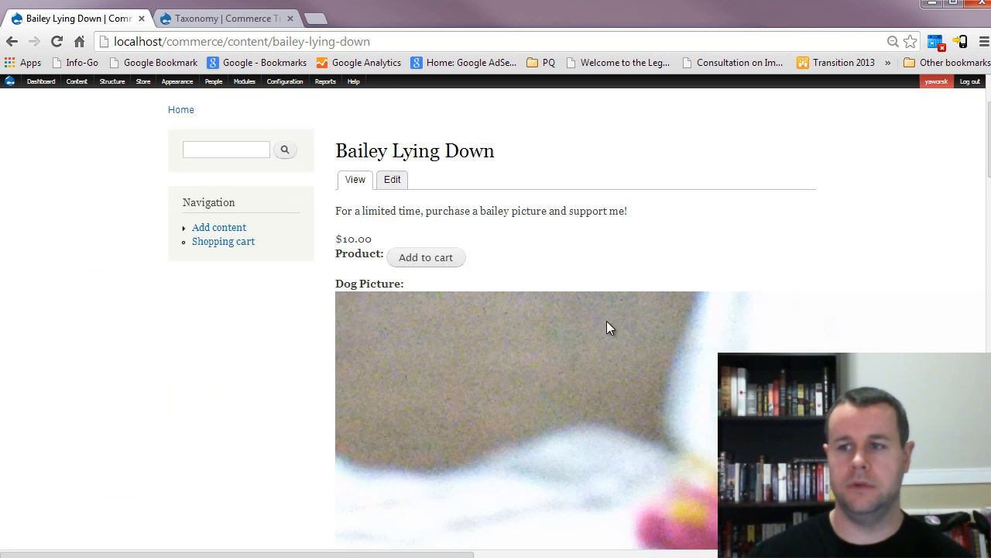
pyautogui.scroll(-3)
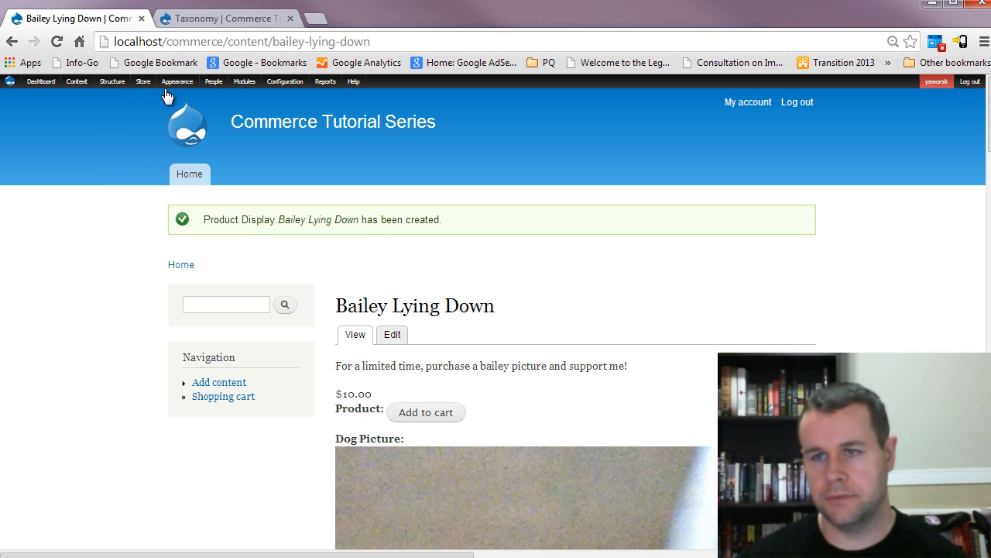
pyautogui.moveTo(261, 124)
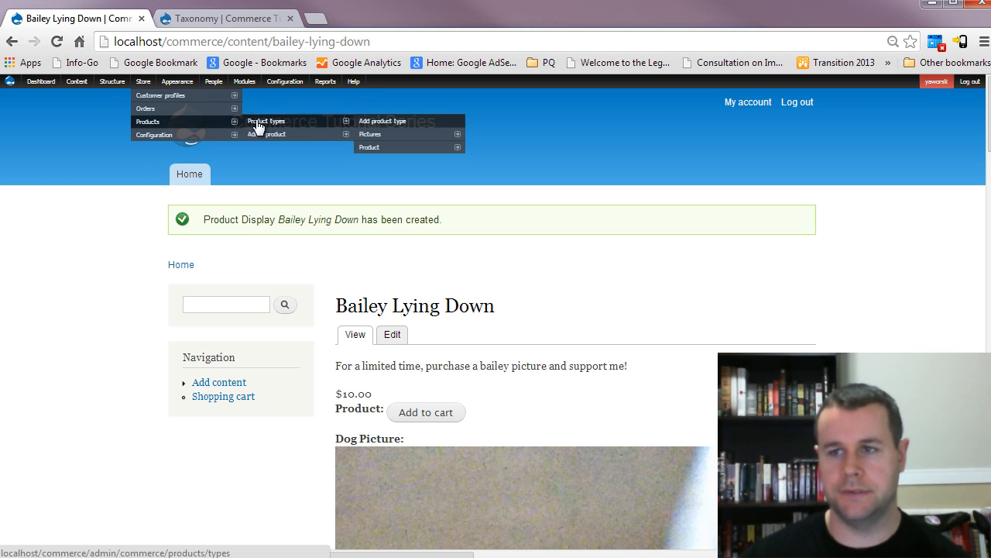
pyautogui.moveTo(370, 133)
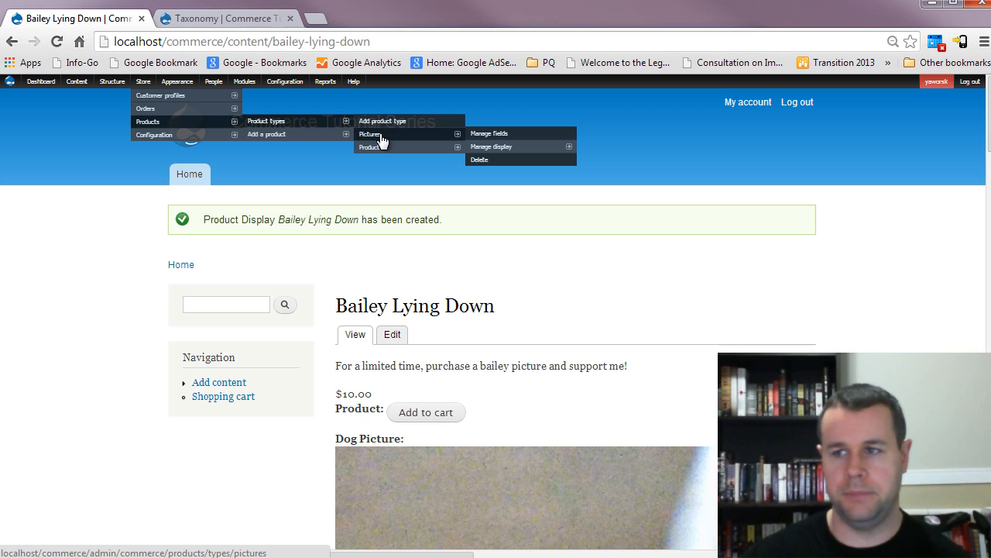
# In the Pictures product type's Manage Display, place the Dog Picture label inline
pyautogui.click(369, 134)
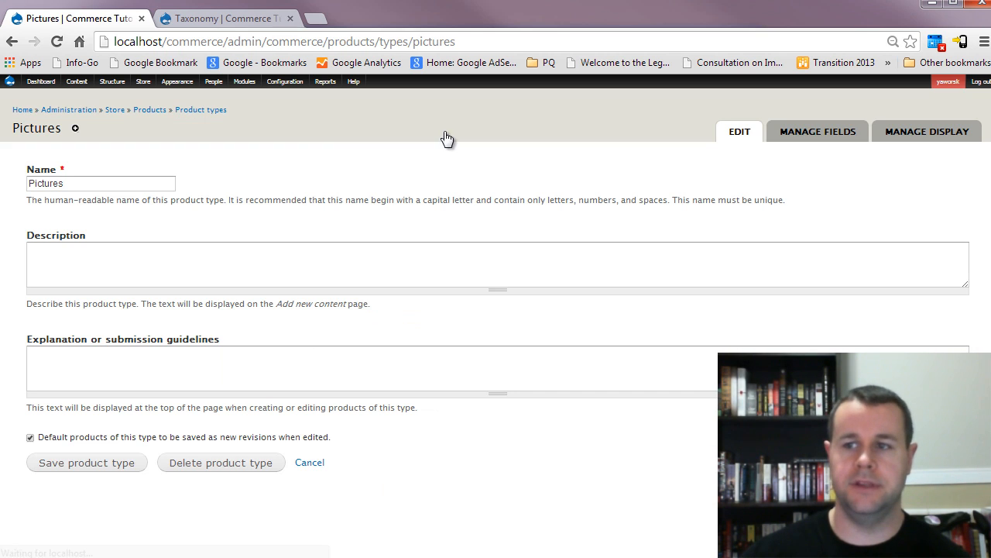
pyautogui.moveTo(919, 138)
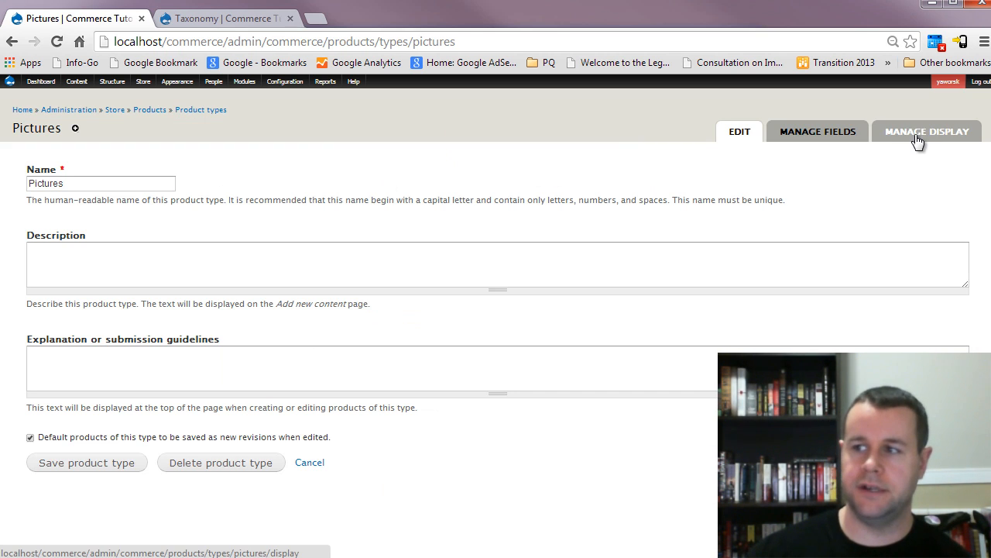
pyautogui.click(928, 130)
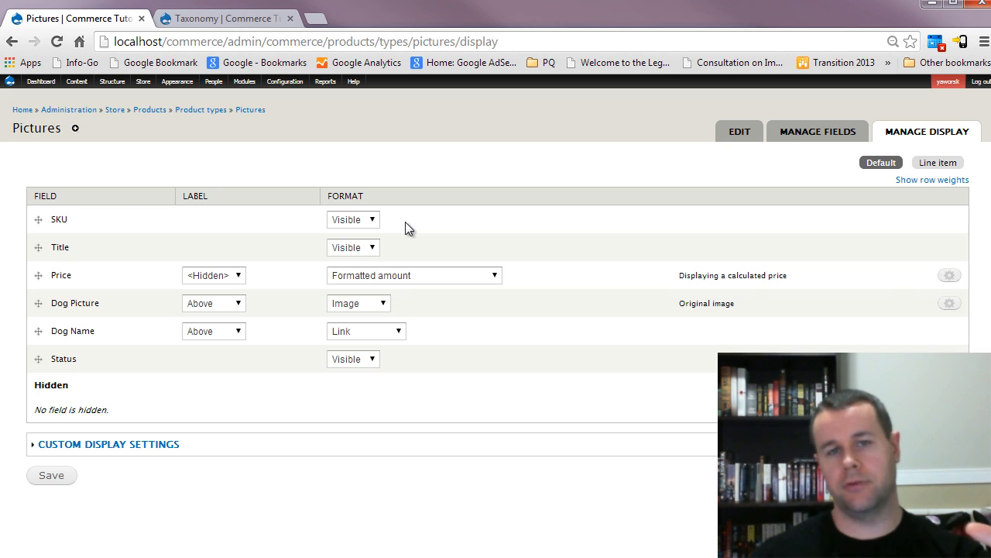
pyautogui.moveTo(142, 281)
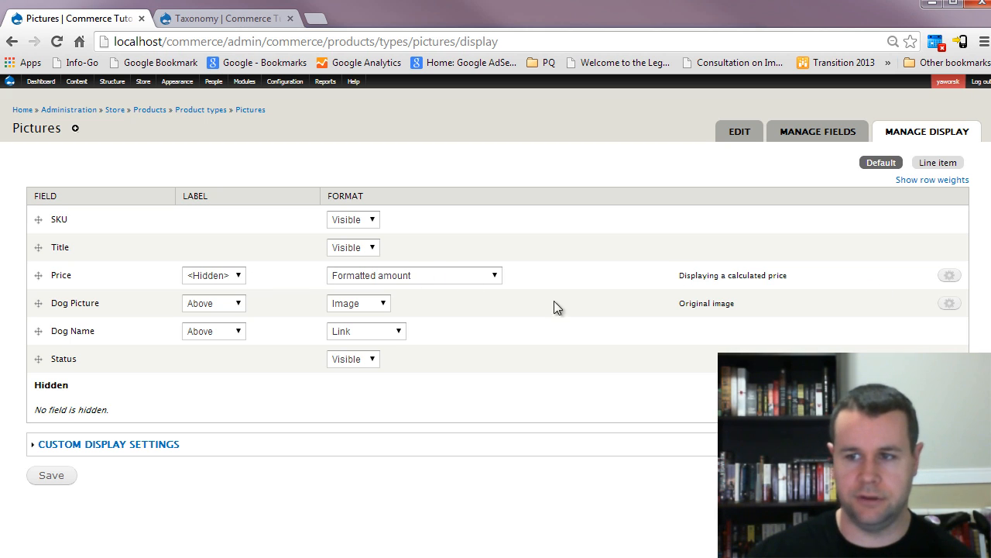
pyautogui.click(213, 303)
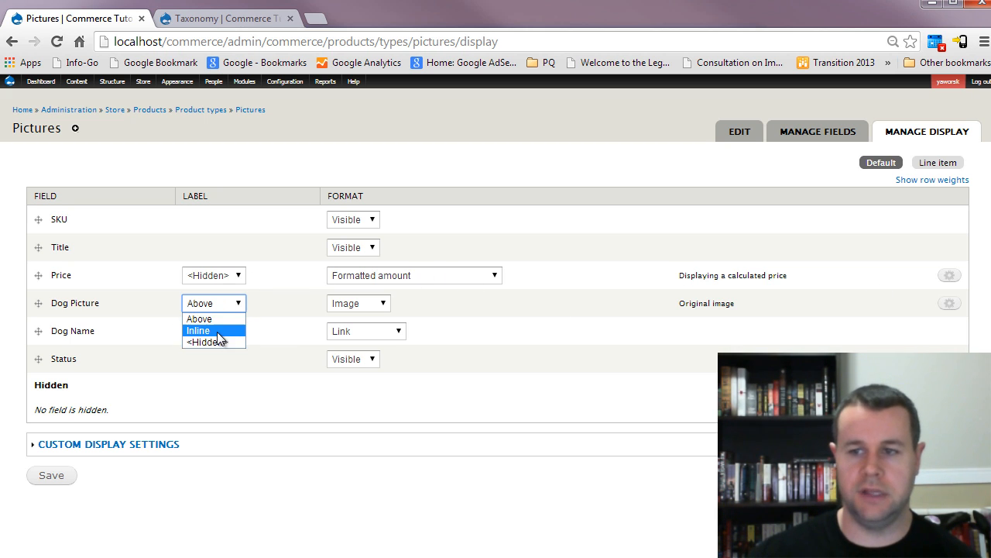
pyautogui.click(200, 330)
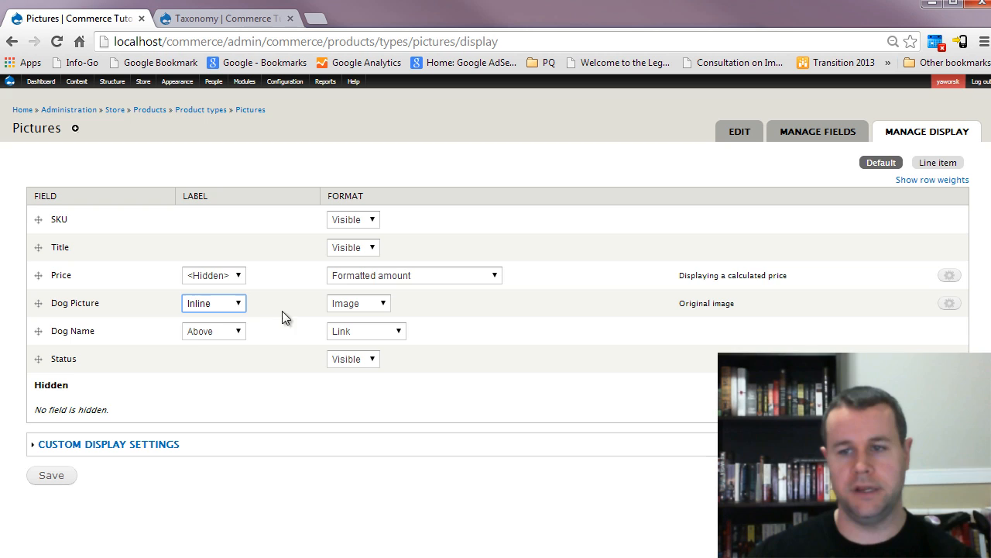
pyautogui.click(214, 331)
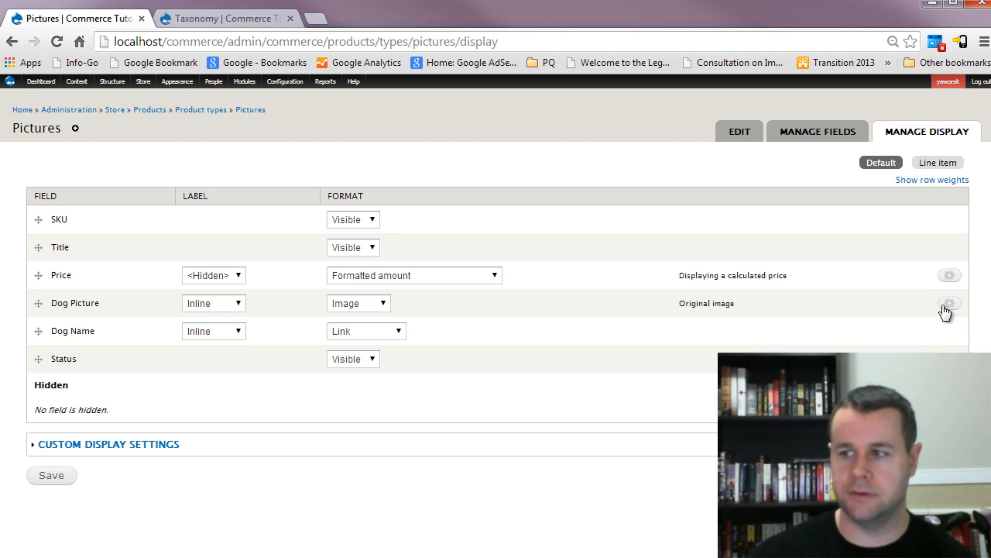
# Format Dog Picture with the Medium (220x220) image style and save the display settings
pyautogui.click(949, 303)
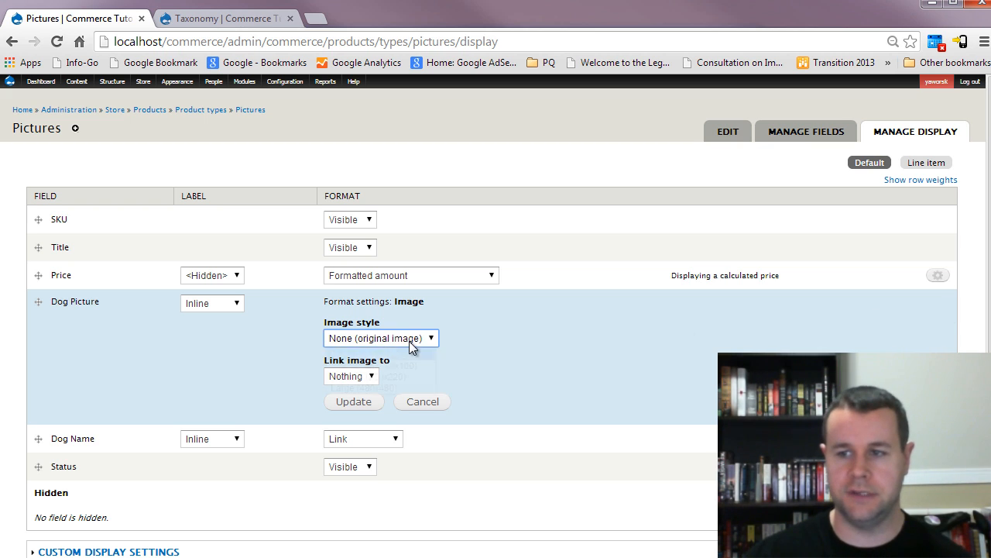
pyautogui.click(381, 338)
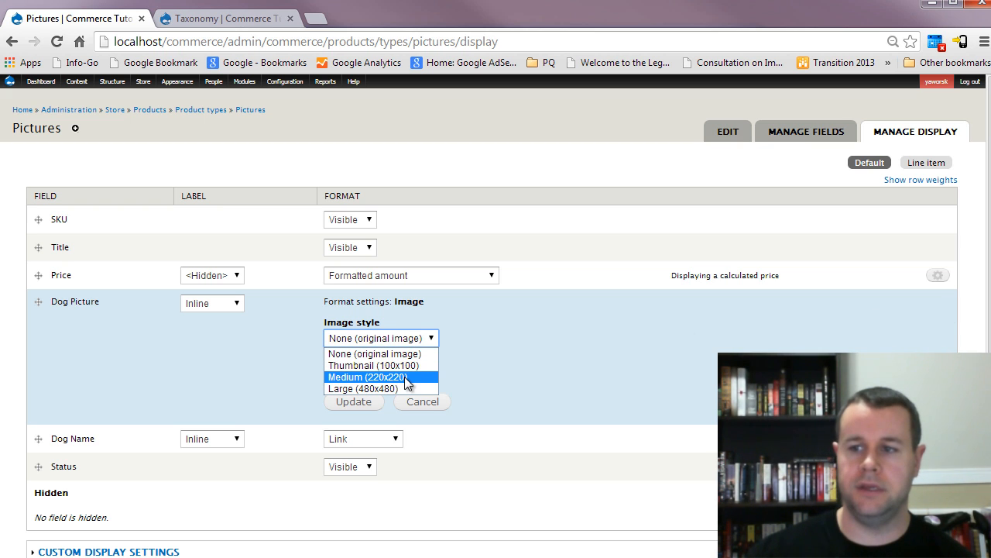
pyautogui.click(377, 376)
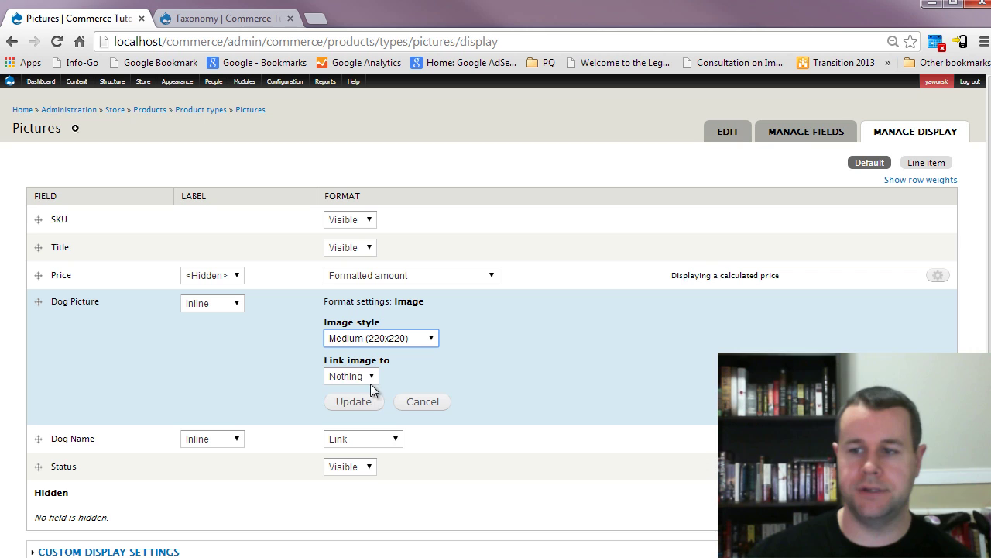
pyautogui.click(354, 401)
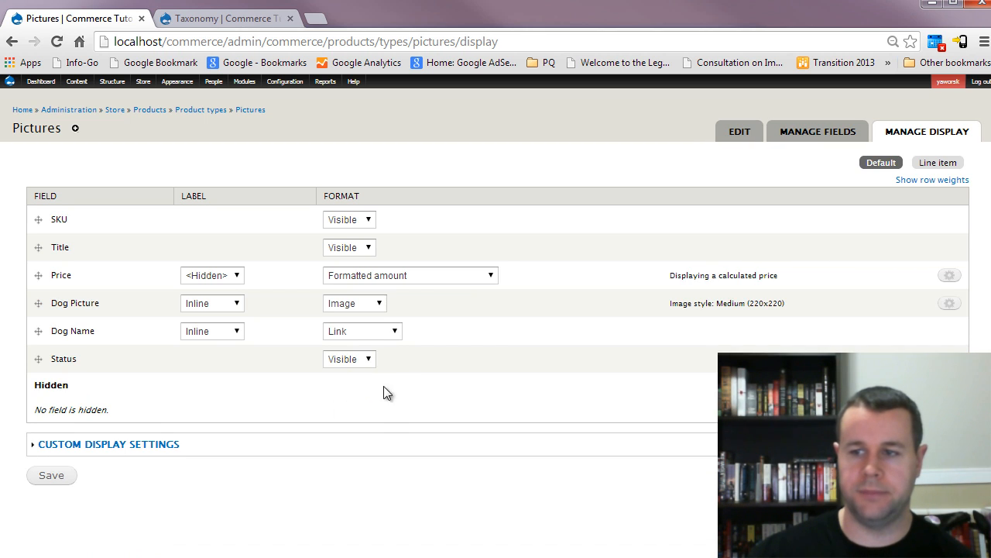
pyautogui.moveTo(362, 330)
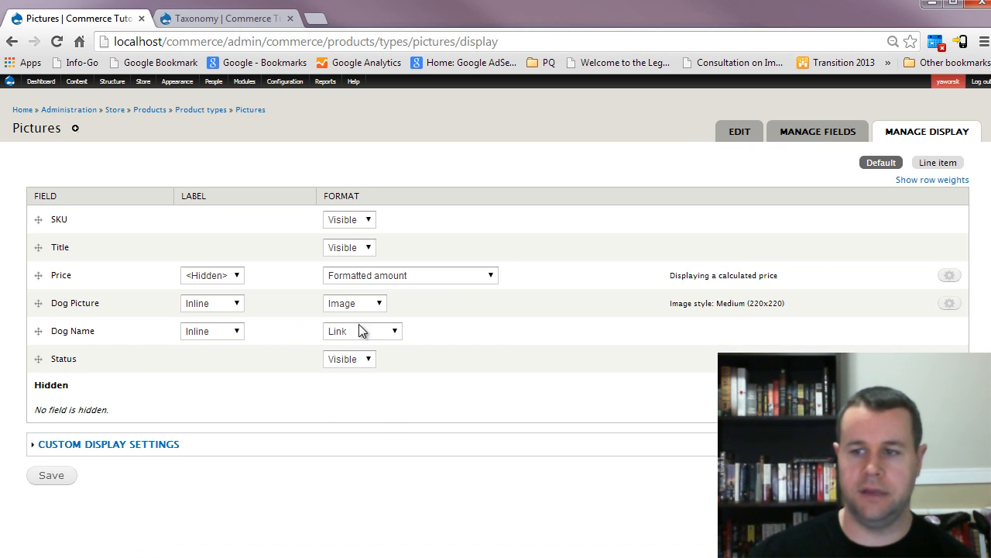
pyautogui.click(50, 474)
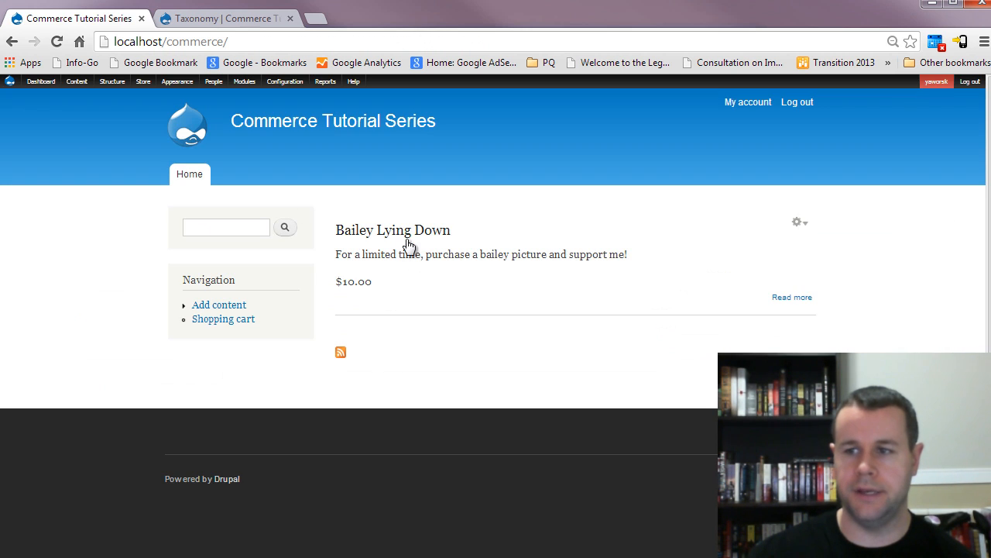
# Open Bailey Lying Down, review its medium dog picture, and add it to the cart
pyautogui.click(394, 229)
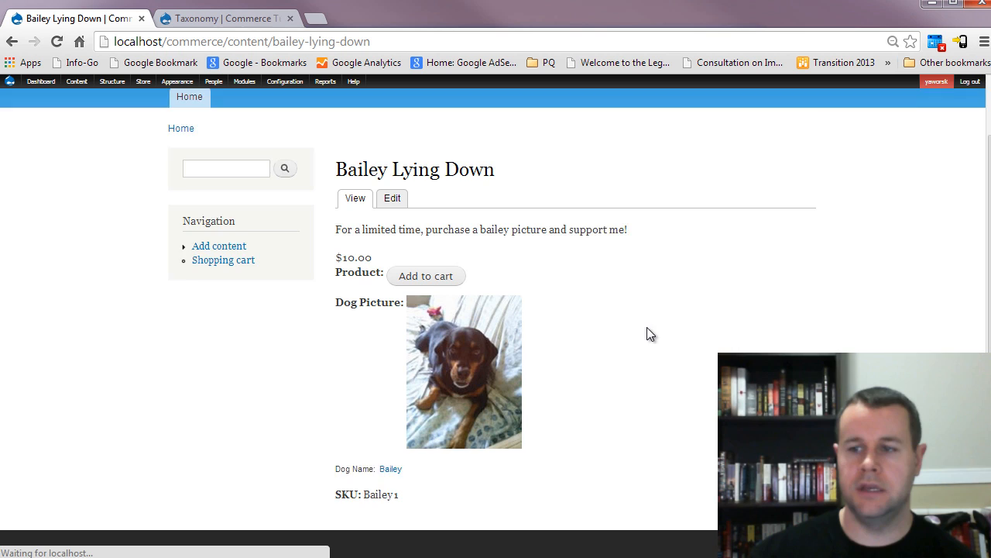
pyautogui.scroll(-3)
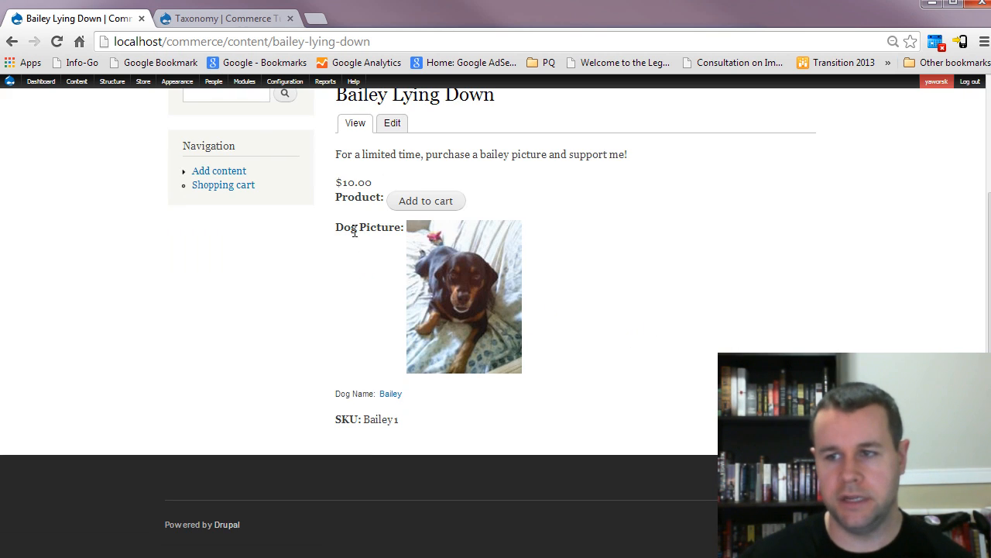
pyautogui.moveTo(519, 294)
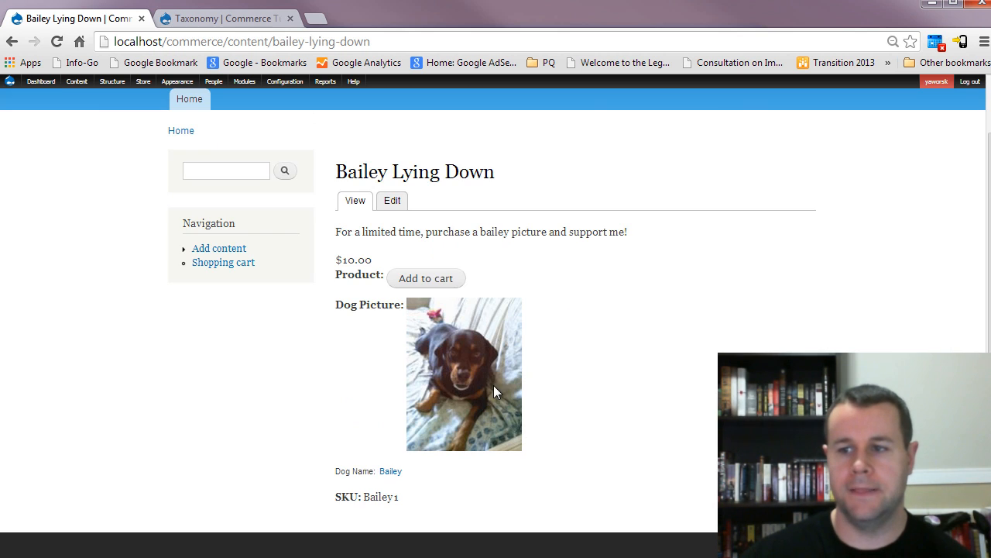
pyautogui.moveTo(624, 276)
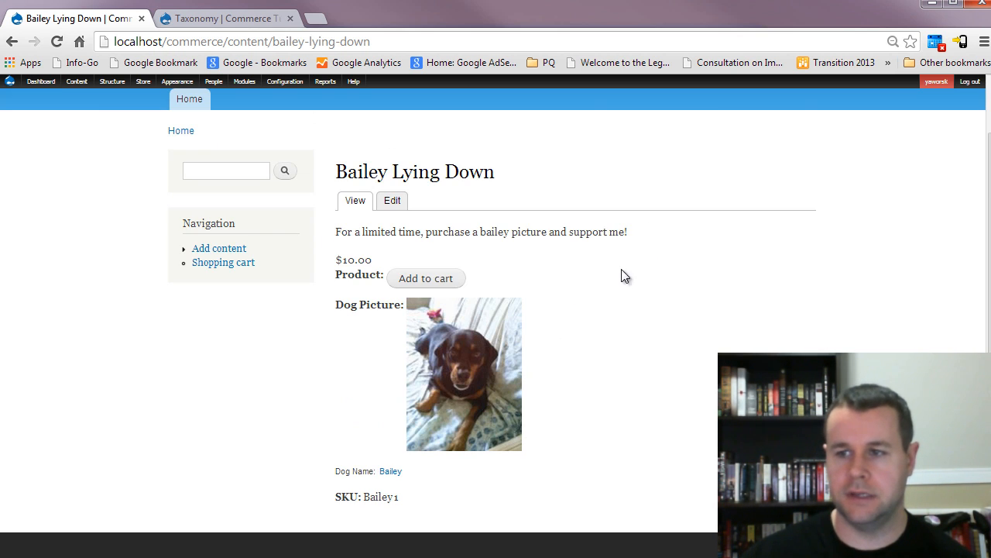
pyautogui.moveTo(374, 499)
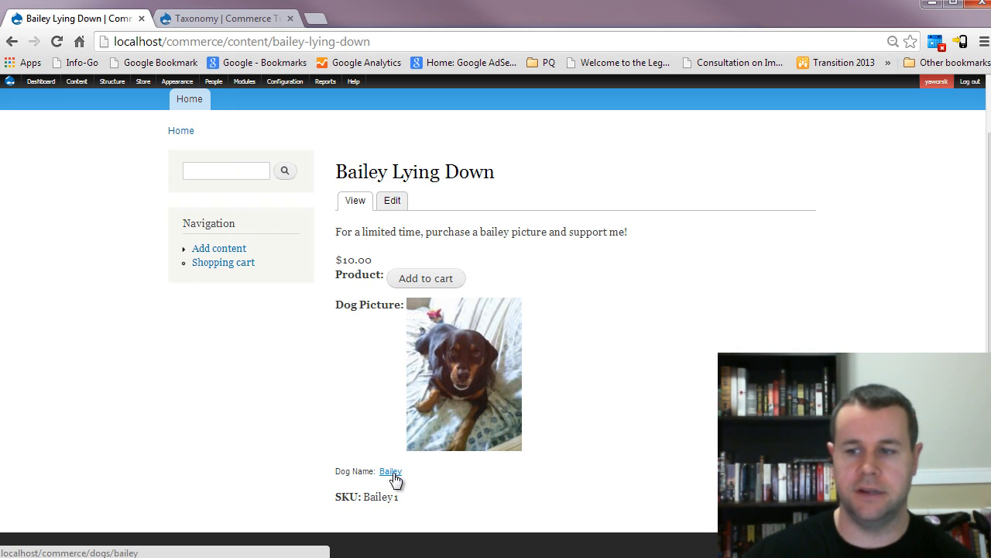
pyautogui.click(390, 471)
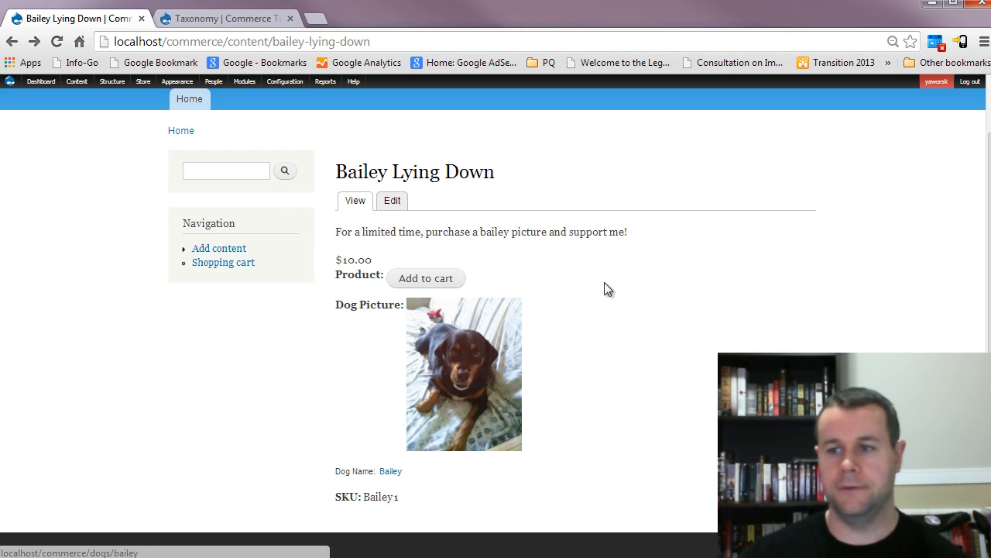
pyautogui.click(425, 278)
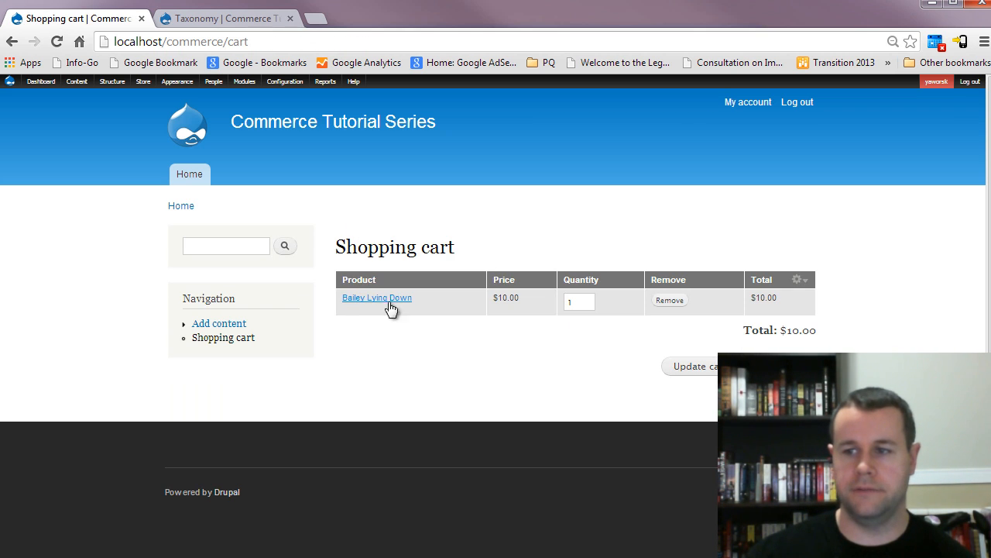
pyautogui.moveTo(673, 310)
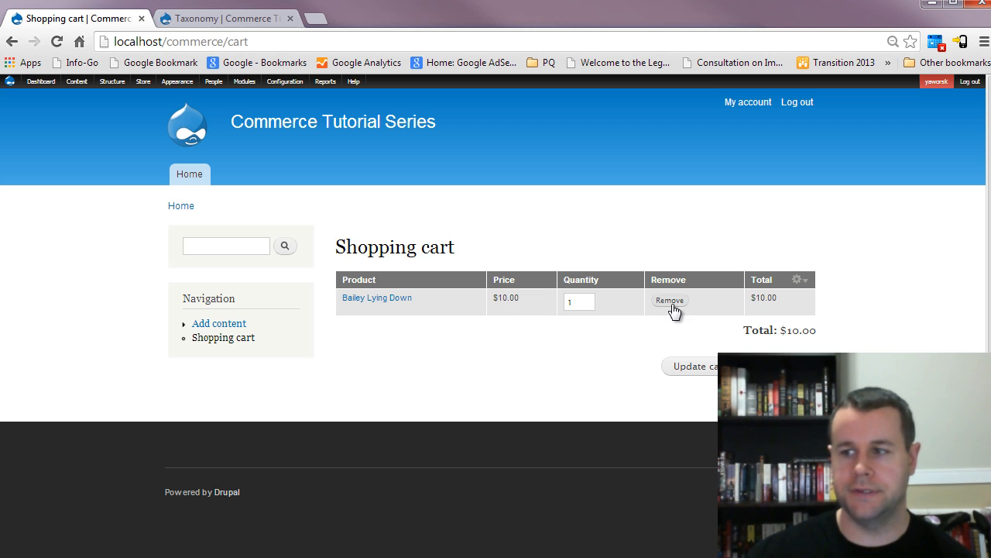
pyautogui.moveTo(785, 304)
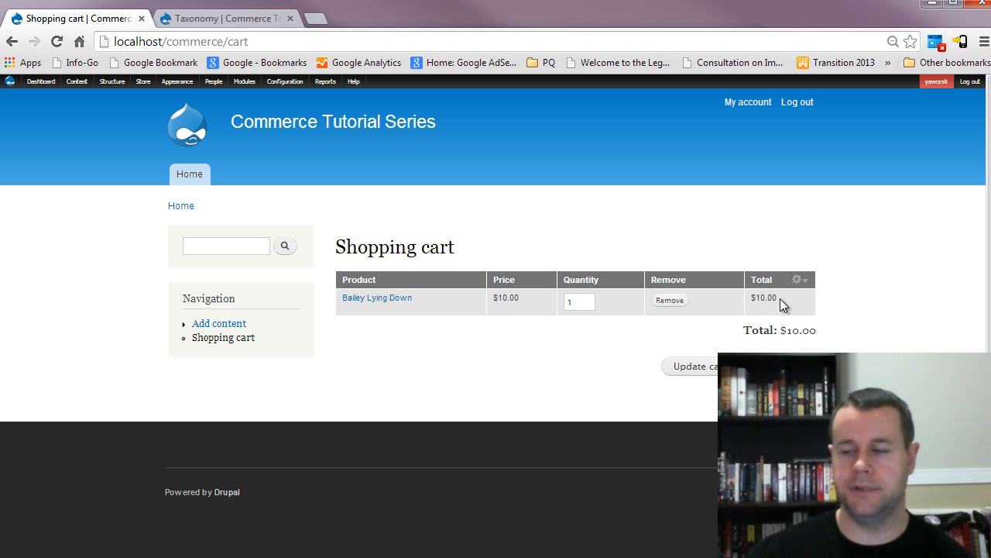
pyautogui.moveTo(795, 320)
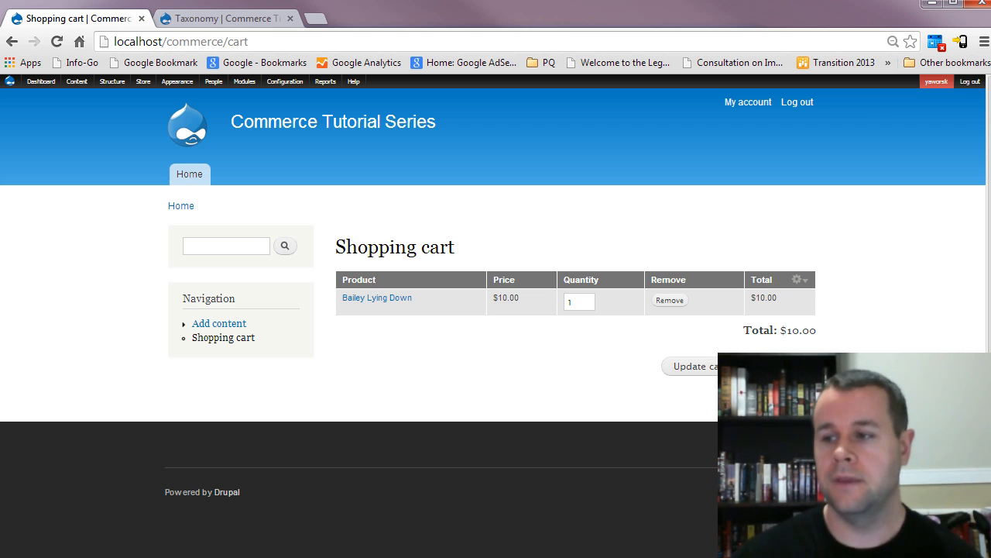
# Proceed from the shopping cart to checkout for the $10.00 Bailey Lying Down order
pyautogui.click(689, 366)
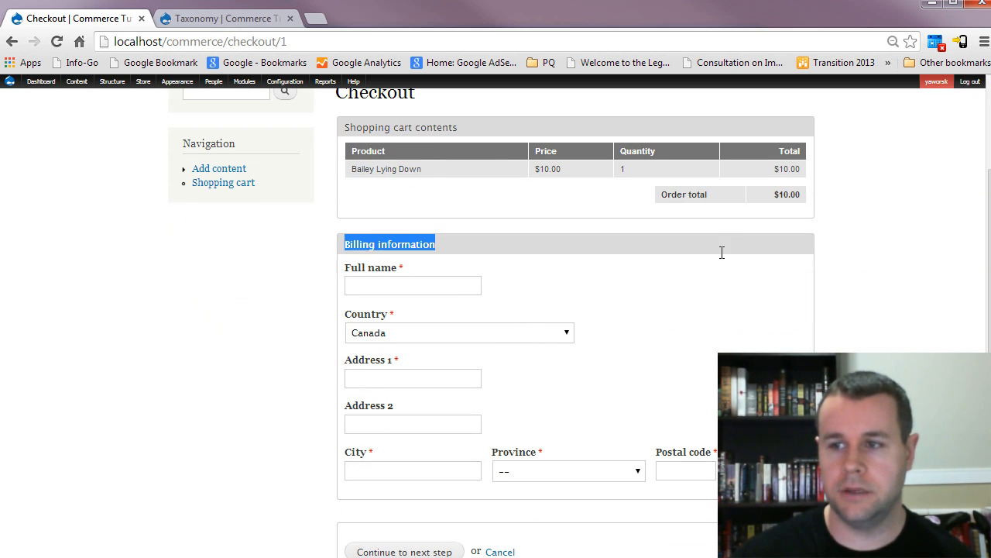
# Enter billing details for john smith at 1 Main St, postal code m4m4m4, and complete the order
pyautogui.write('joh')
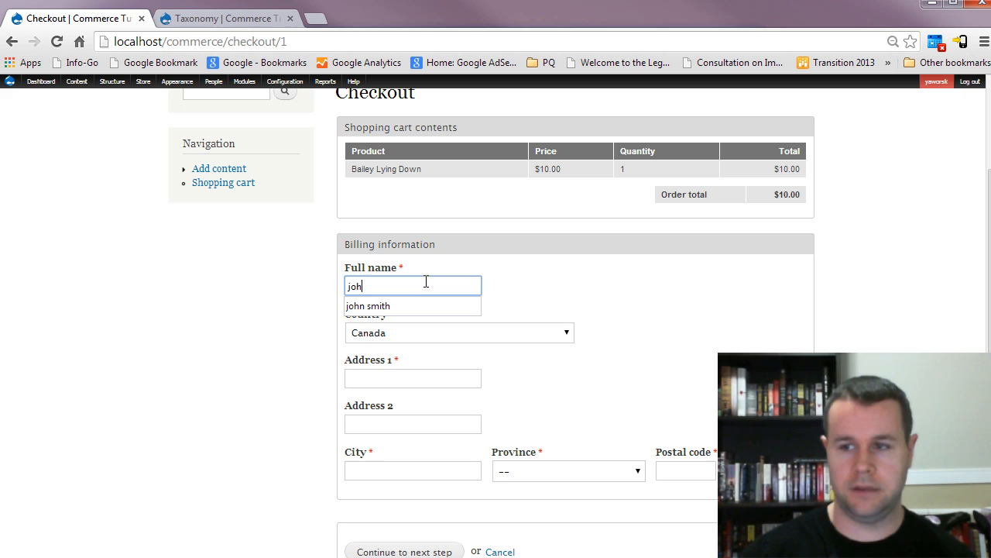
pyautogui.click(368, 305)
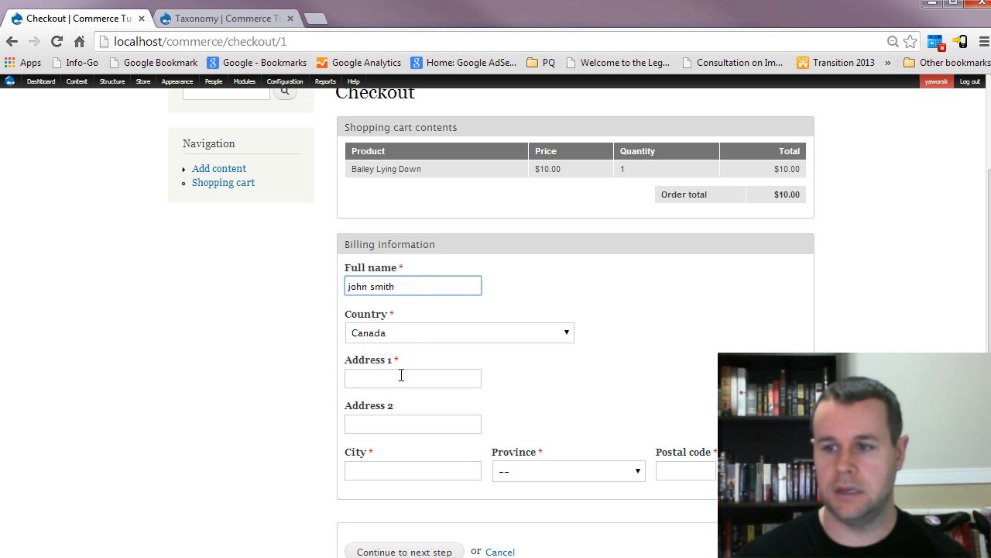
pyautogui.write('1 main street')
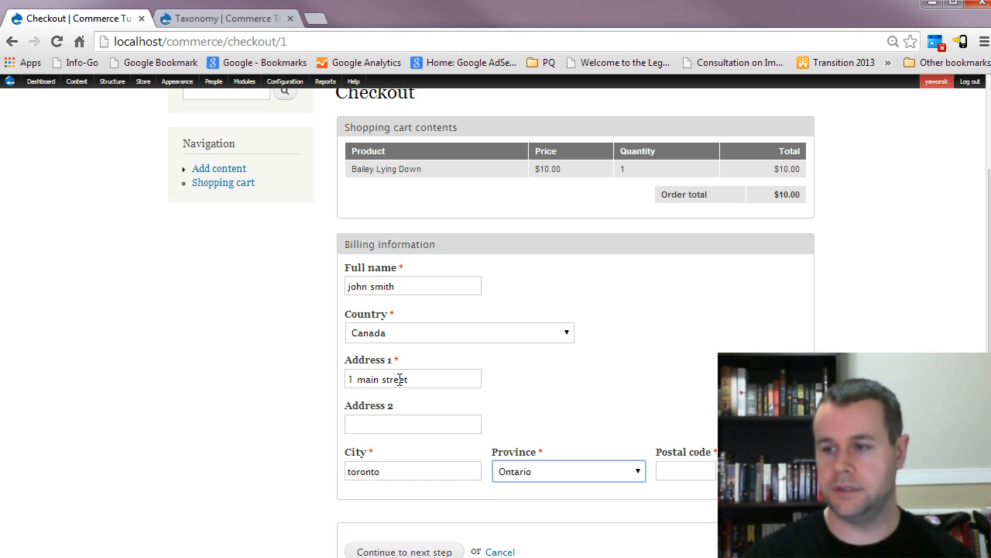
pyautogui.write('m4m4m4')
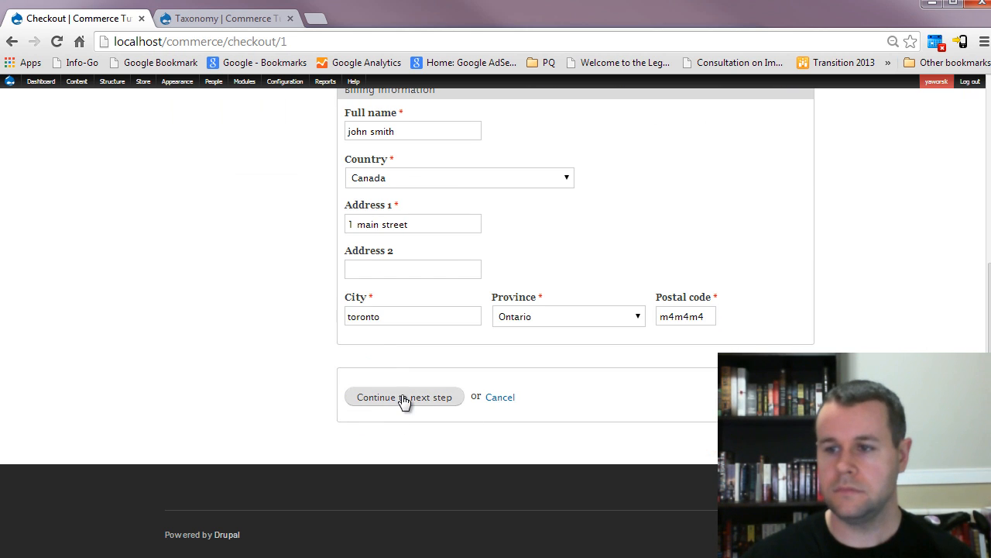
pyautogui.click(404, 396)
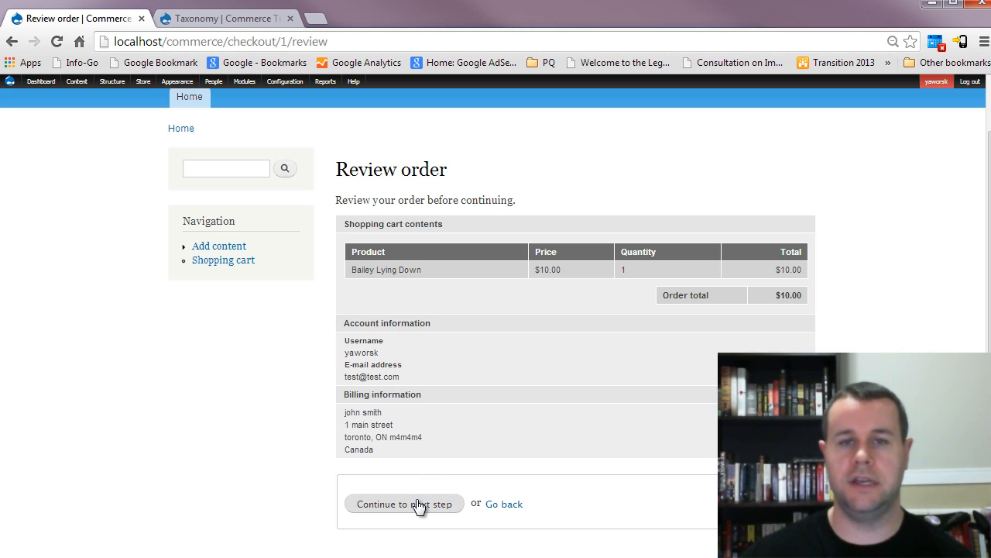
pyautogui.click(403, 504)
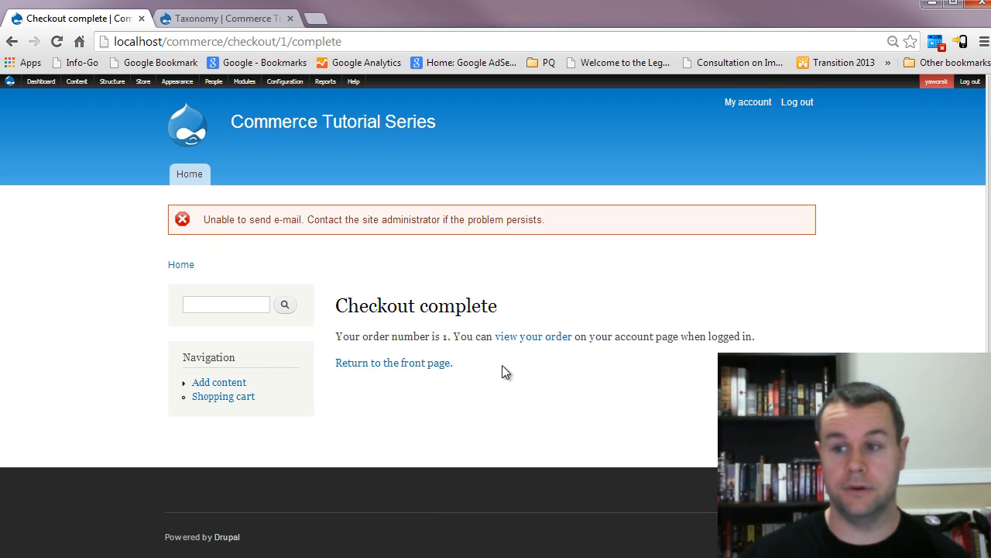
pyautogui.moveTo(512, 367)
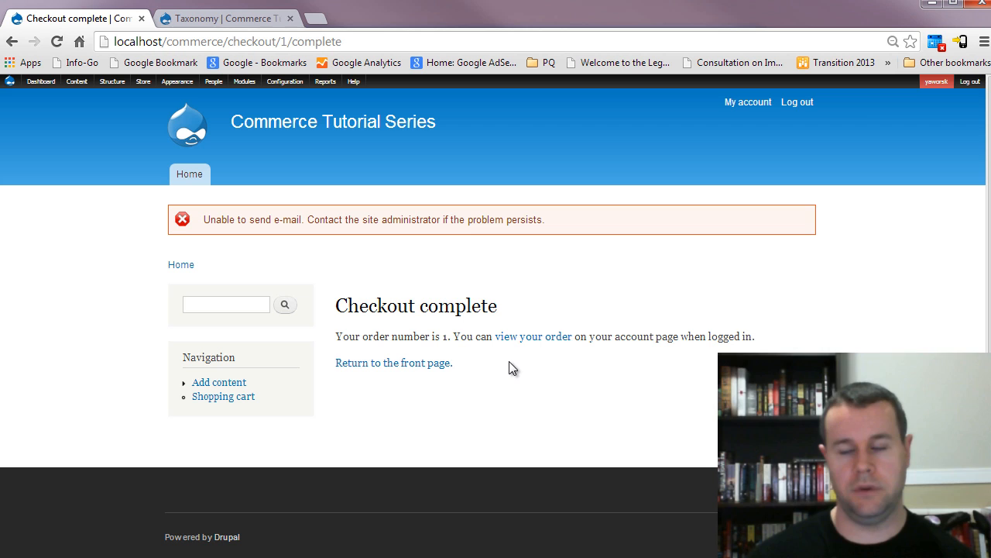
pyautogui.click(143, 80)
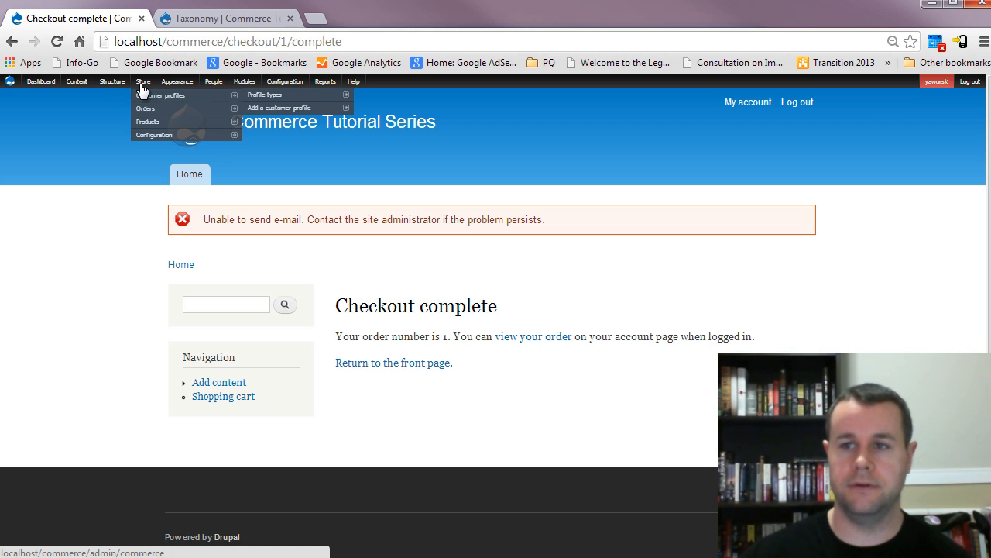
# Open Store > Orders to see pending order 1 for john smith at $10.00
pyautogui.click(146, 108)
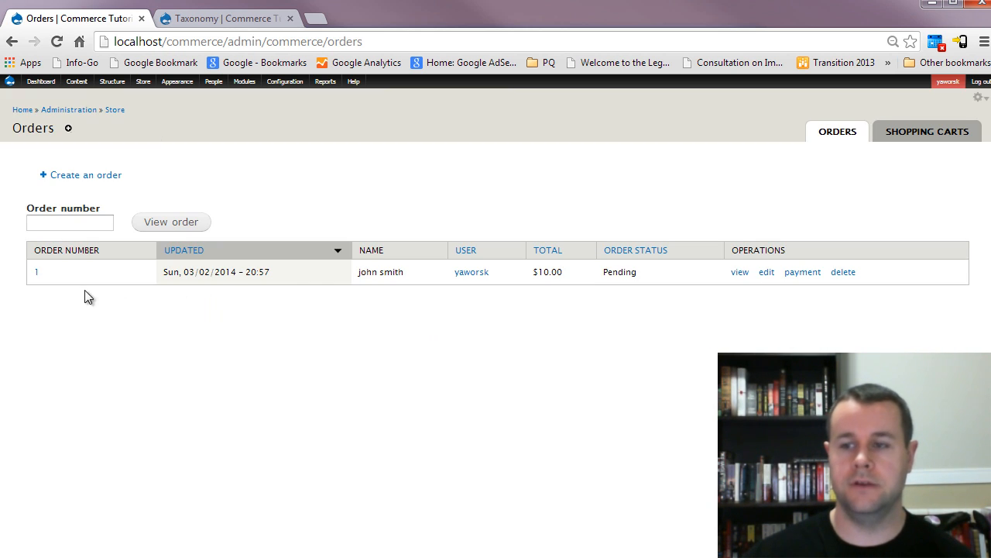
pyautogui.moveTo(514, 263)
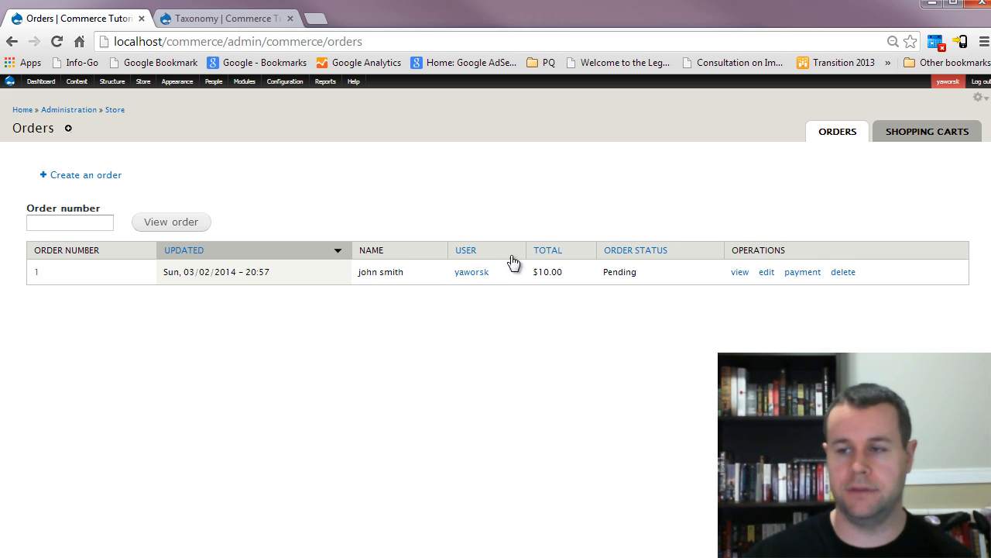
pyautogui.moveTo(613, 286)
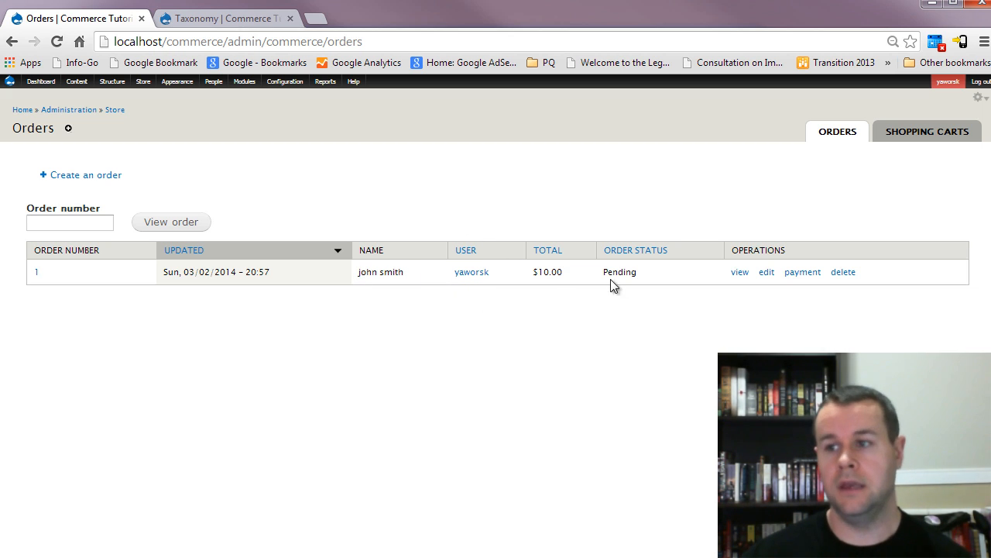
pyautogui.moveTo(735, 339)
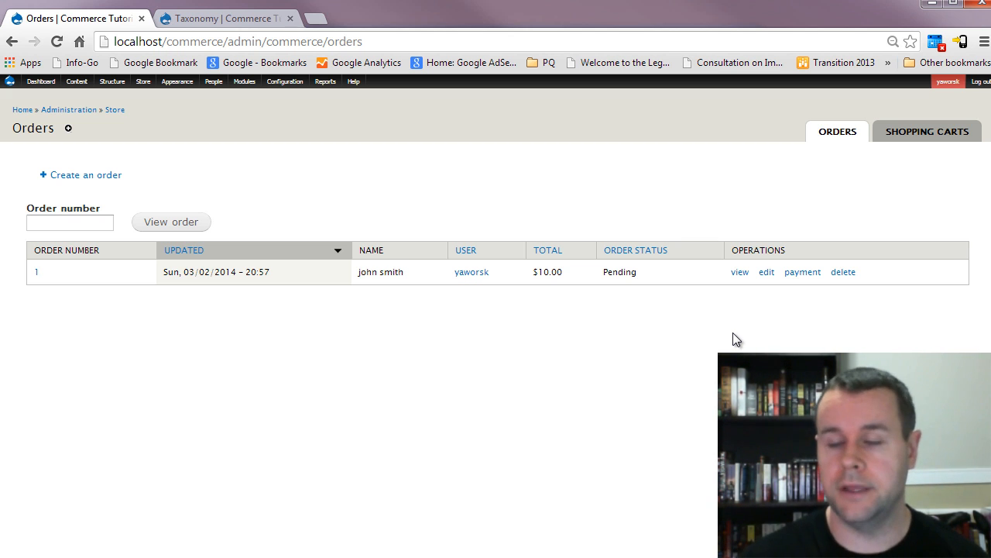
pyautogui.moveTo(31, 111)
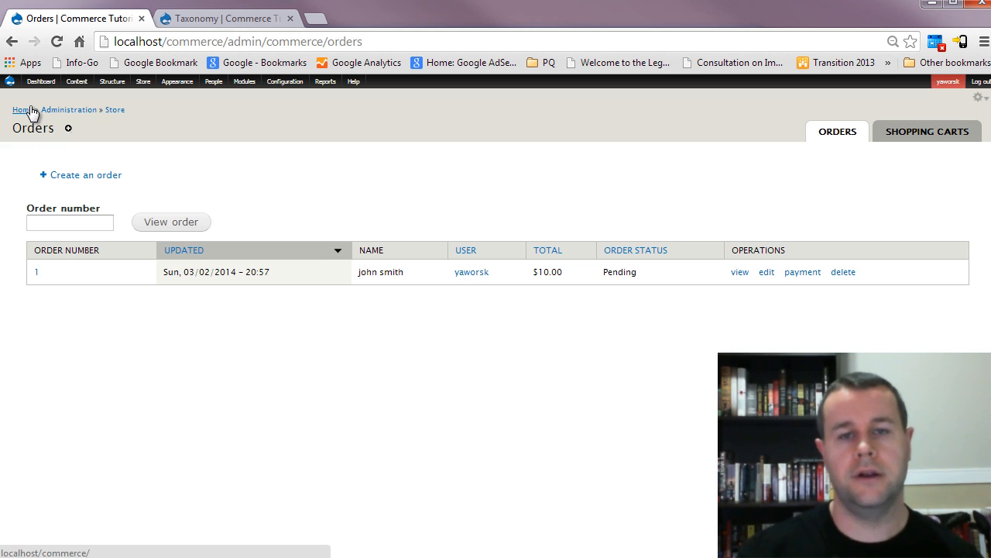